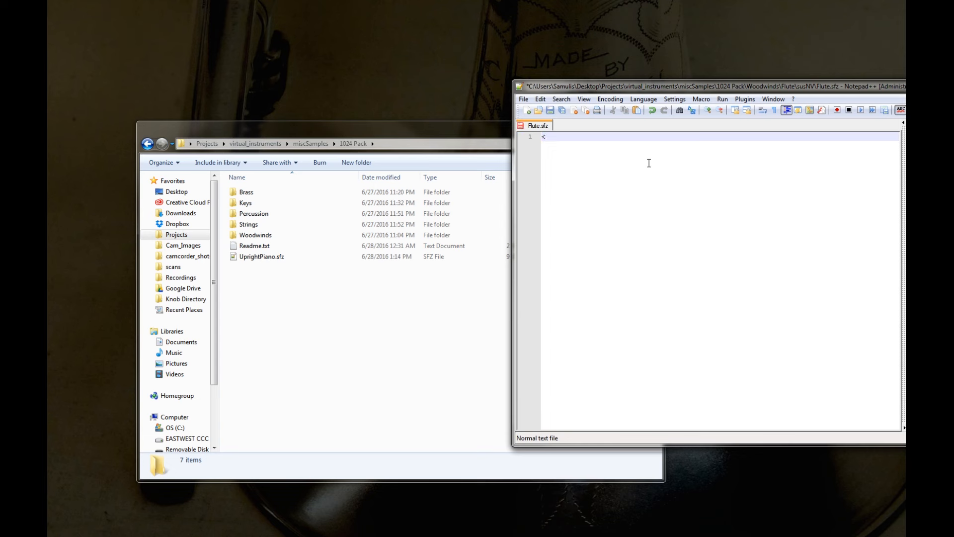
Write <region> on line 1 of Flute.sfz and start a new line below it.
text(regi)
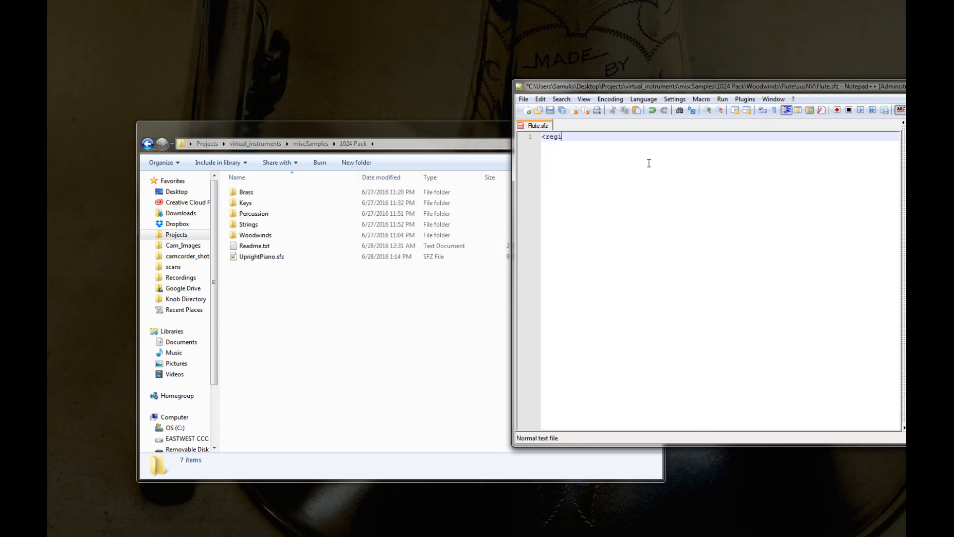
text(on>)
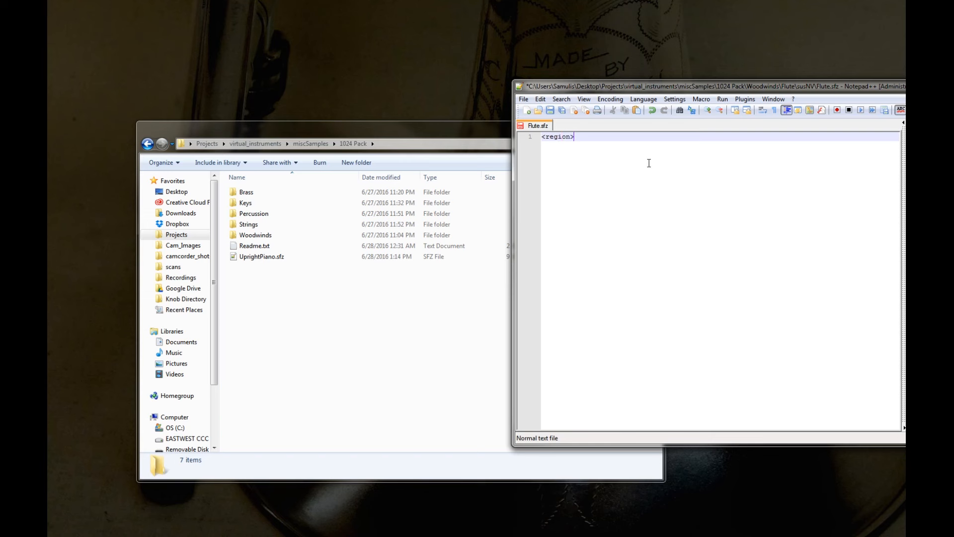
key(enter)
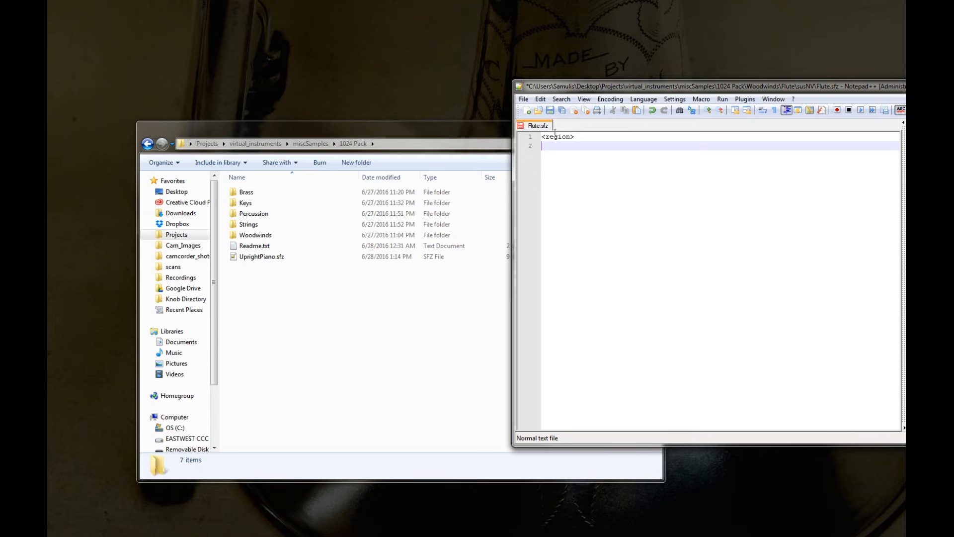
Start Save As and navigate into the susNV flute sample folder.
click(523, 98)
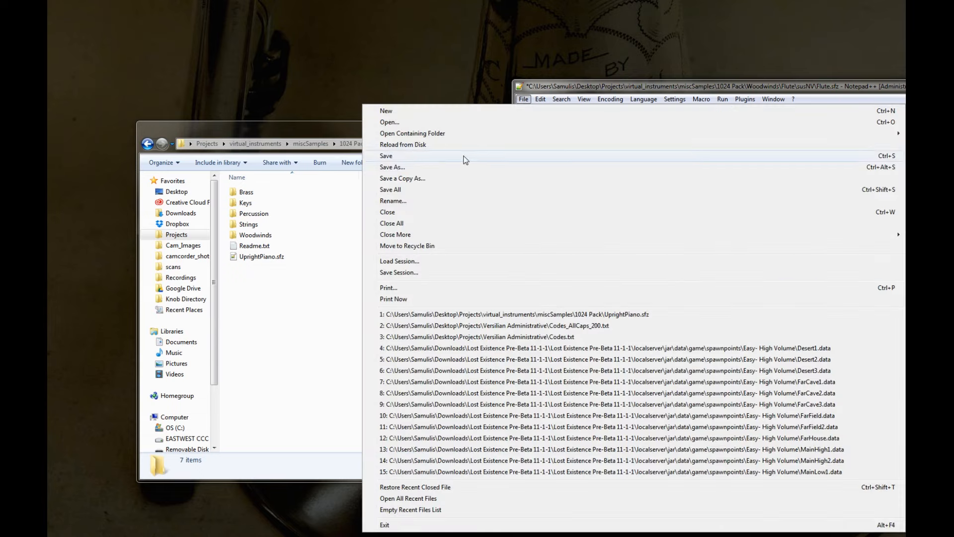
click(392, 167)
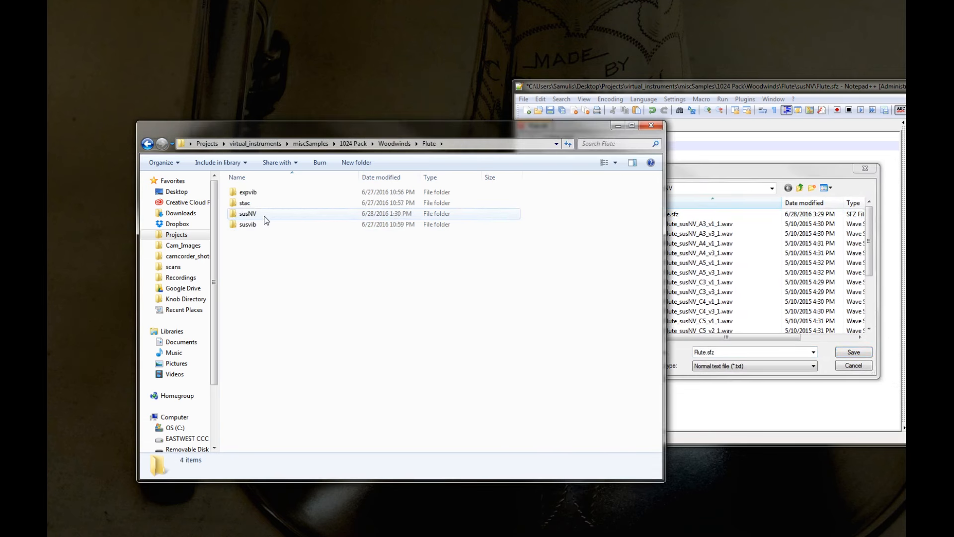
double_click(248, 212)
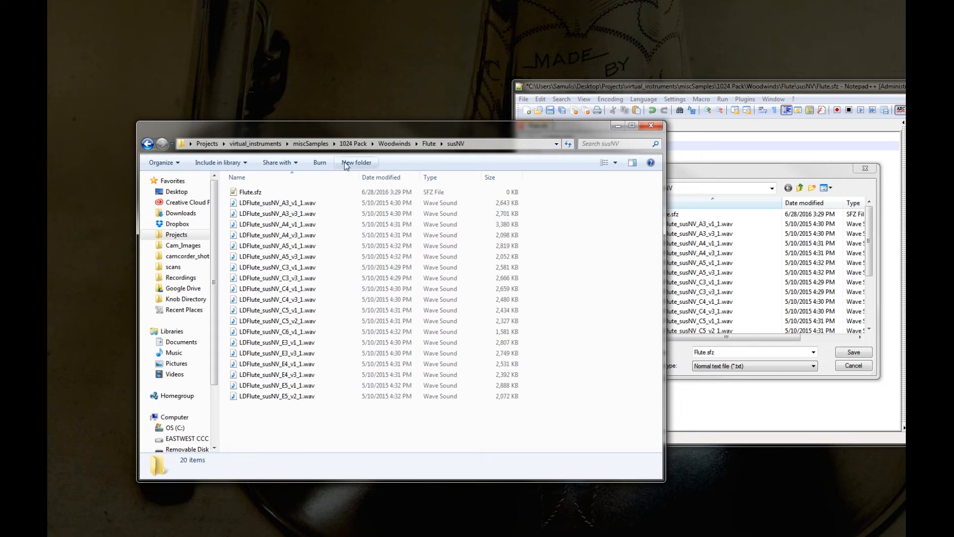
drag(399, 125, 295, 115)
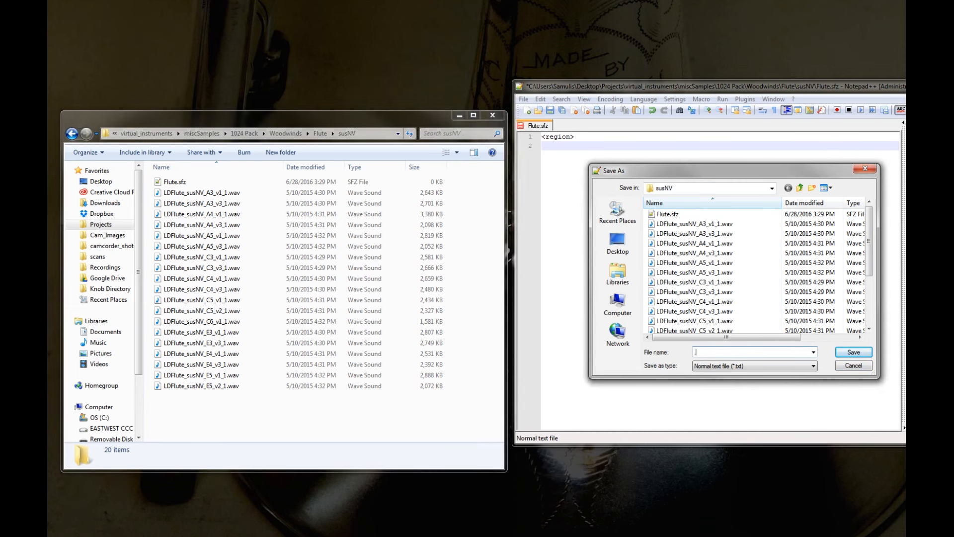
Save the file as Flute.sfz, confirming replacement of the existing file.
text(t)
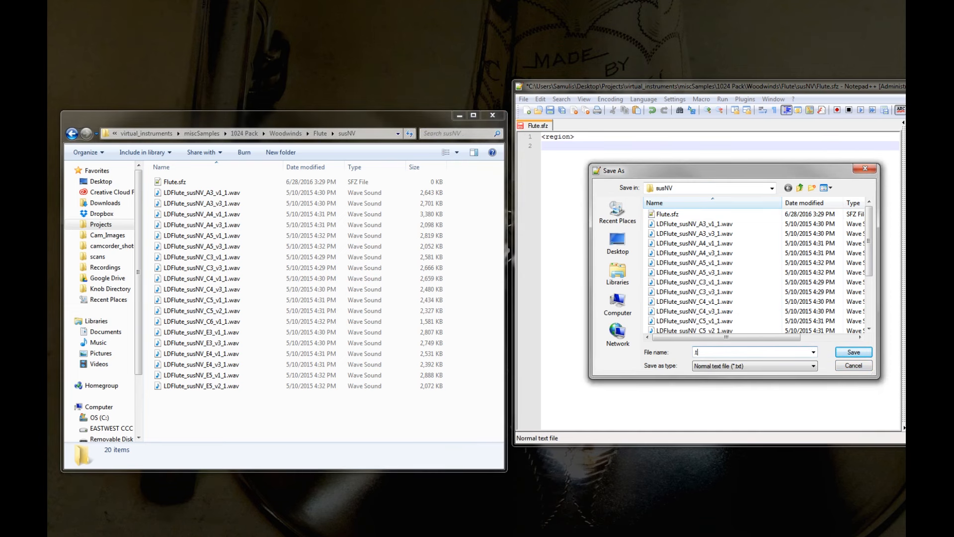
text(flut)
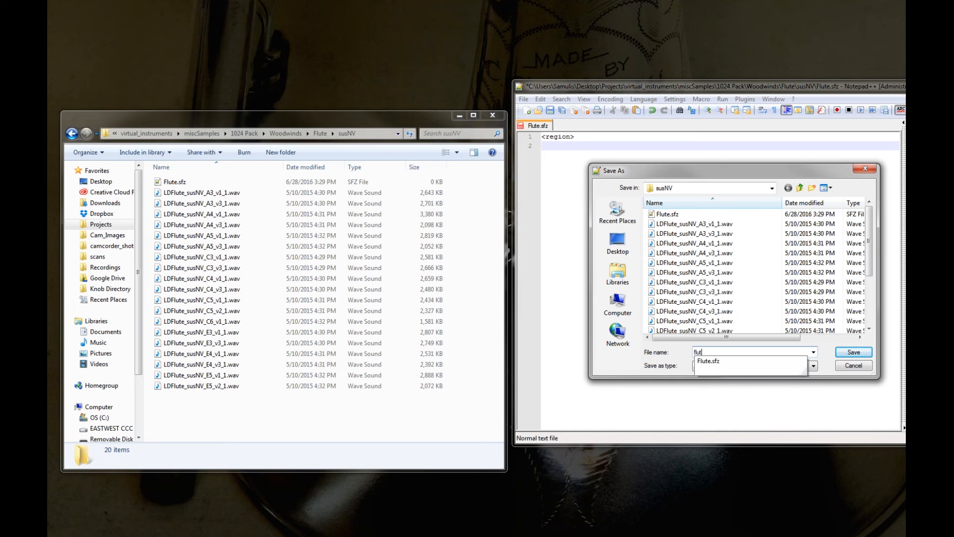
text(Flute.sf)
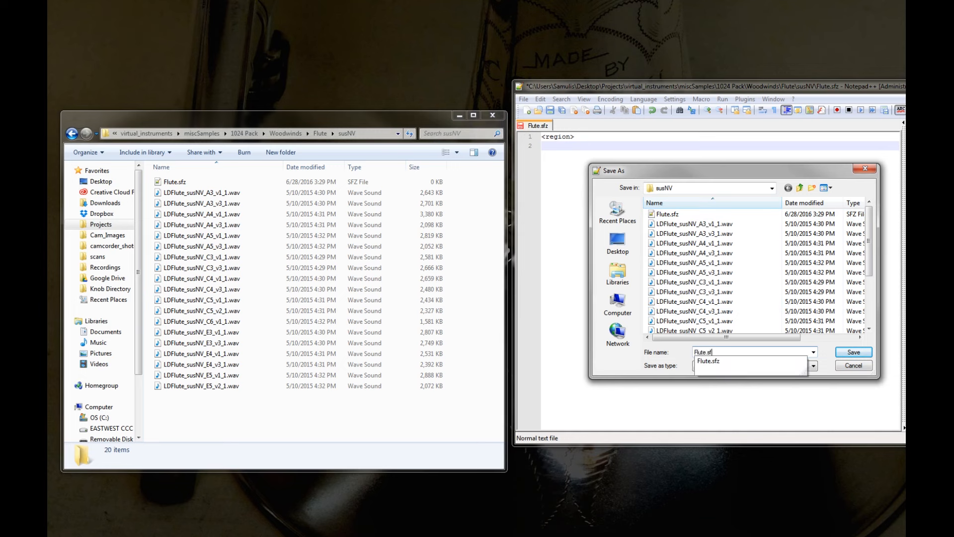
click(852, 352)
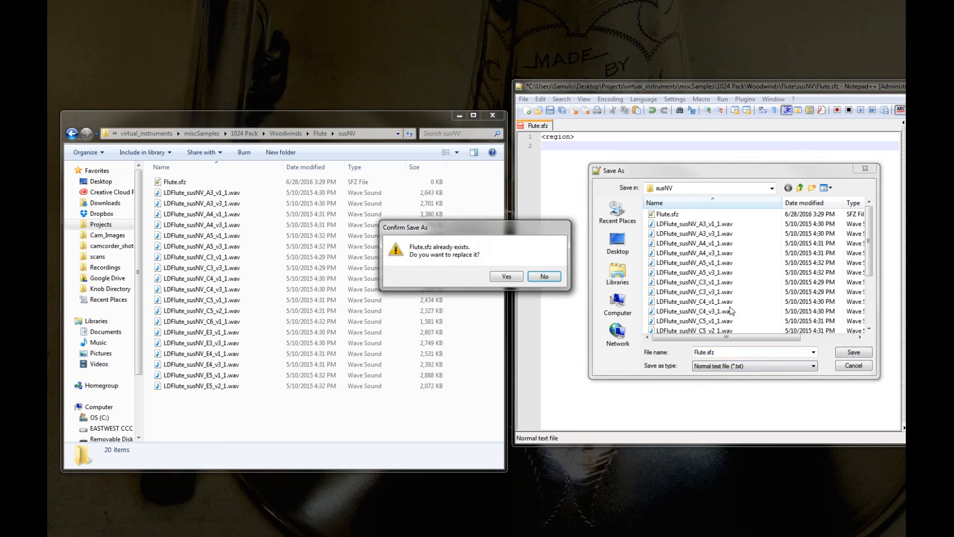
click(506, 276)
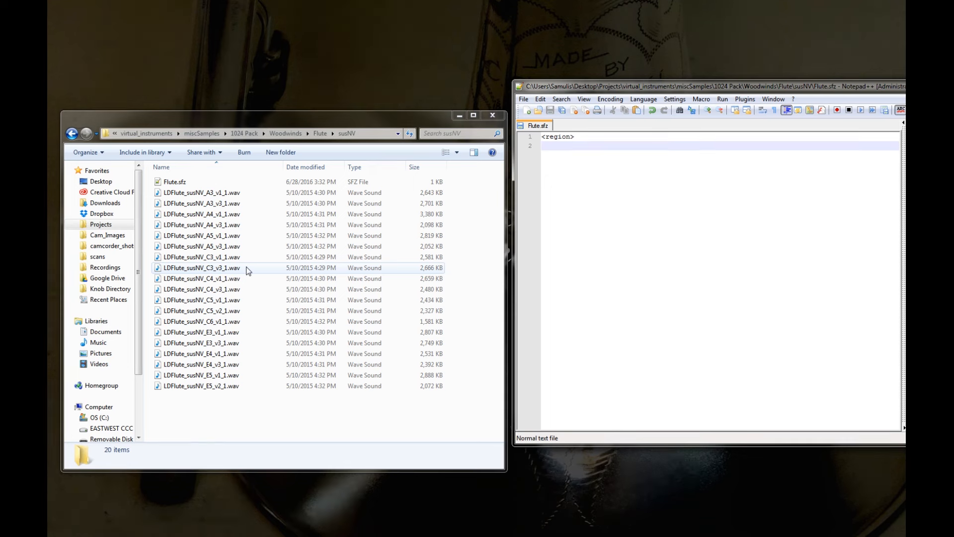
Write sample= on the empty second line of the region.
click(201, 256)
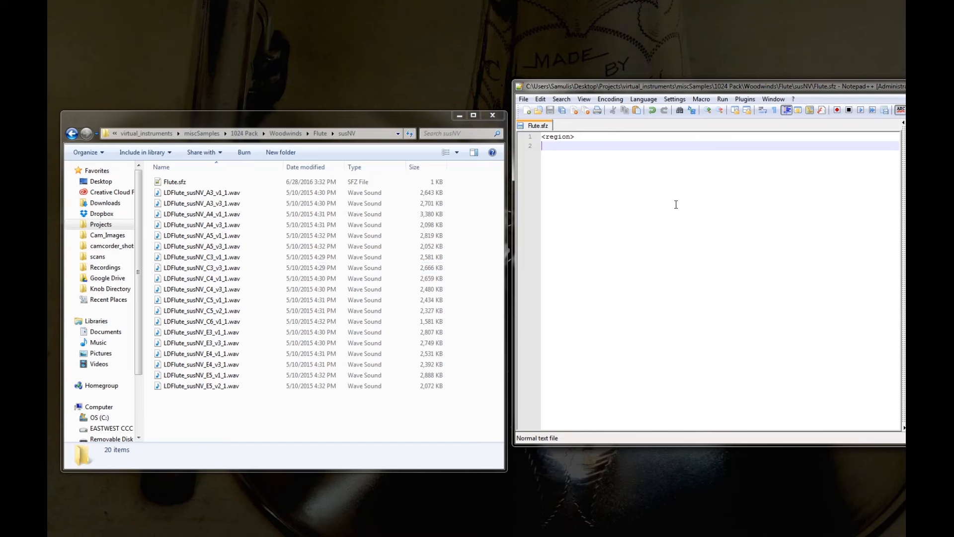
text(s)
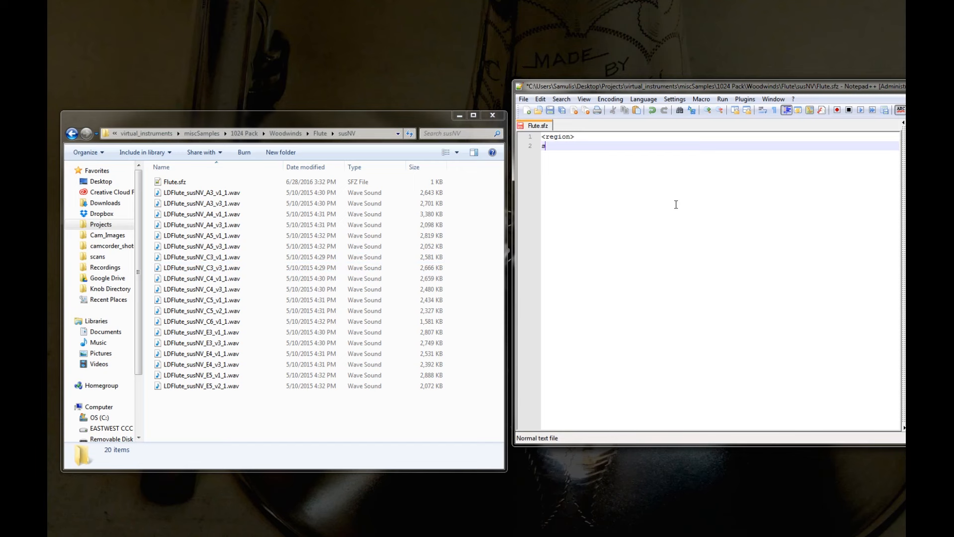
text(sample=)
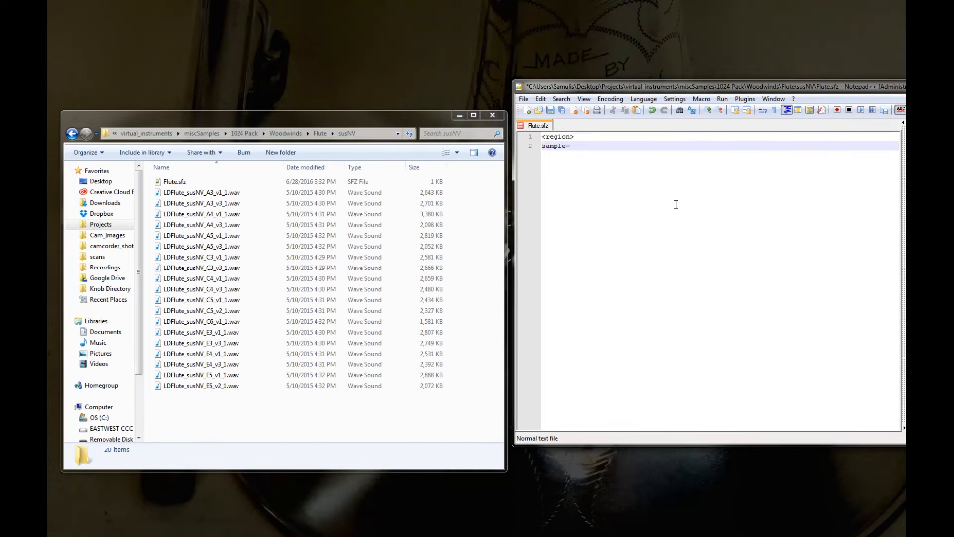
click(201, 246)
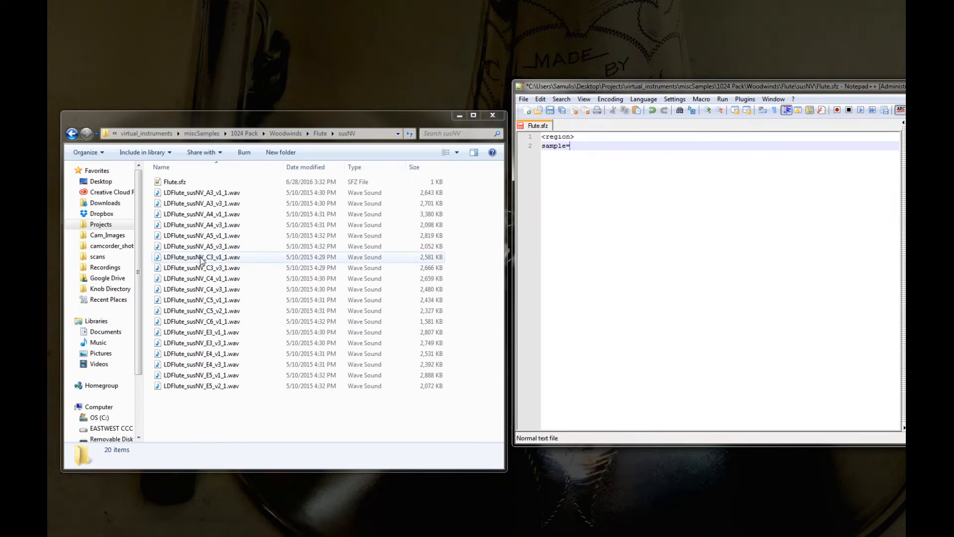
Set the sample to LDFlute_susNV_C3_v3_1.wav and audition the C3 sample.
click(200, 267)
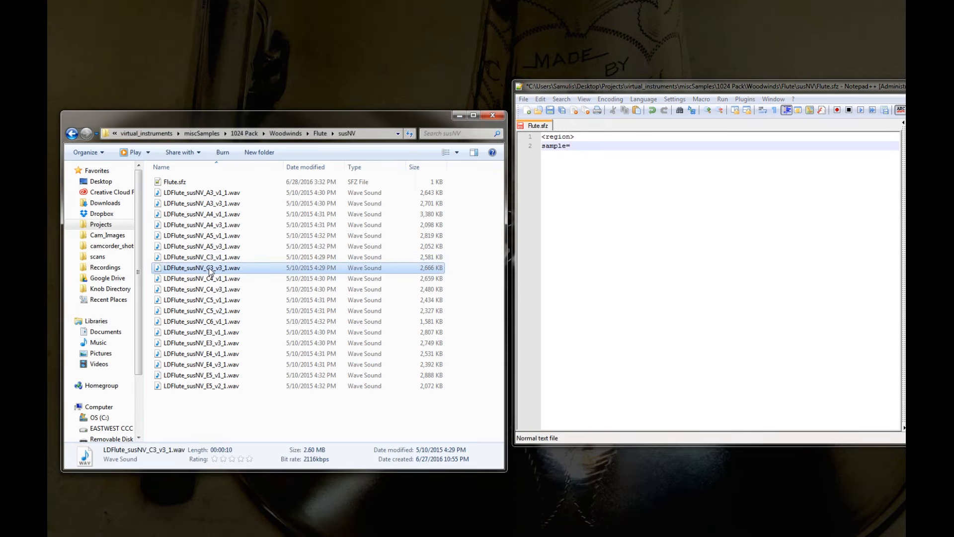
click(202, 267)
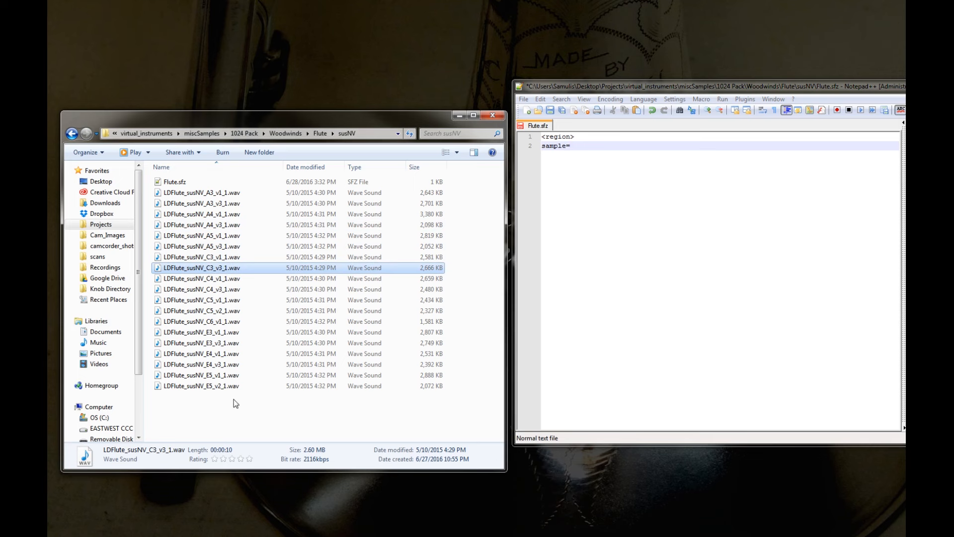
text(LDFlute_susNV_C3_v3_1.wav)
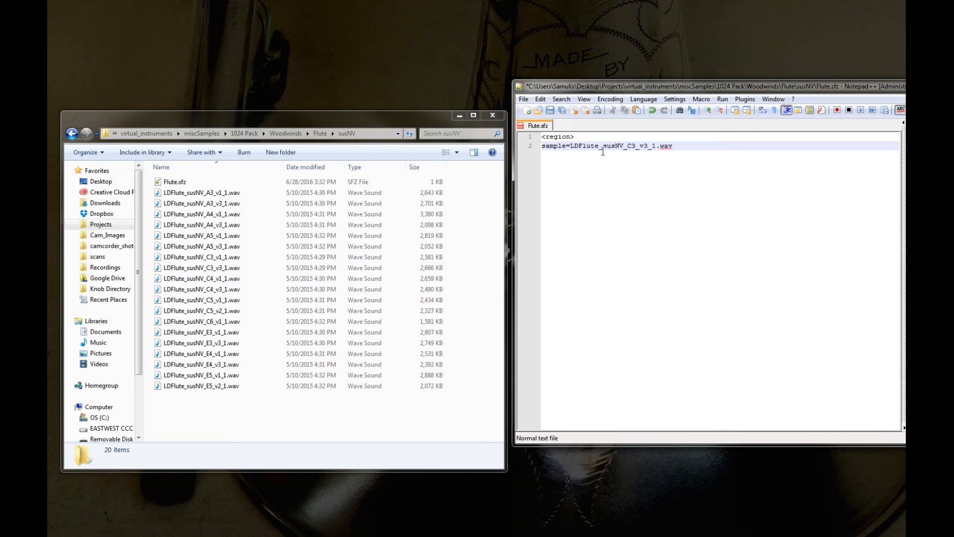
click(201, 267)
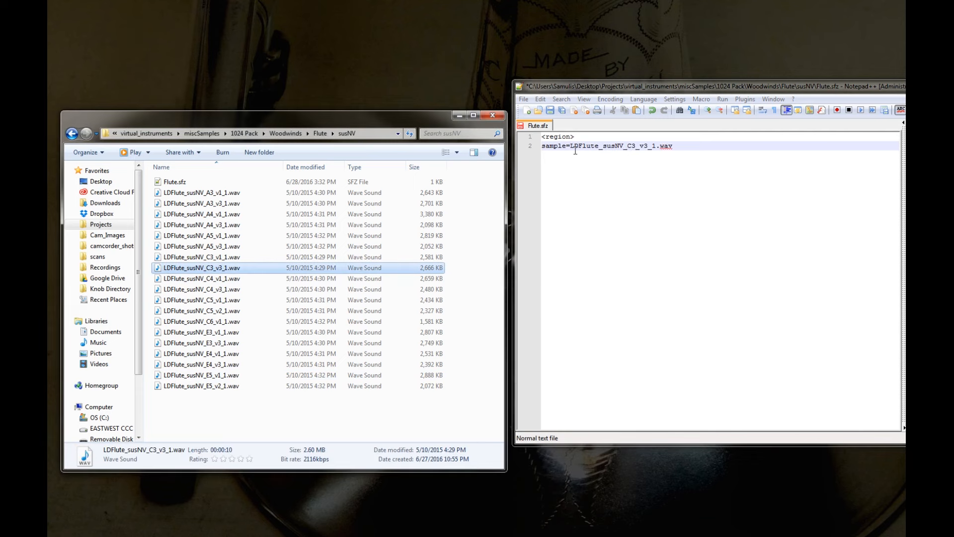
double_click(585, 146)
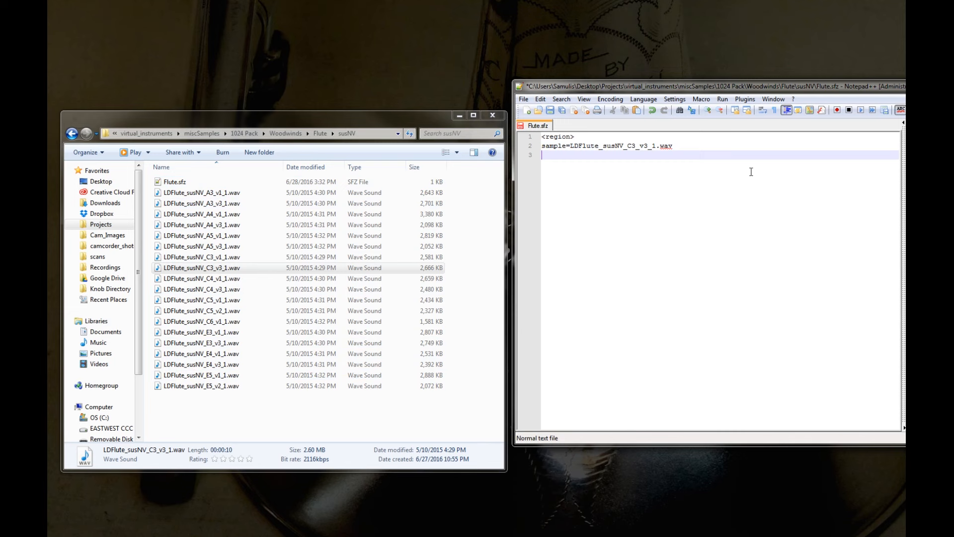
Add lokey=58 and hikey=62 to the region.
text(lokey)
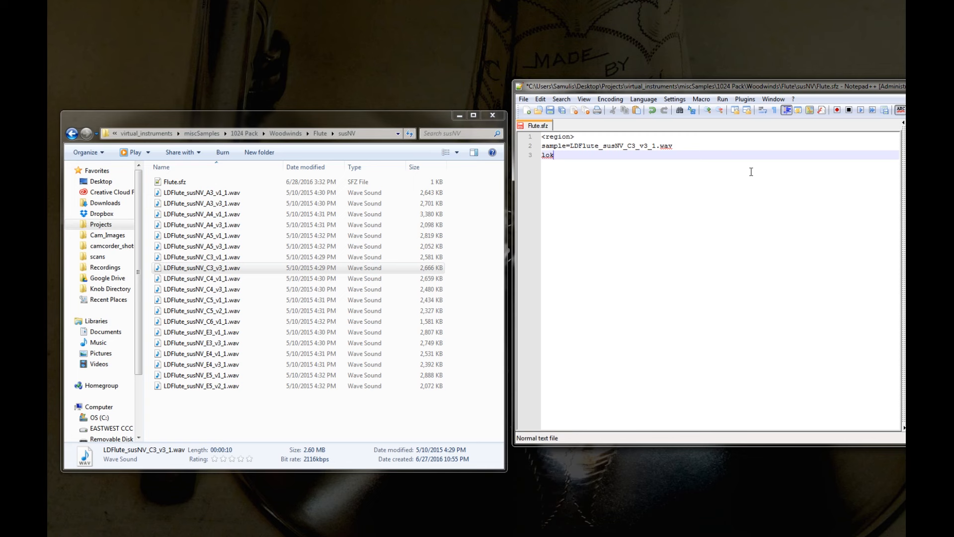
text(ey)
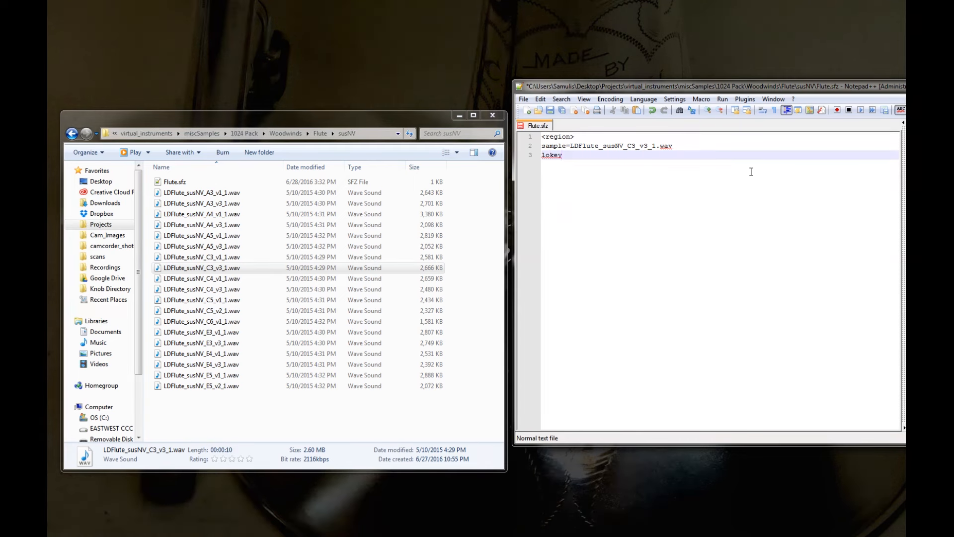
text(=)
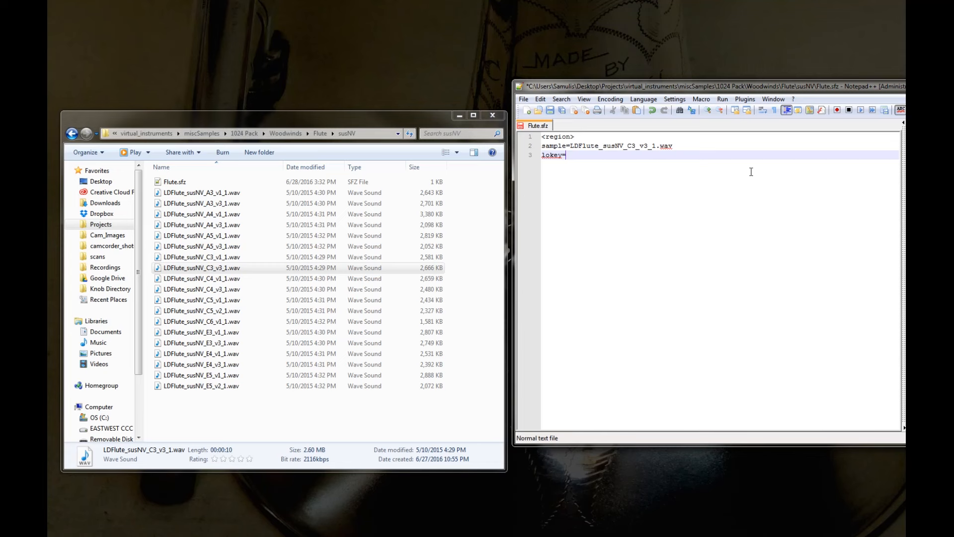
text(58)
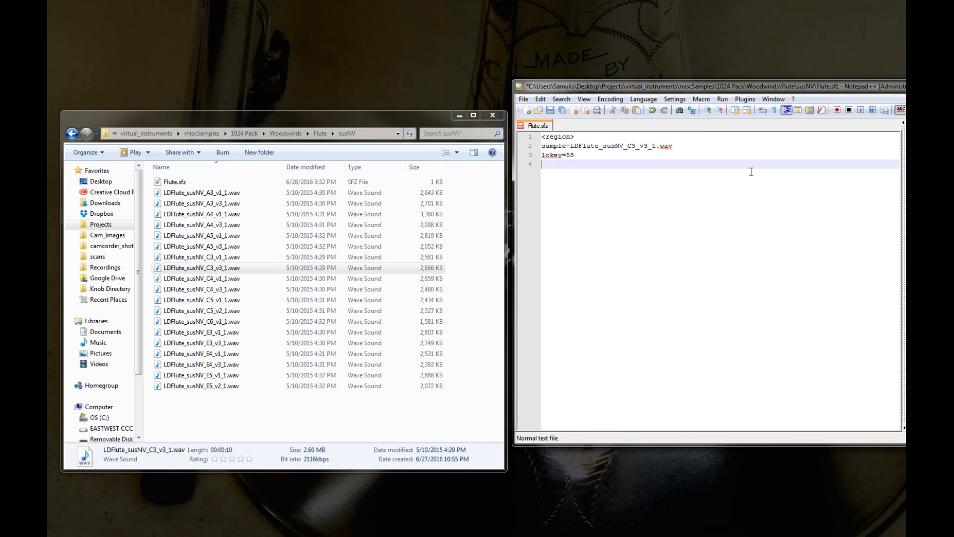
text(hikey)
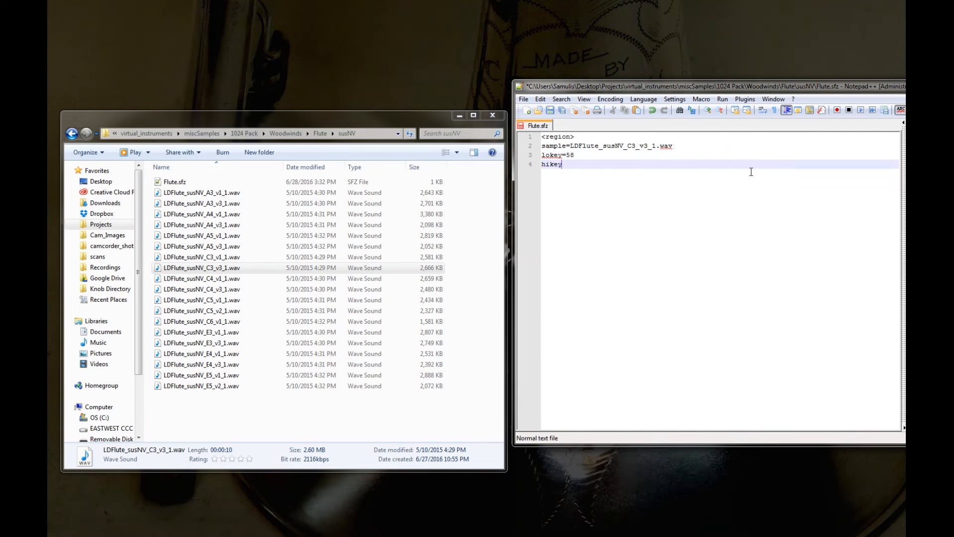
text(=6)
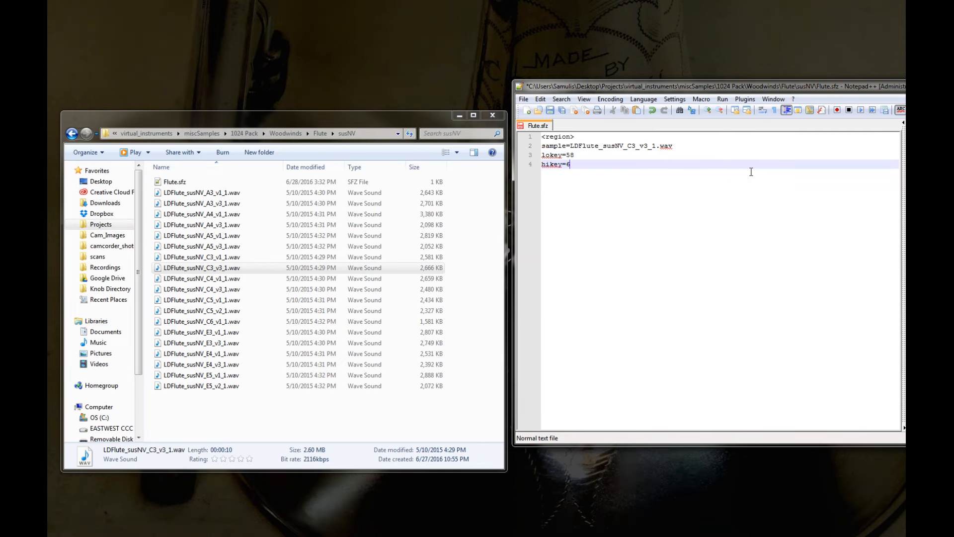
text(2)
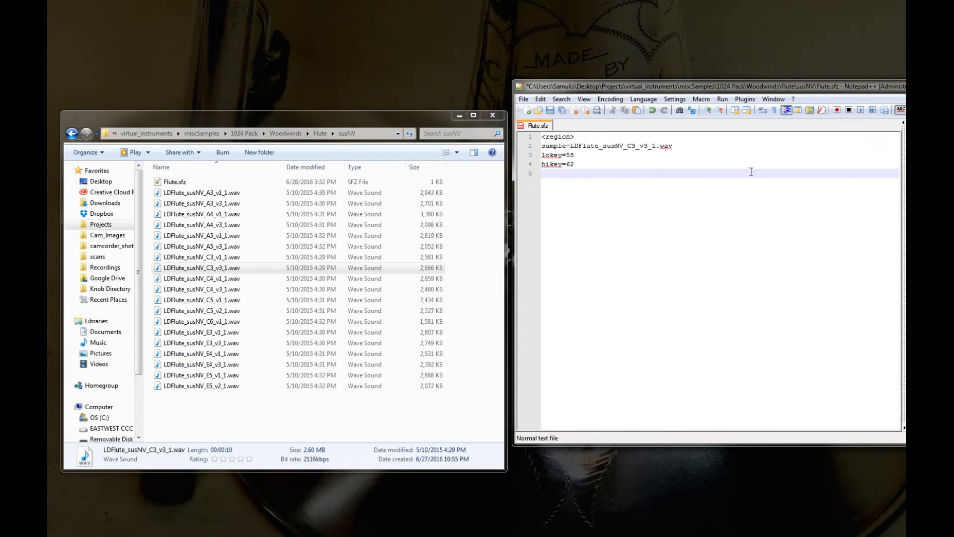
Add pitch_keycenter=60, lovel=61 and hivel=127 on new lines.
text(pitch_)
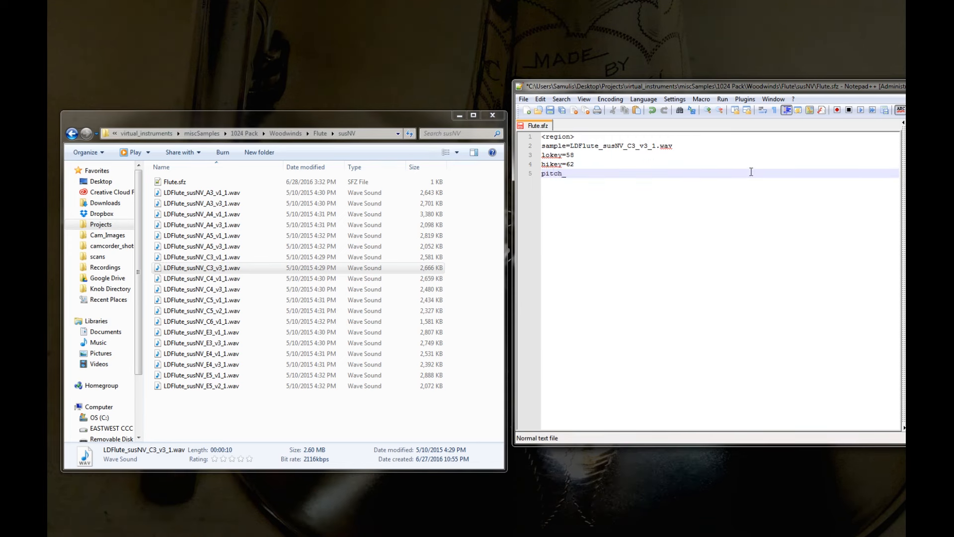
text(keycenter=)
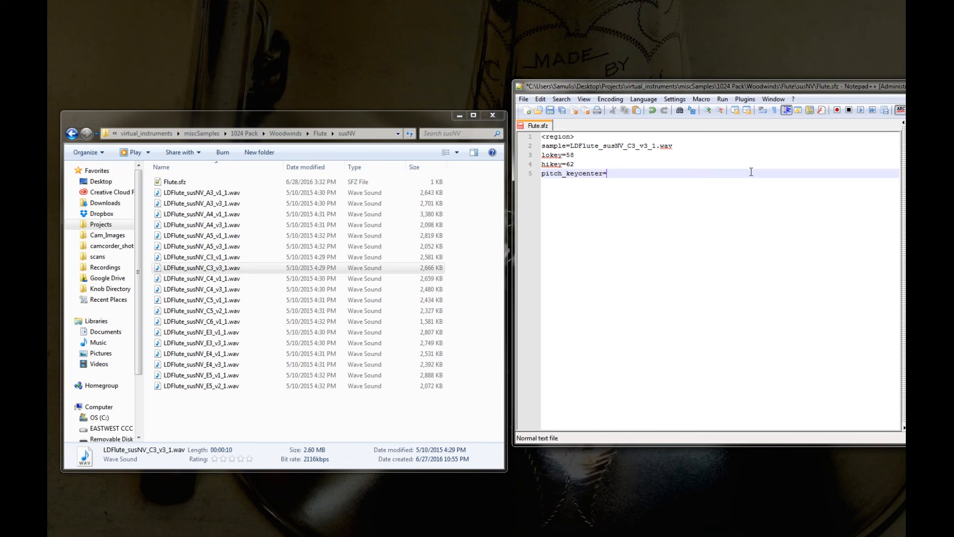
text(60)
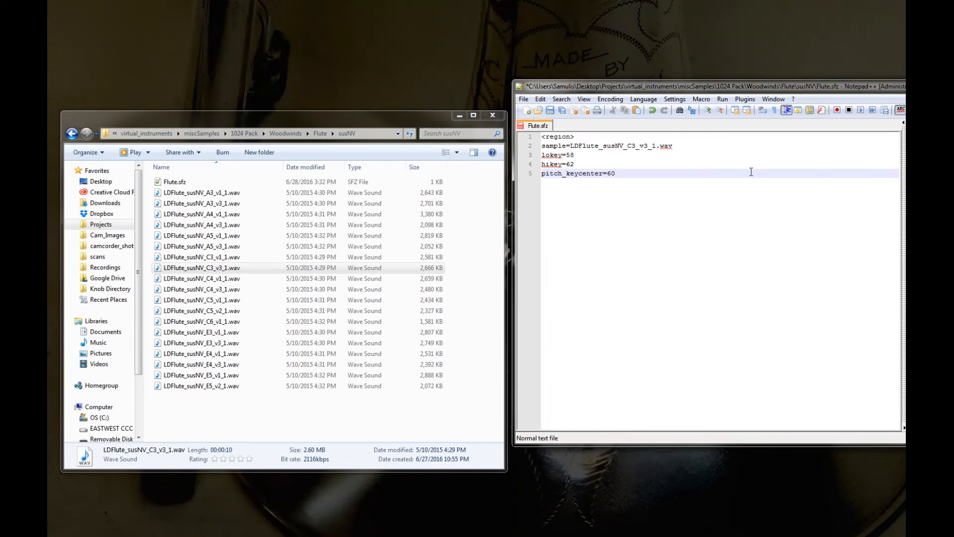
key(Enter)
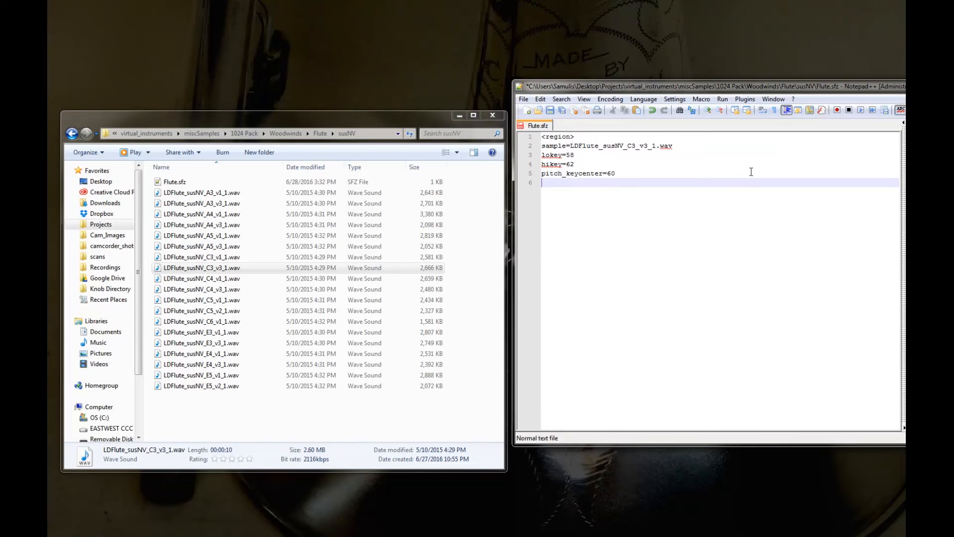
text(lovel=)
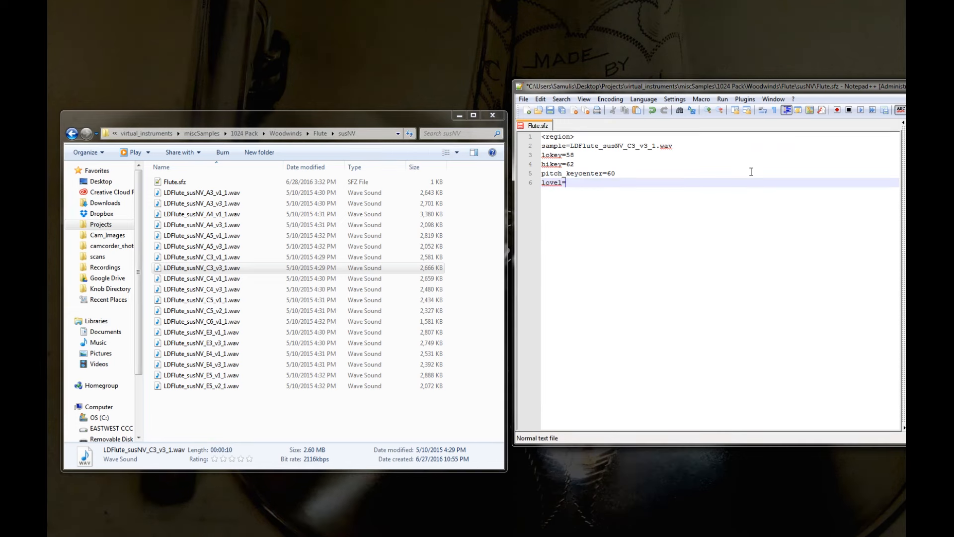
text(0)
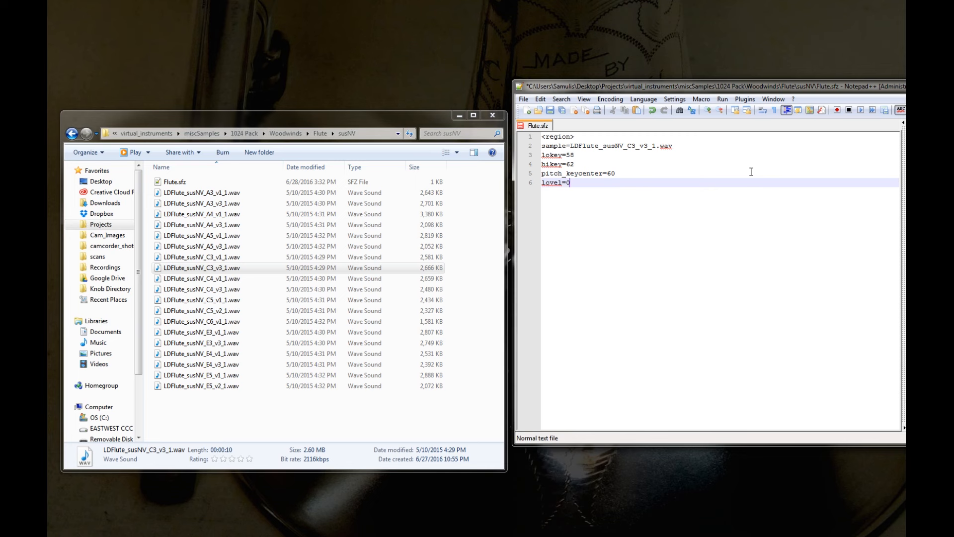
key(backspace)
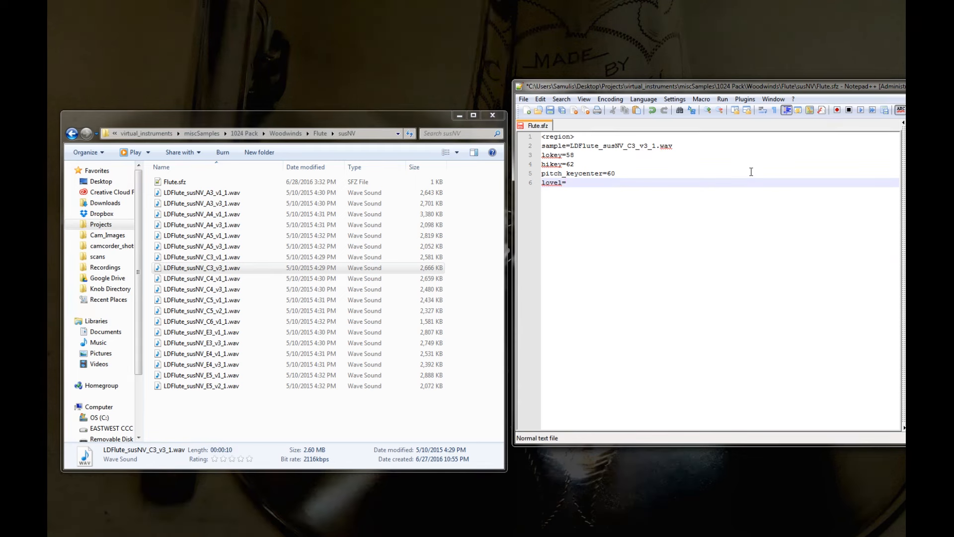
text(60)
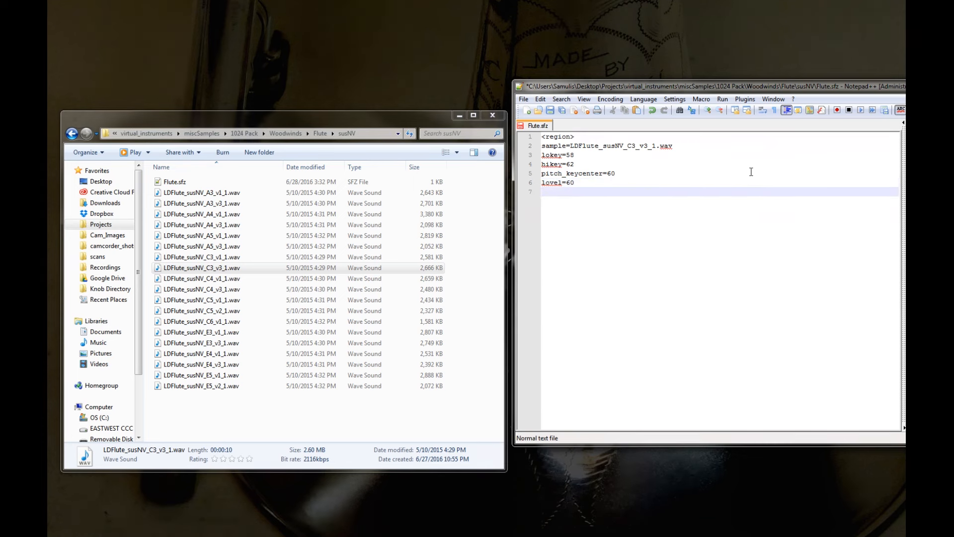
text(hivel)
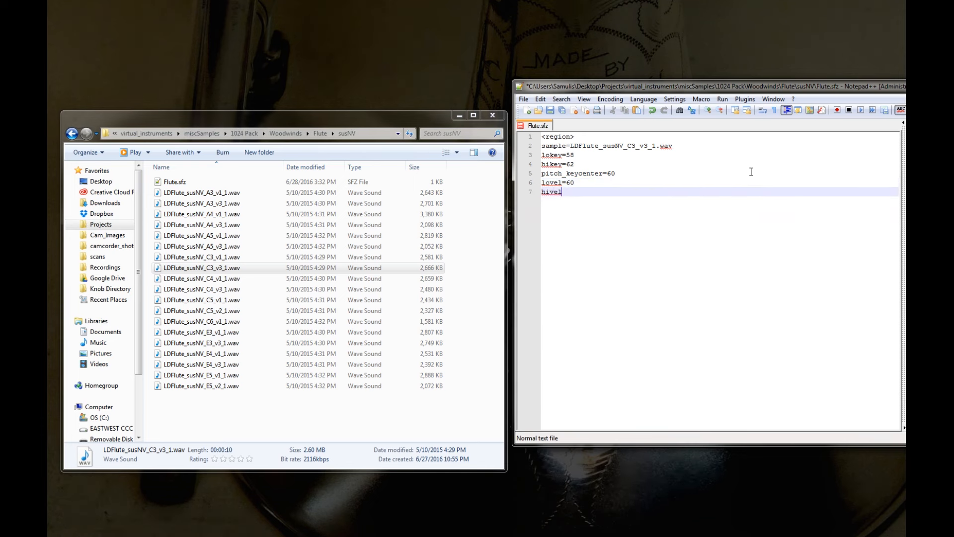
text(1)
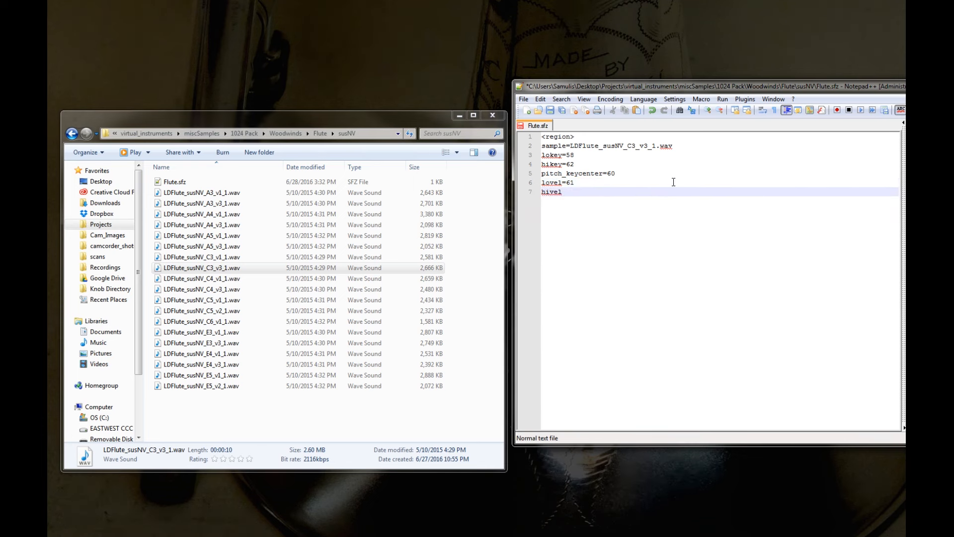
text(=127)
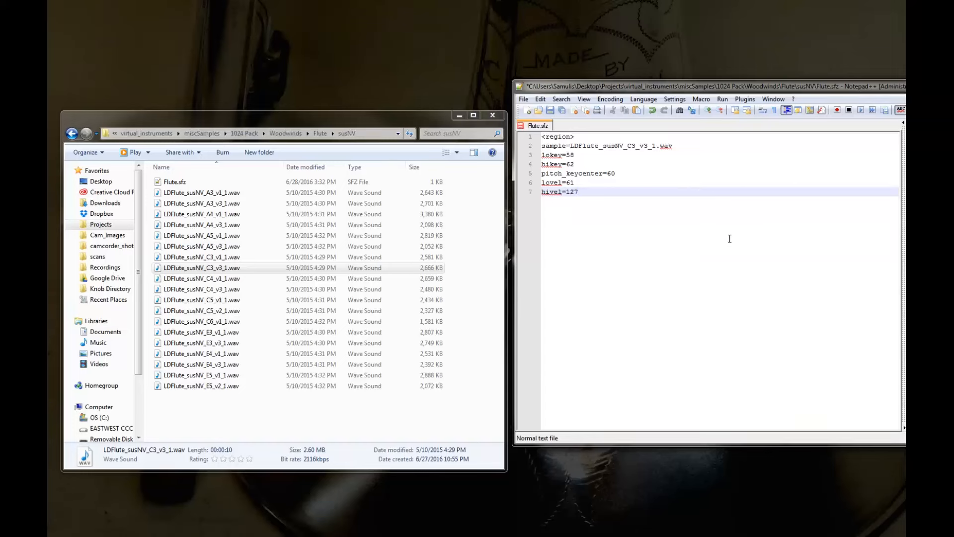
Add the comment //Velocity ranges 0-127 and start a second // comment line.
text(??)
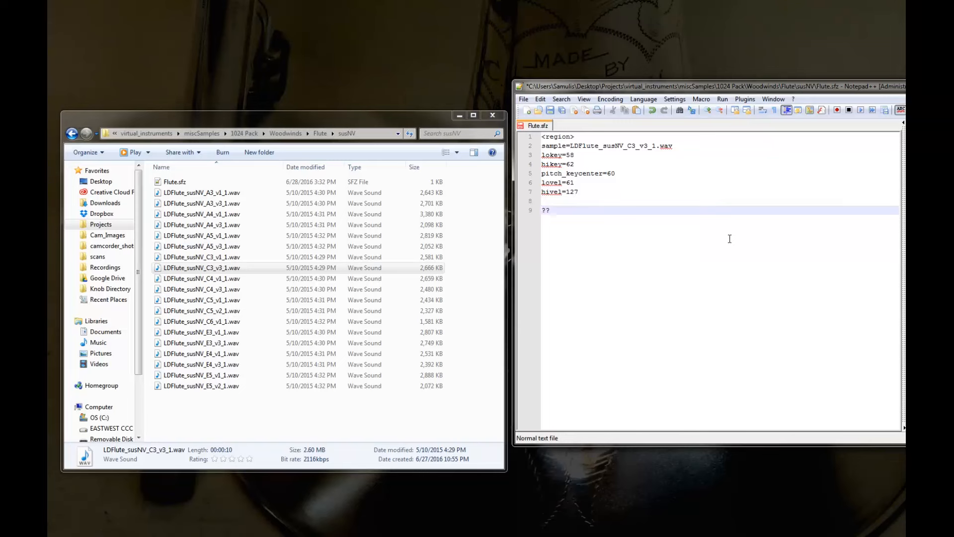
text(//Velociy)
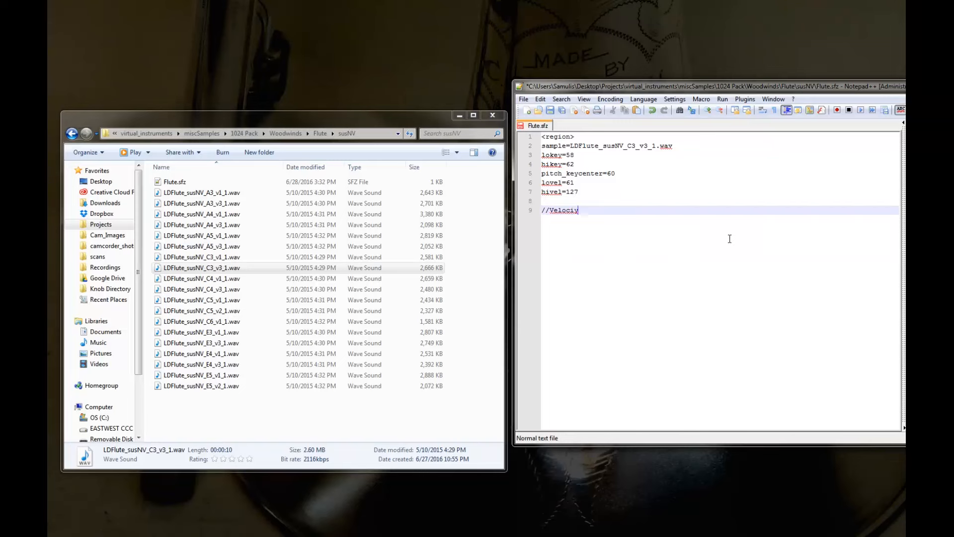
text(ty ranges)
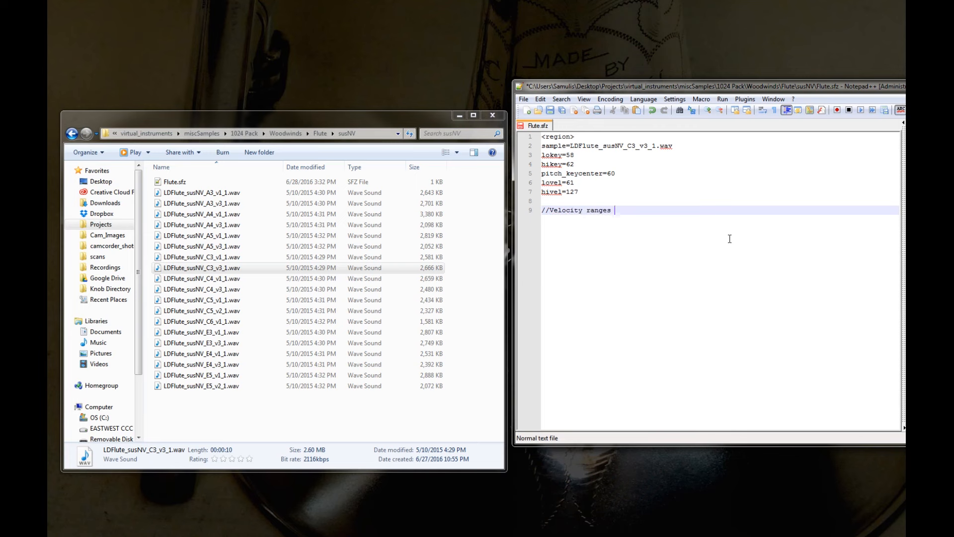
text(0-127)
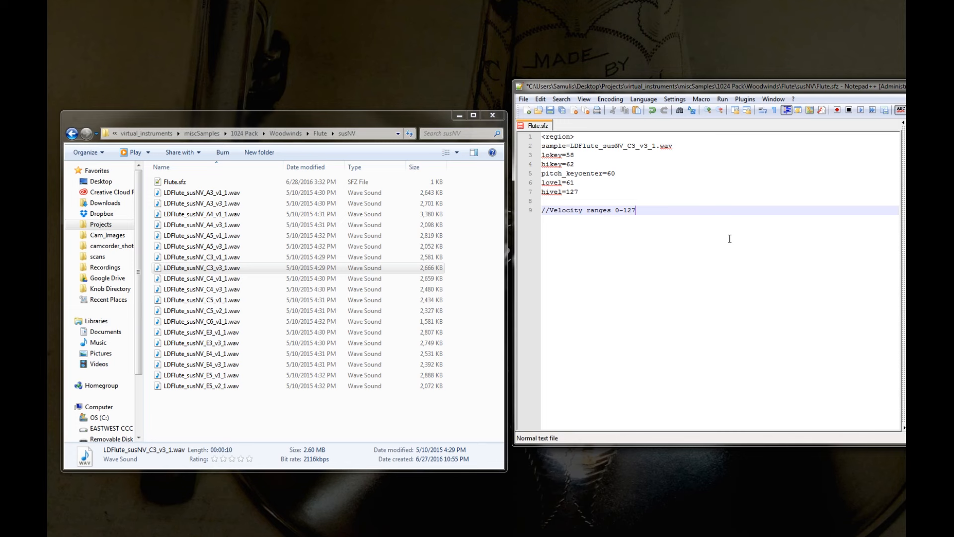
text(//)
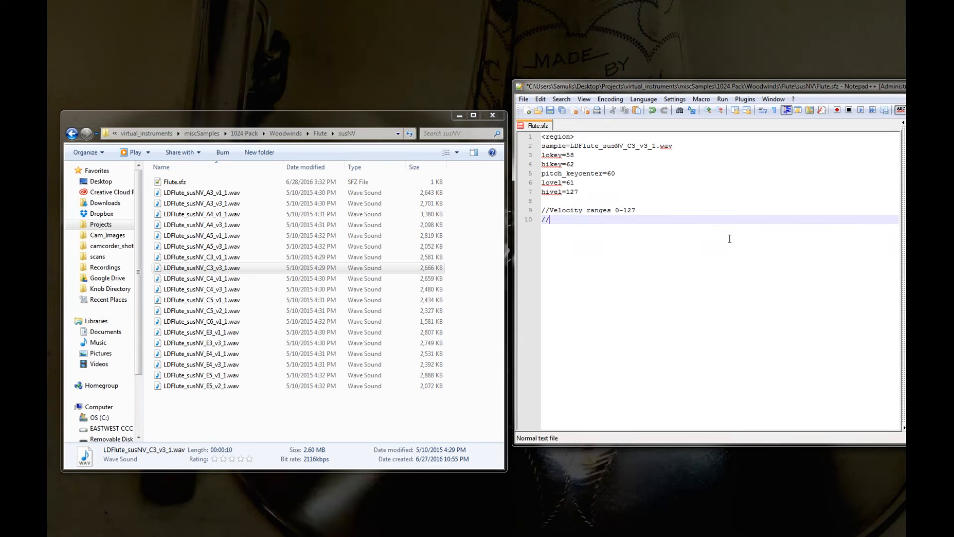
Drop the stray // line, reword the comment to Velocity & Pitch/Key ranges 0-127, retype lokey=58.
key(backspace)
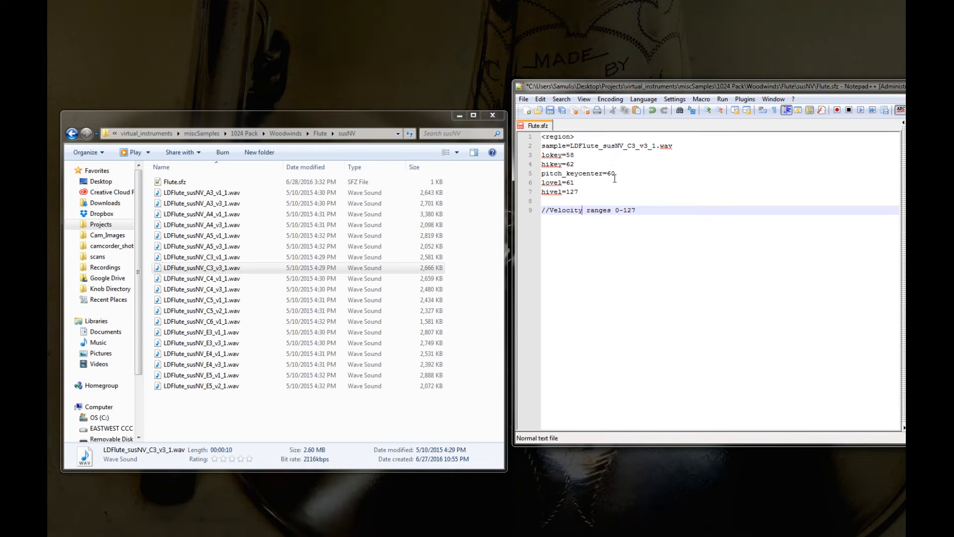
text(&)
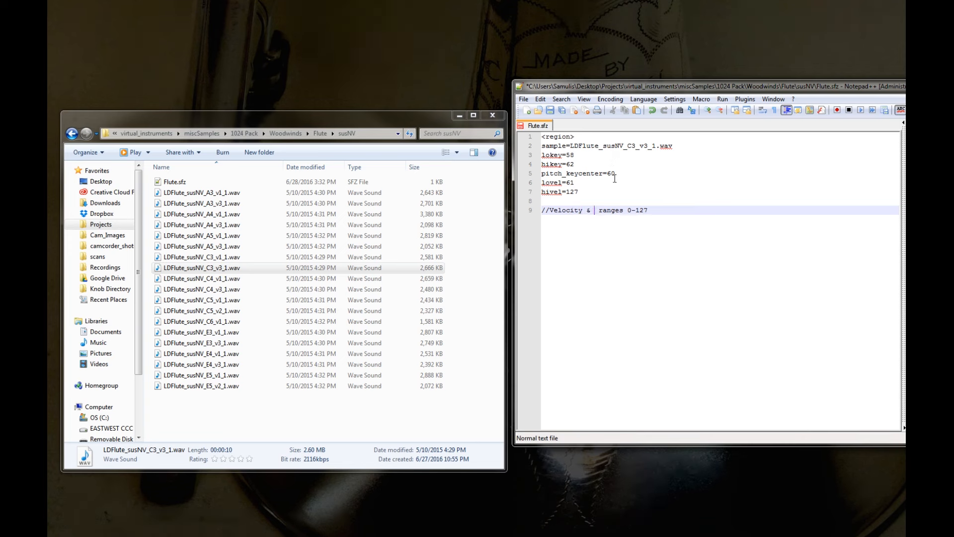
text(Pitch/Key)
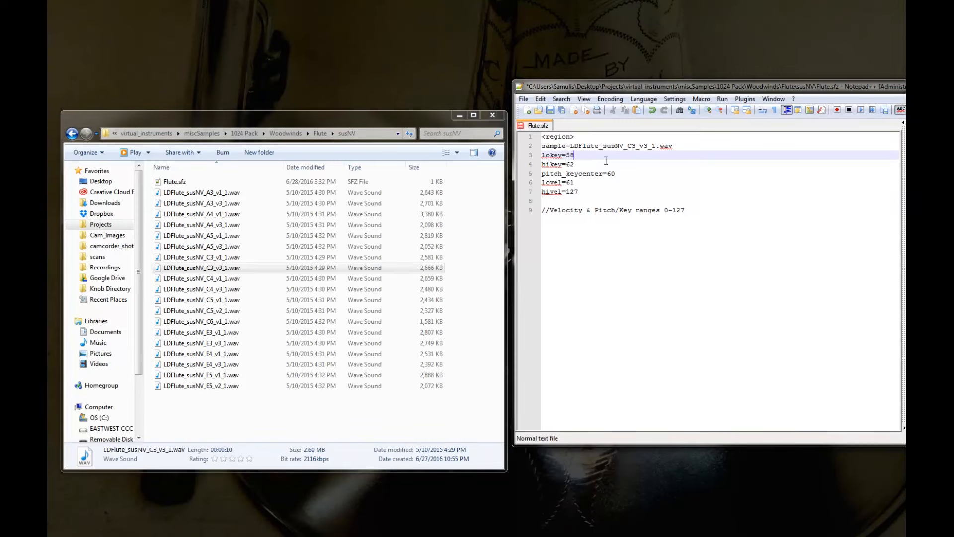
text(C4)
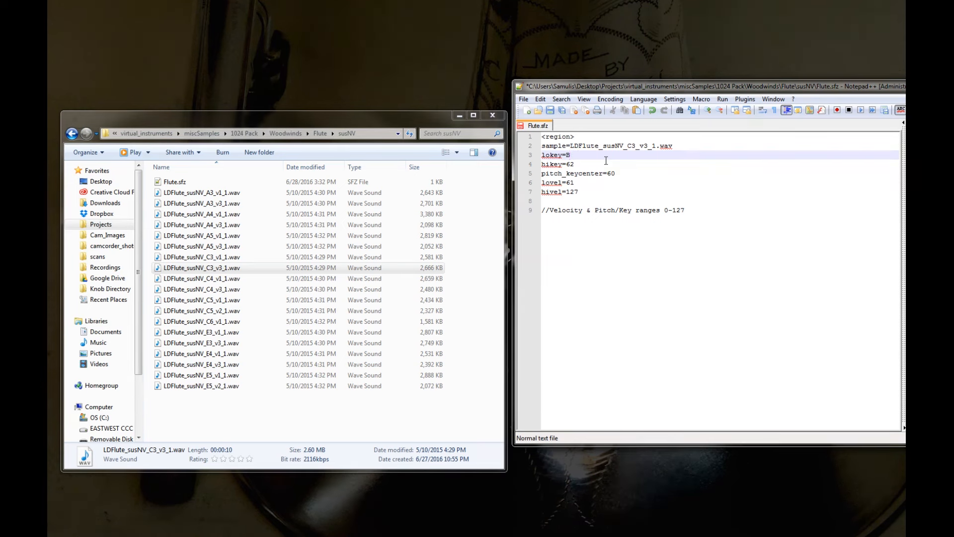
text(58)
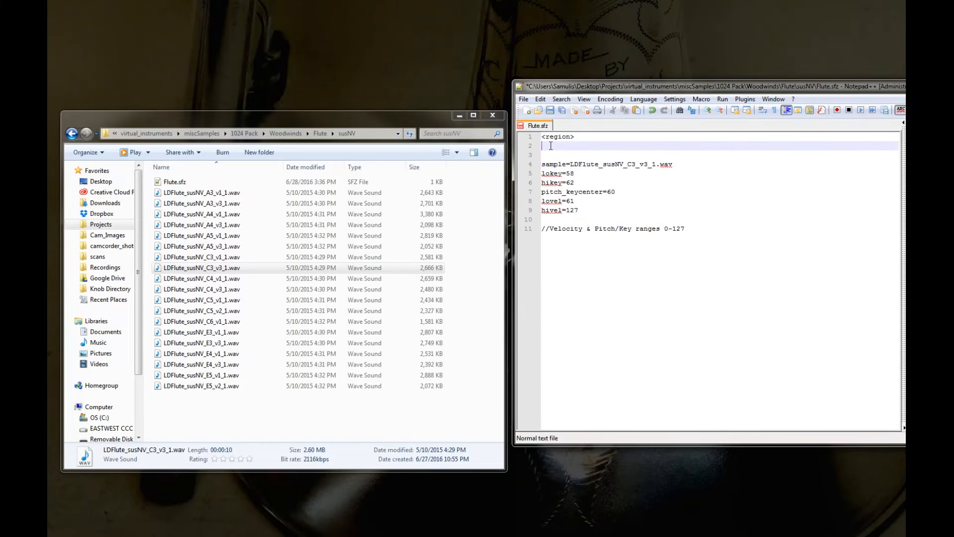
Duplicate the <region> block to create a second identical region.
click(550, 155)
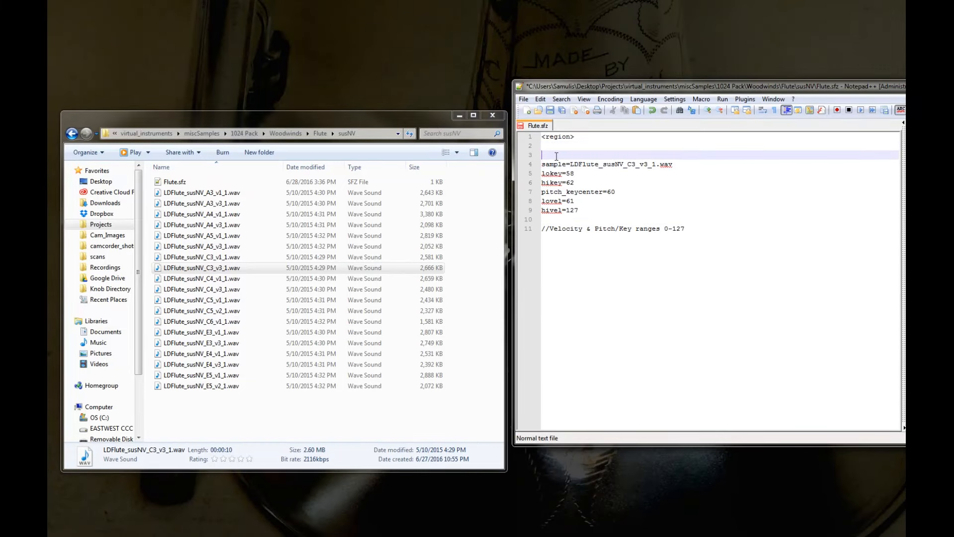
text(<region>)
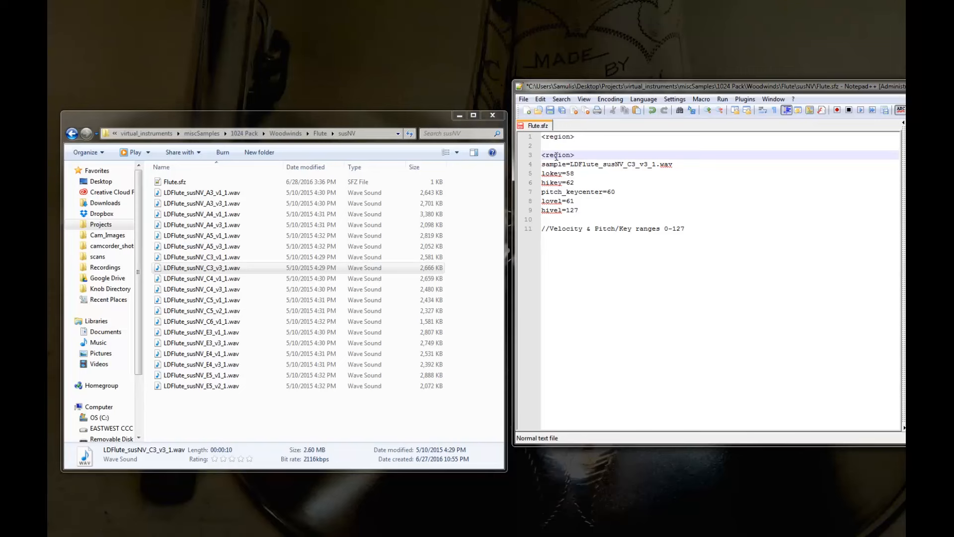
key(enter)
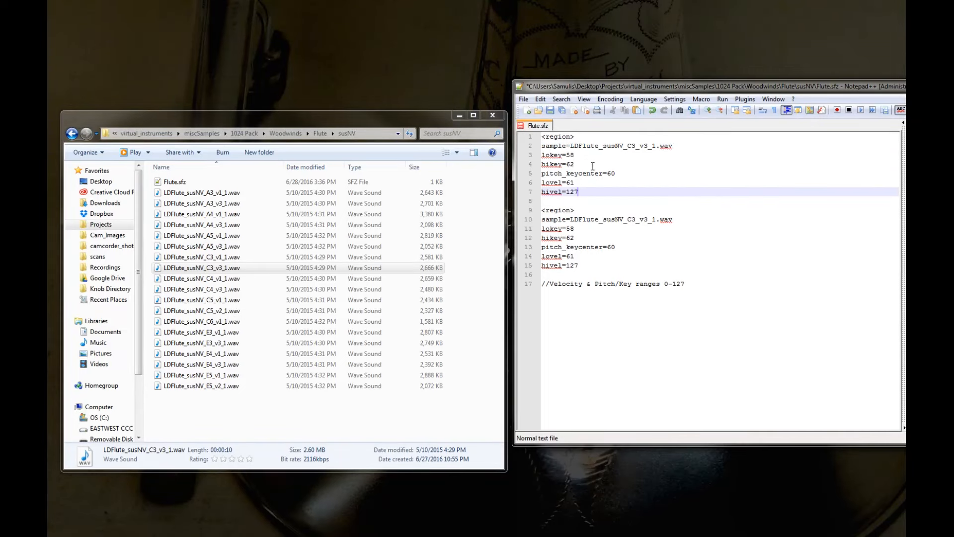
Change the first region to sample C3_v1_1.wav with lovel=0, hivel=60, and save.
click(574, 183)
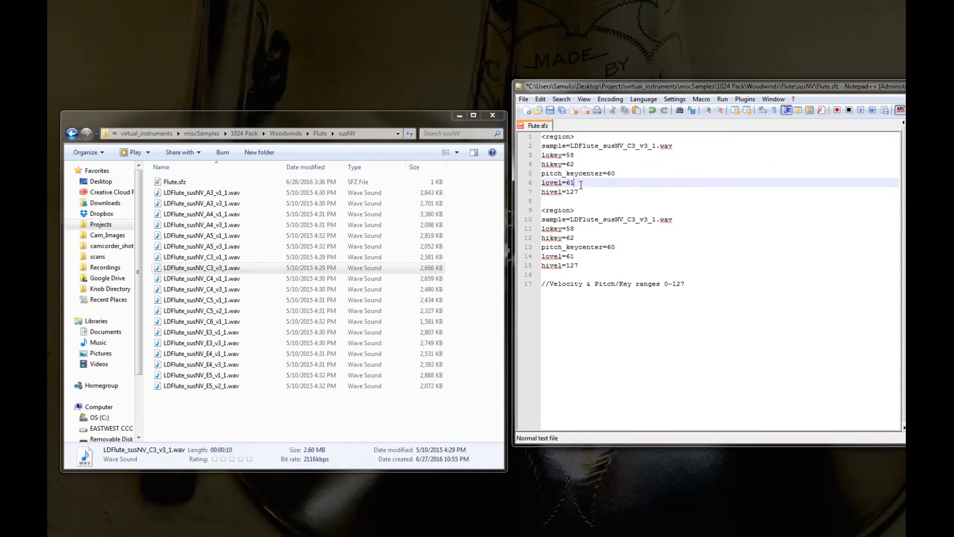
double_click(568, 183)
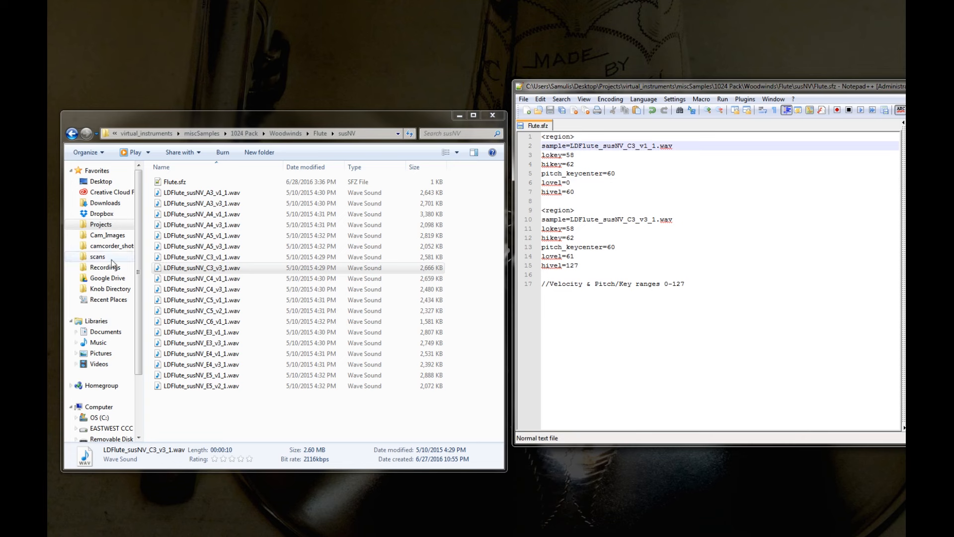
click(594, 199)
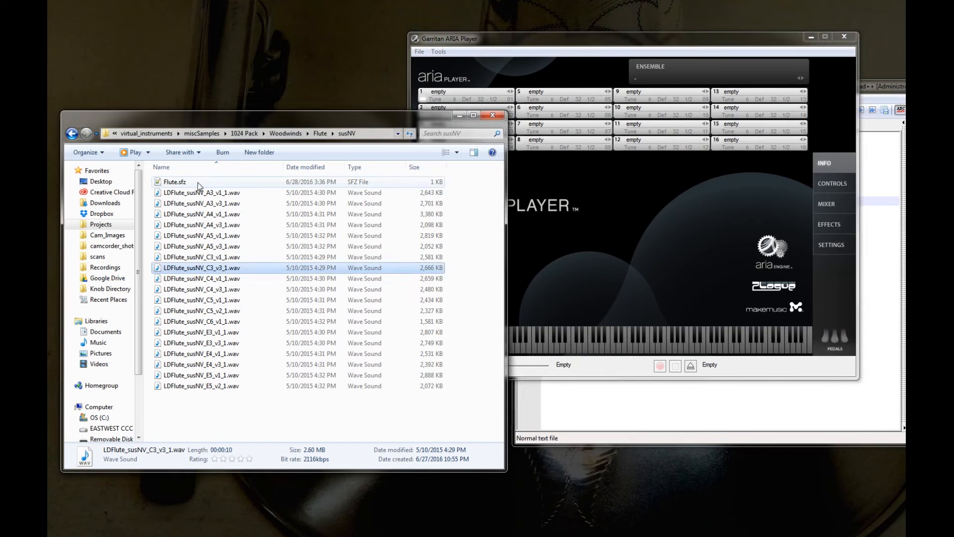
Load Flute.sfz into ARIA Player slot 1, play a test note, and return to the editor.
click(175, 181)
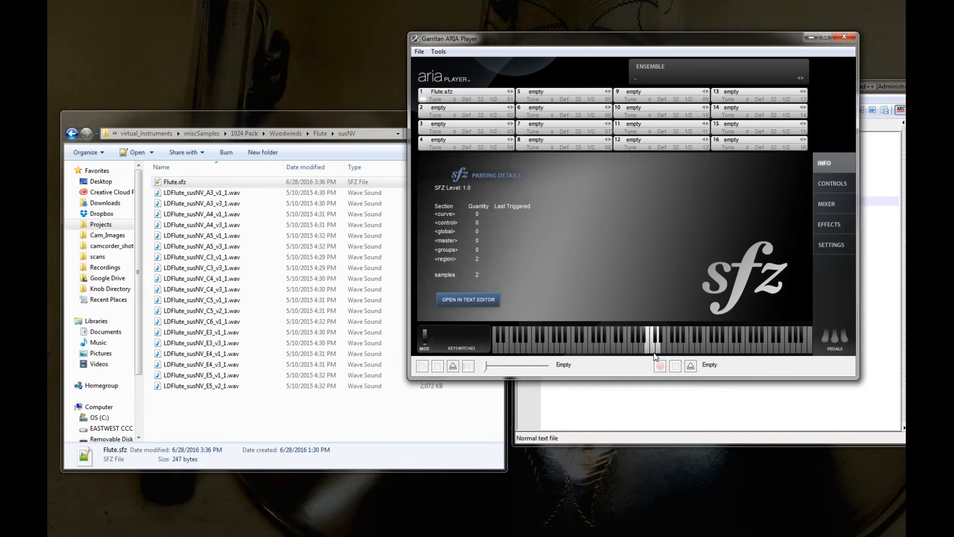
click(652, 341)
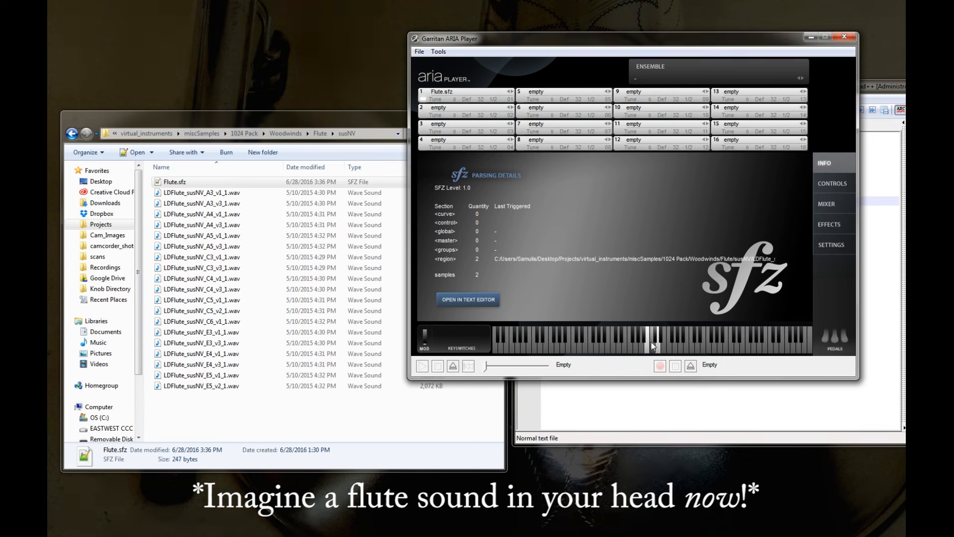
mouse_move(652, 355)
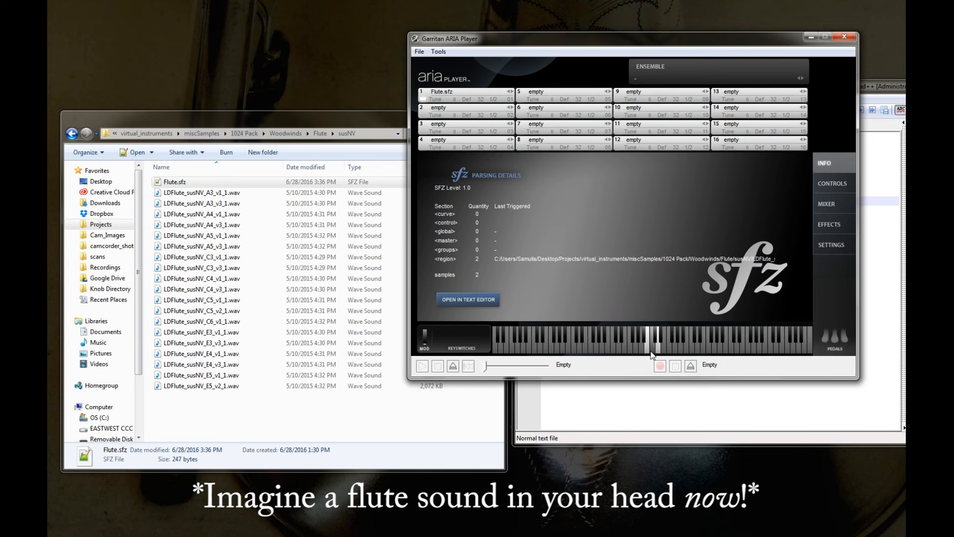
mouse_move(652, 357)
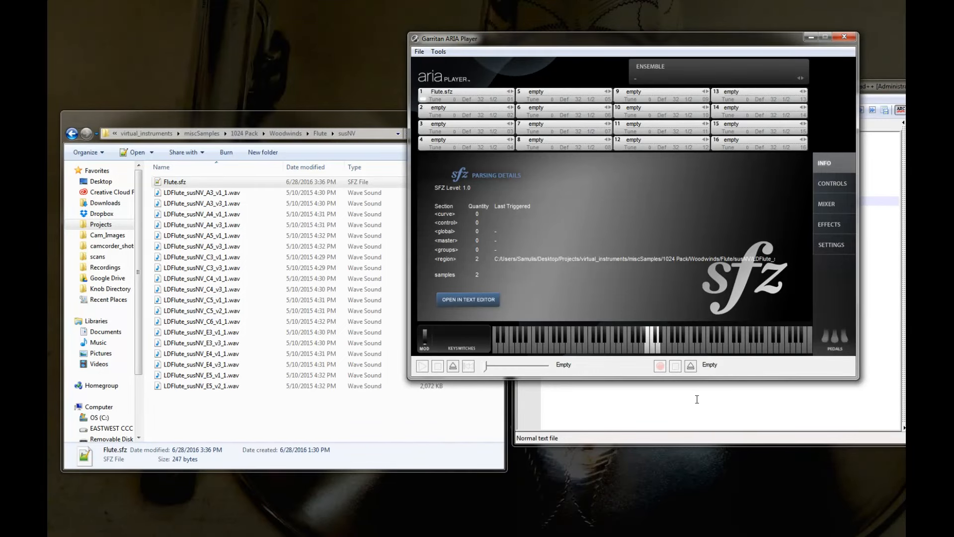
click(467, 299)
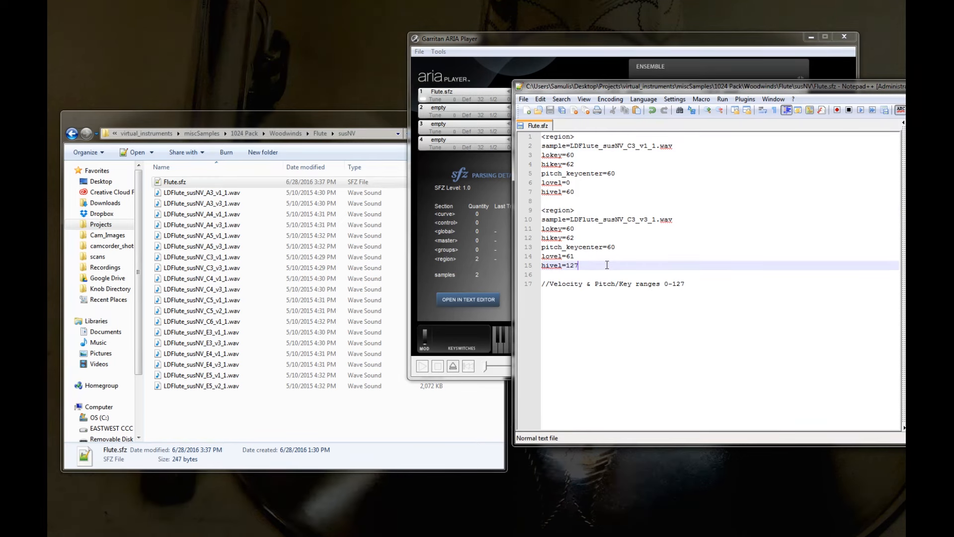
Add two empty <region> templates with blank sample, key and velocity lines after the second region.
click(201, 267)
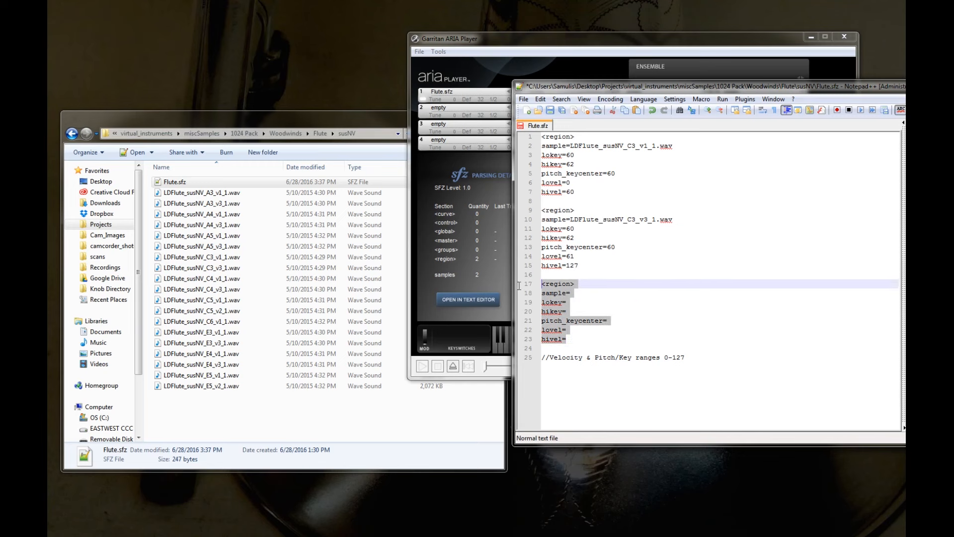
click(577, 348)
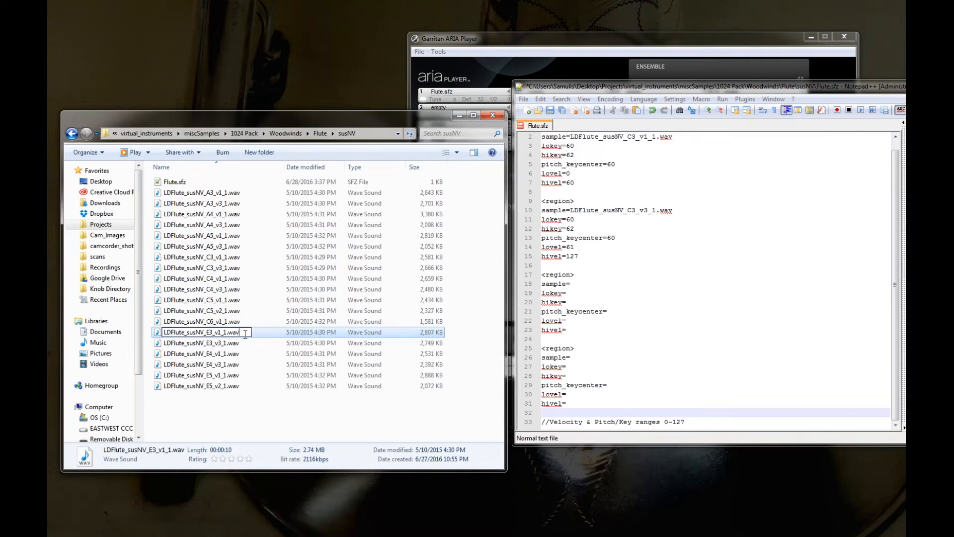
Set the new regions' samples to LDFlute_susNV_E3_v1_1.wav and LDFlute_susNV_E3_v3_1.wav.
click(299, 406)
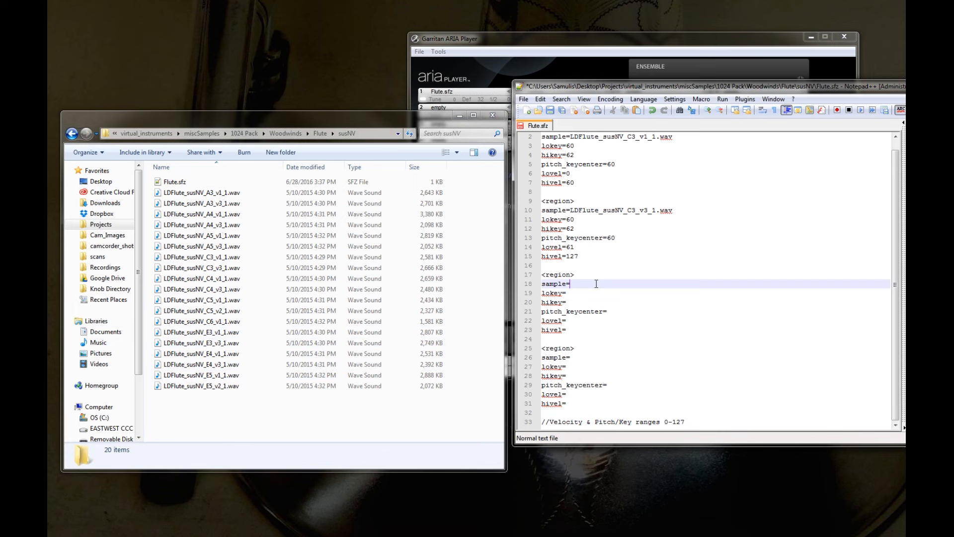
text(LDFlute_susNV_E3_v1_1.wav)
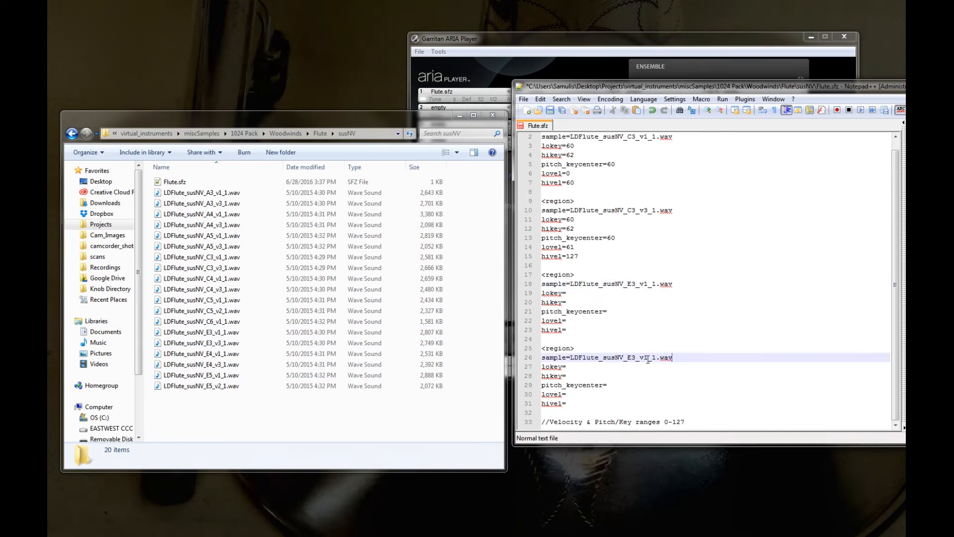
text(3)
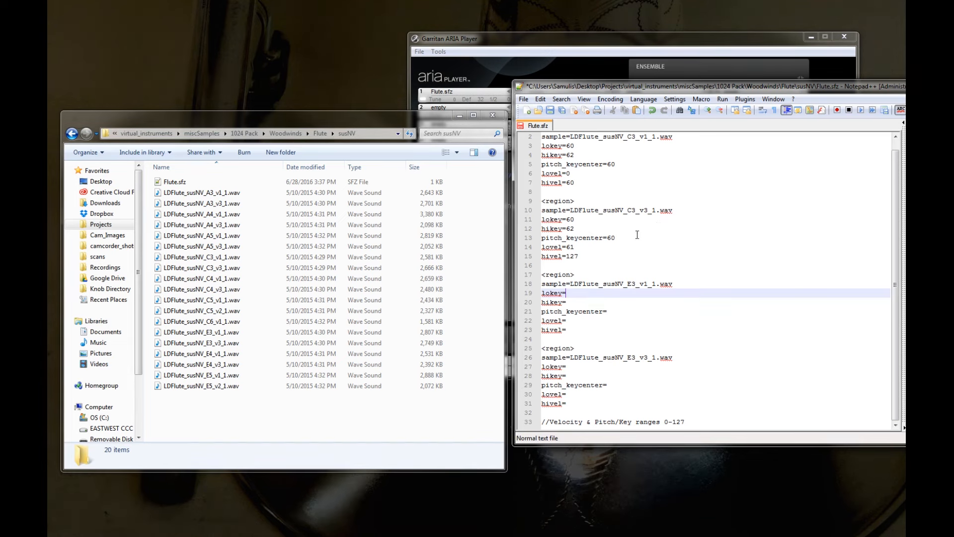
click(449, 39)
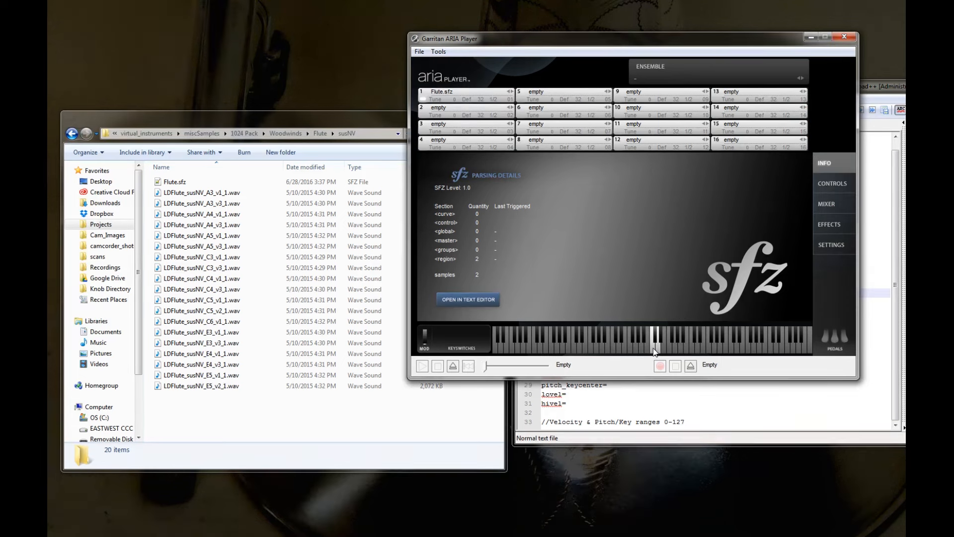
mouse_move(662, 341)
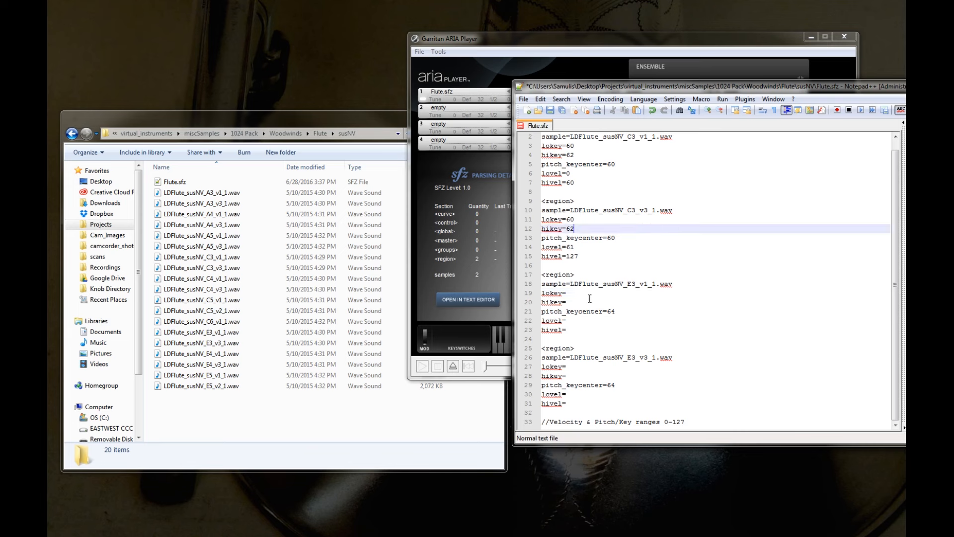
Give the E3 regions lokey=63, pitch_keycenter=64 and velocity ranges 0–60 and 61–127.
text(63)
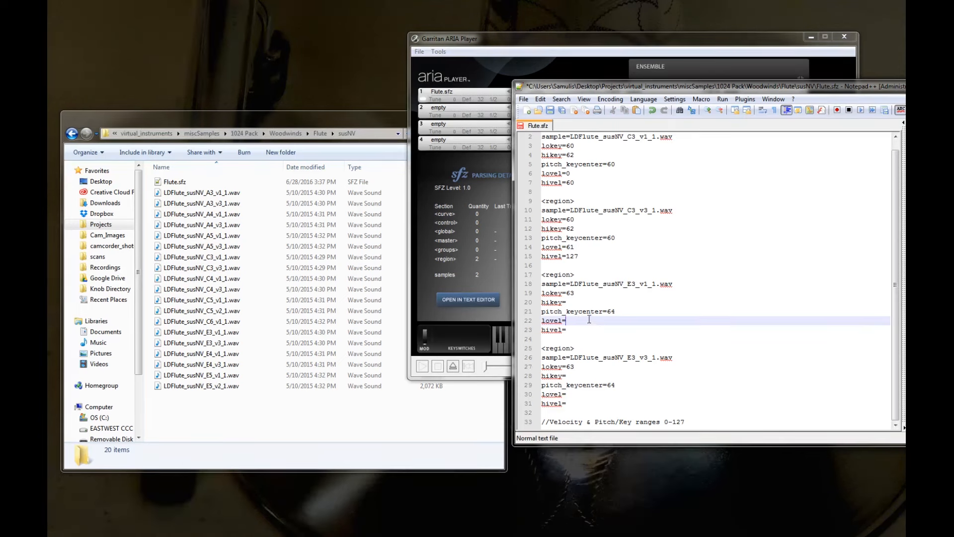
text(0)
click(714, 402)
text(127)
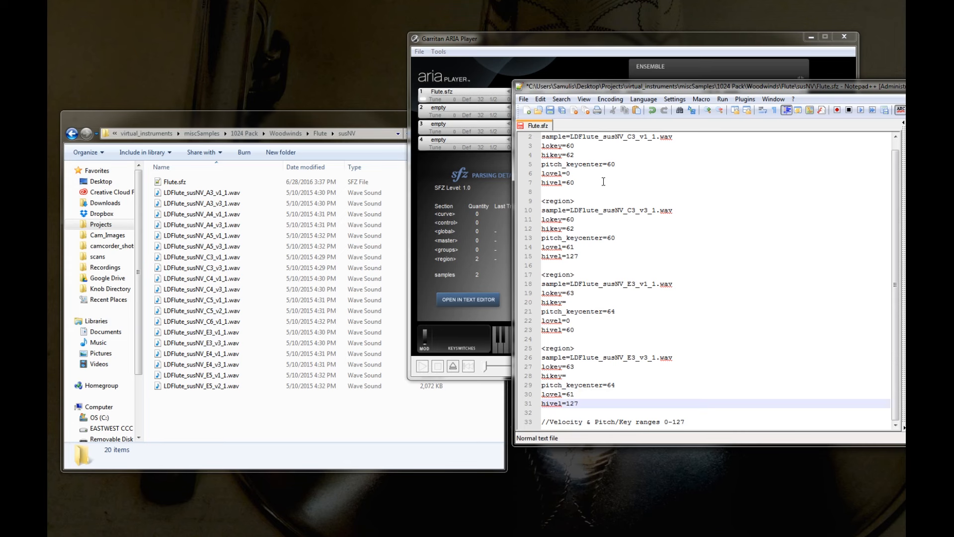
click(602, 181)
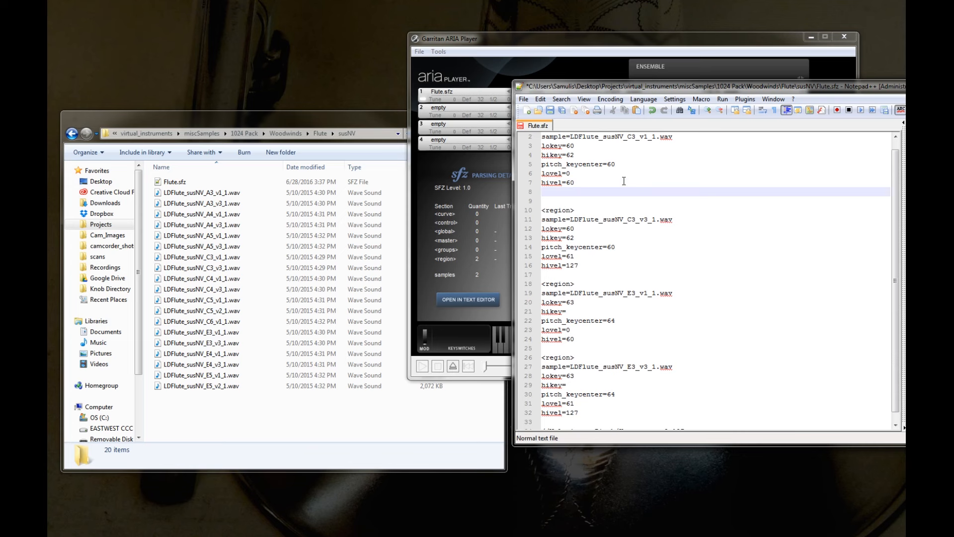
Add volume=12 lines under the soft regions' hivel entries.
text(volume=)
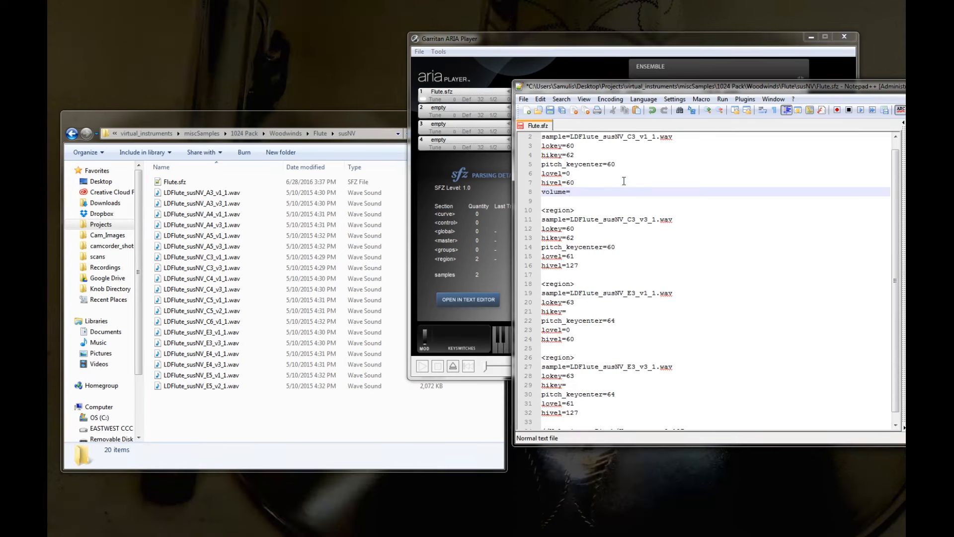
text(12)
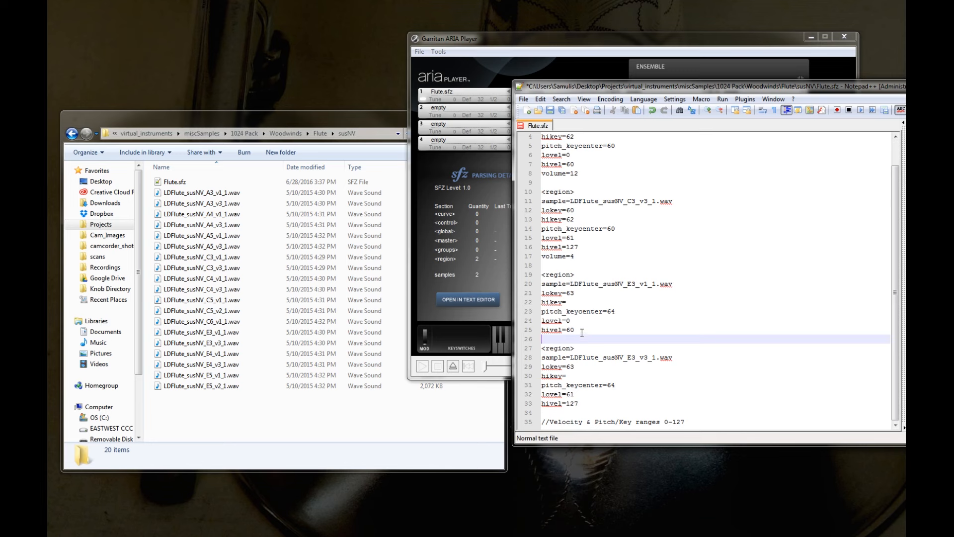
text(volume=12)
click(713, 412)
text(volume=4)
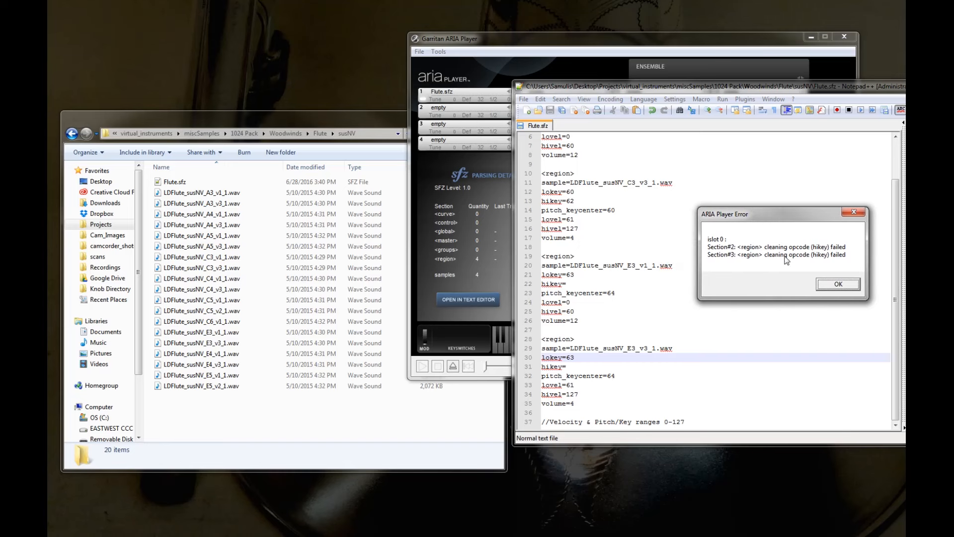
mouse_move(823, 253)
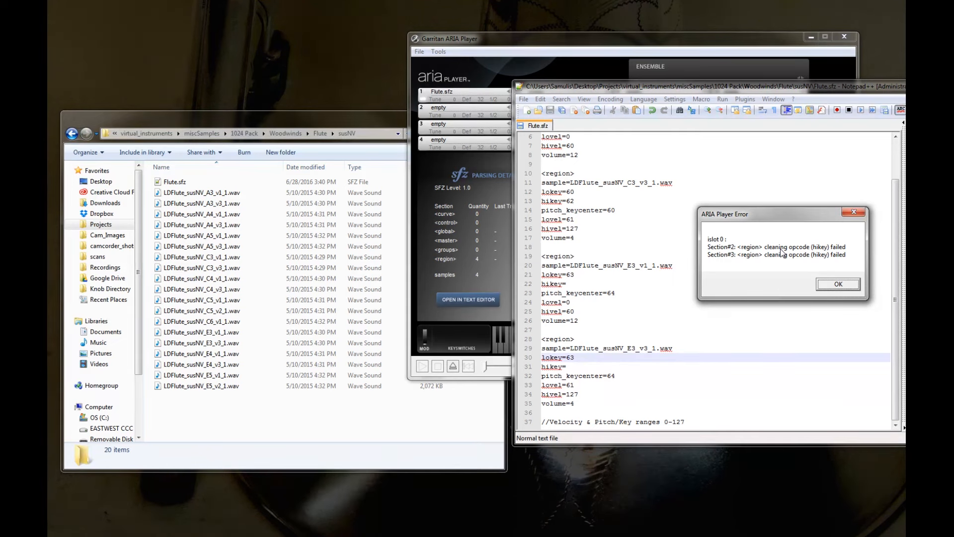
Dismiss the hikey error report and fill the empty E3 hikey lines with 66.
click(838, 283)
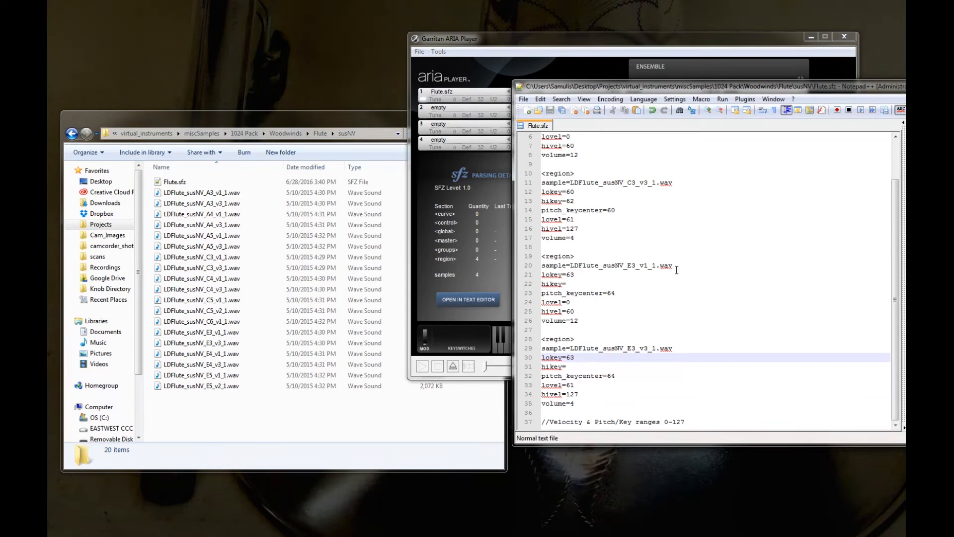
text(;)
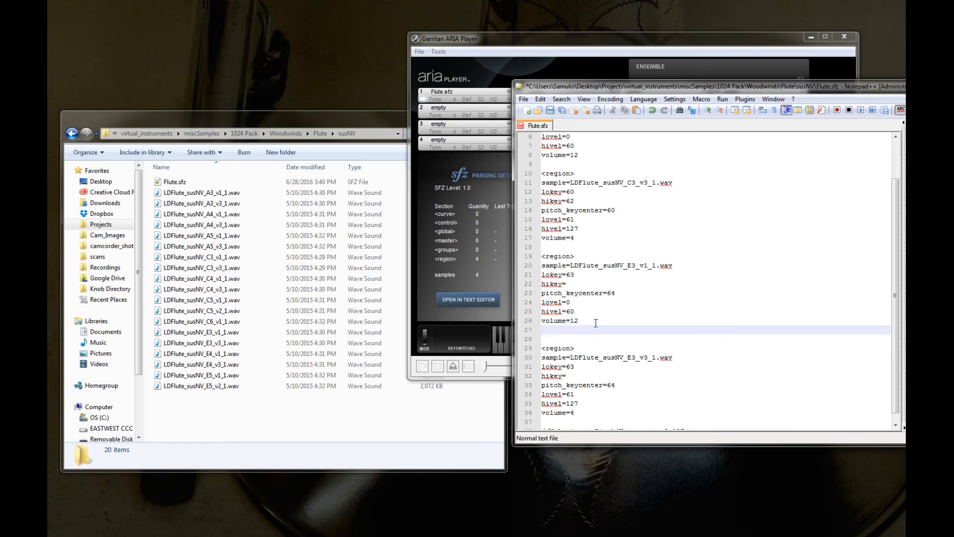
text(</re)
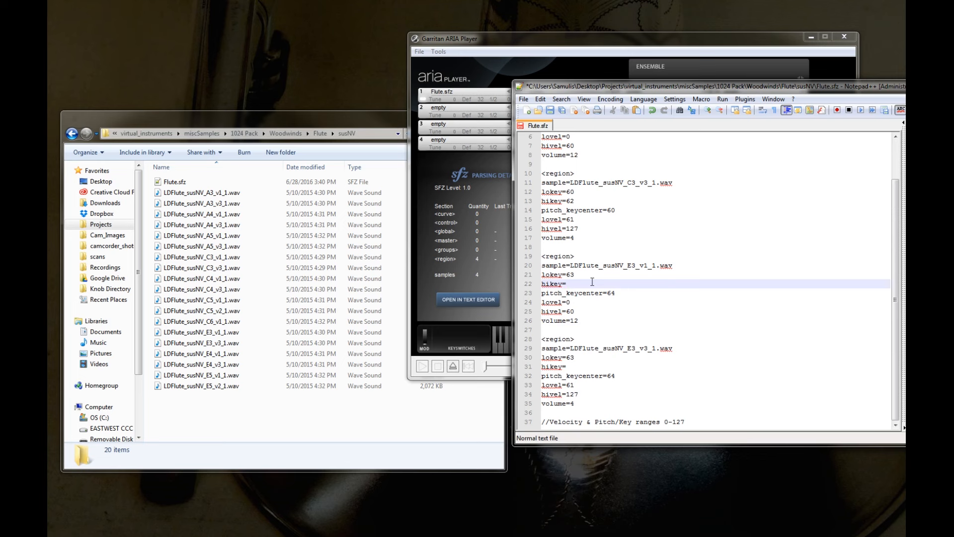
text(6)
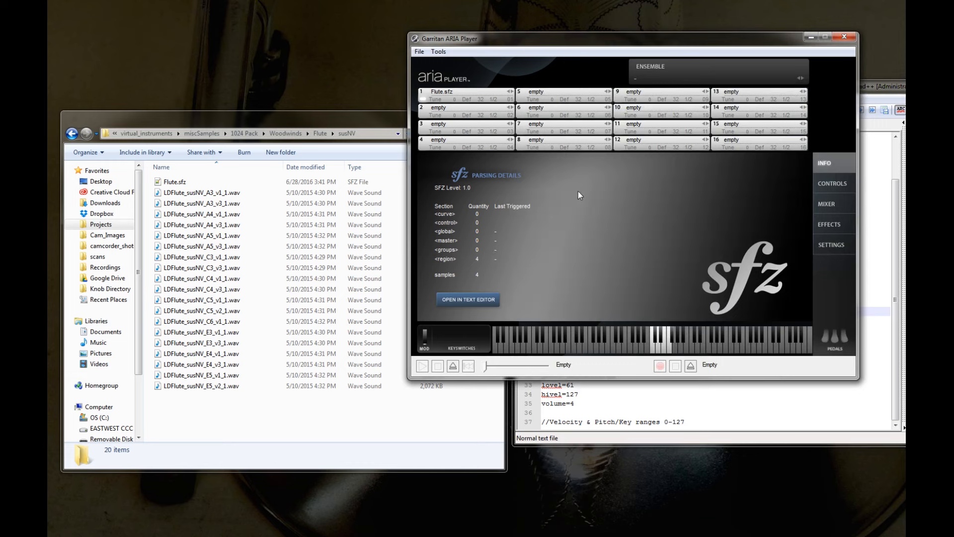
mouse_move(575, 194)
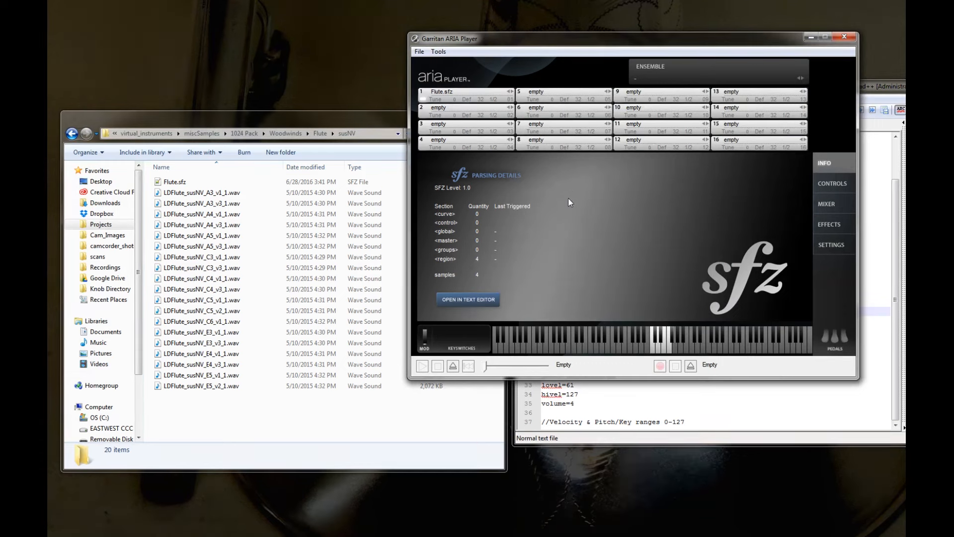
mouse_move(479, 258)
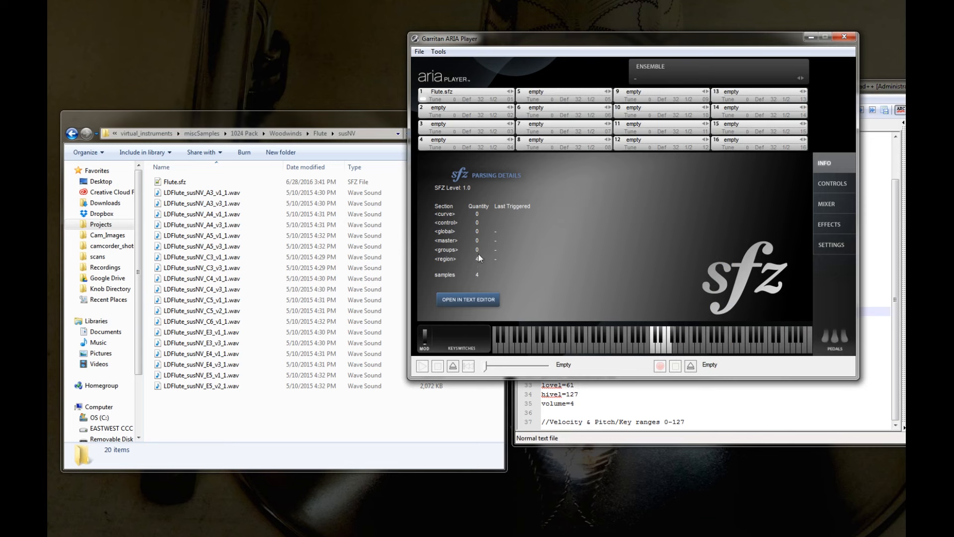
mouse_move(611, 245)
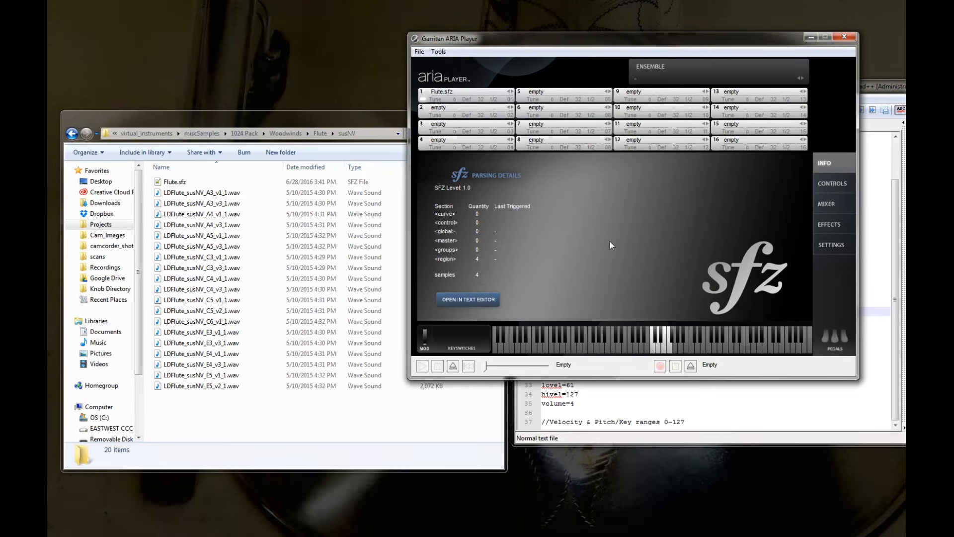
mouse_move(648, 334)
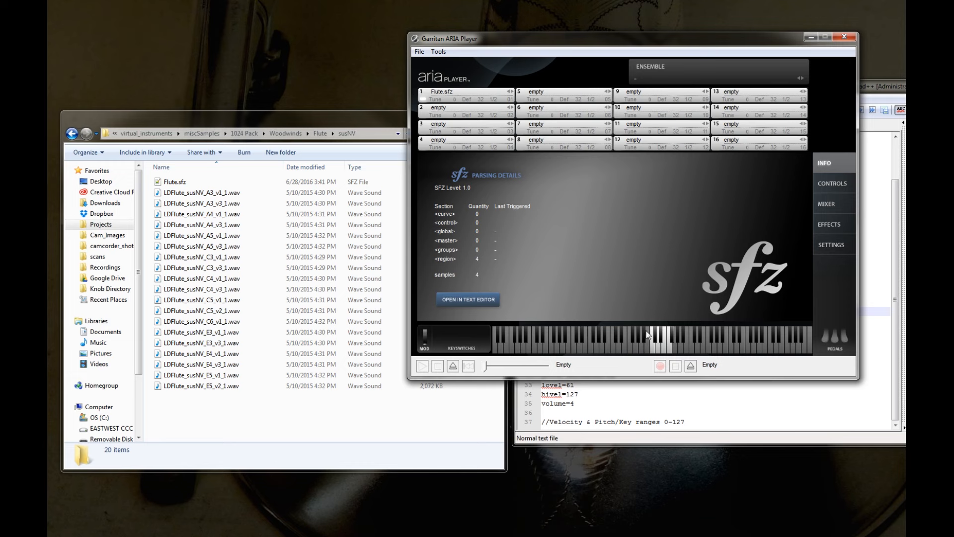
mouse_move(658, 353)
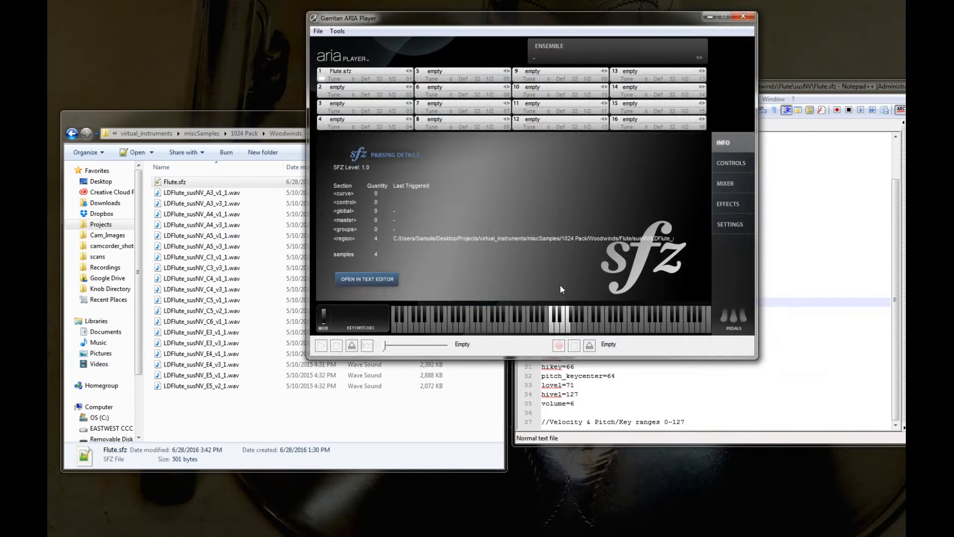
mouse_move(568, 312)
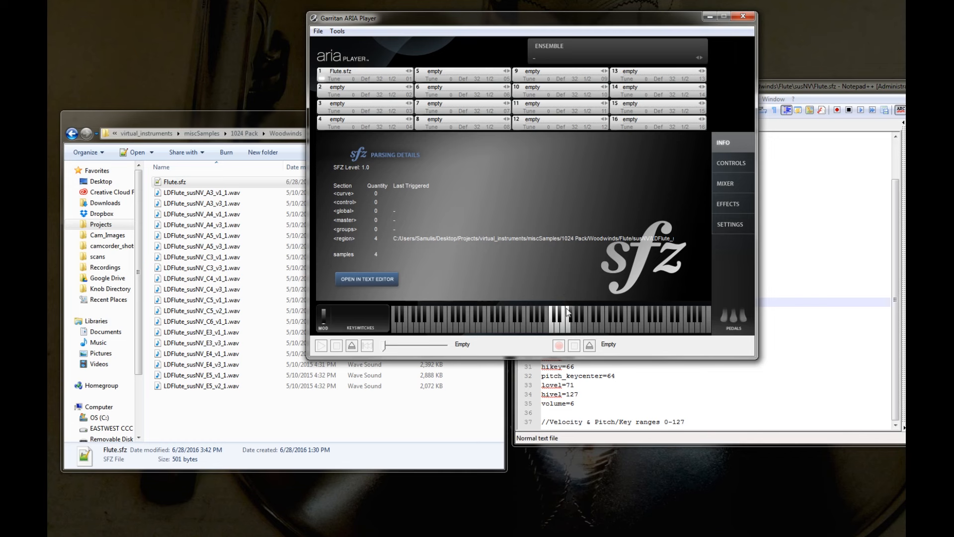
mouse_move(593, 244)
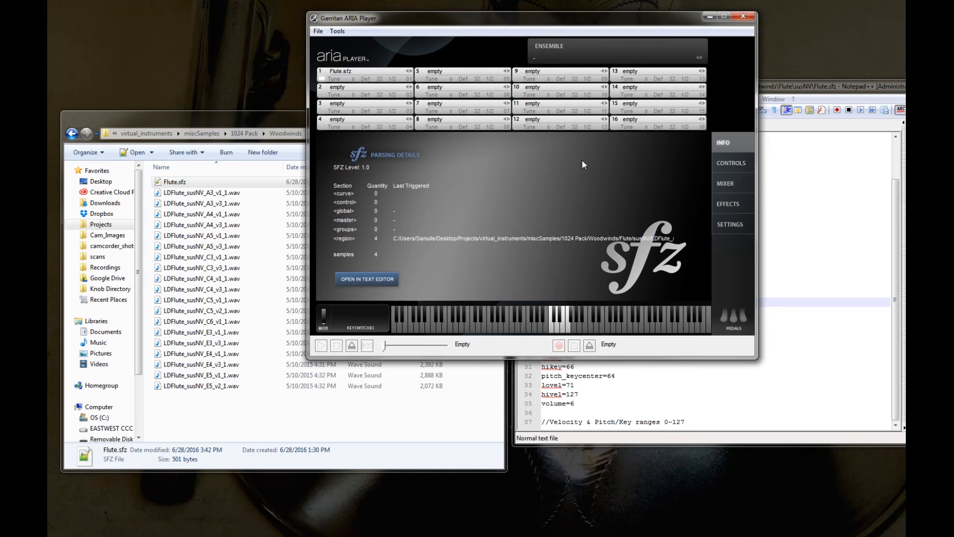
mouse_move(868, 52)
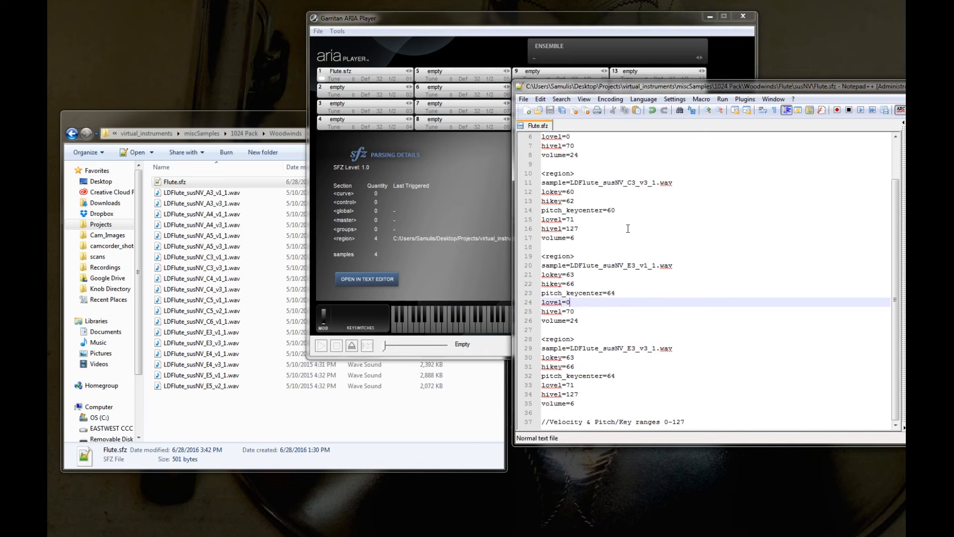
mouse_move(639, 252)
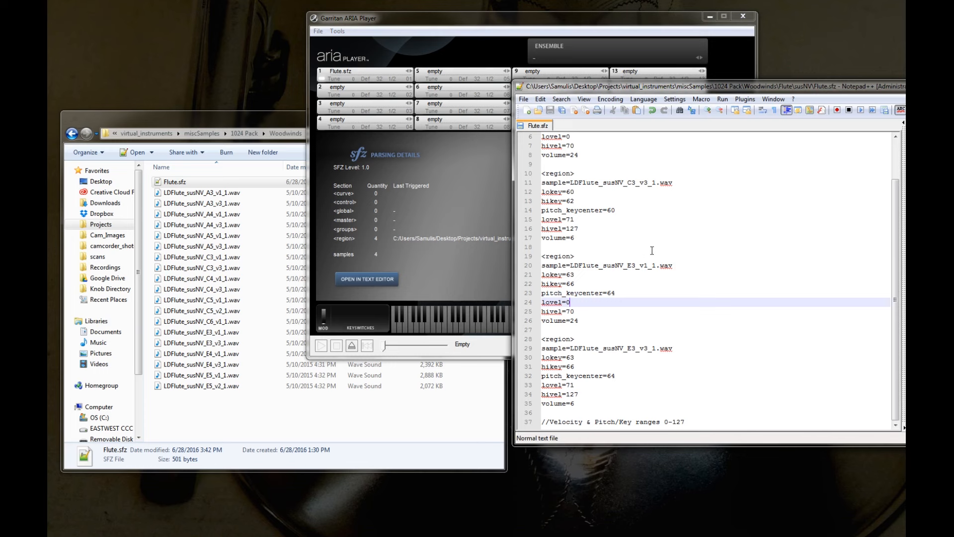
Continue editing after the last E3 region's volume line, entering volume=12.
click(607, 402)
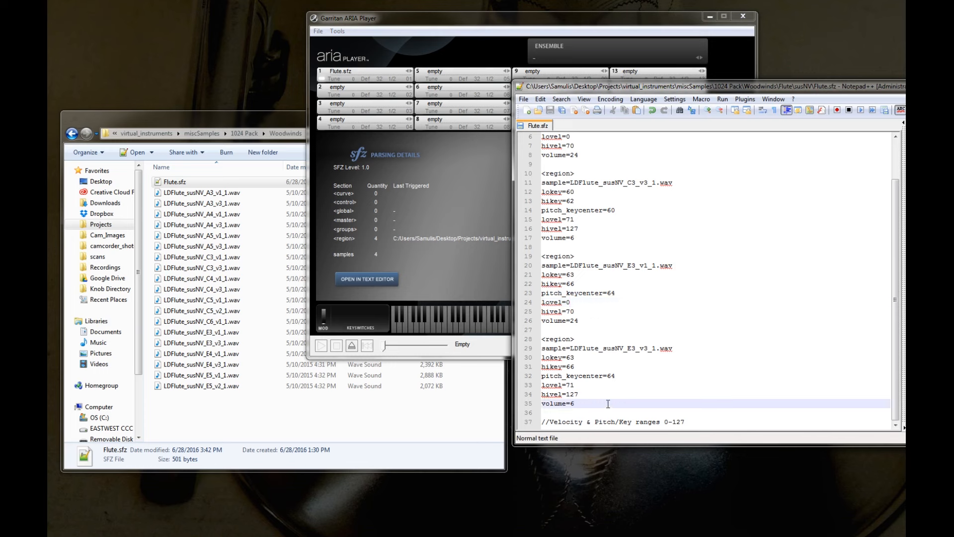
text(volume=12)
text(<)
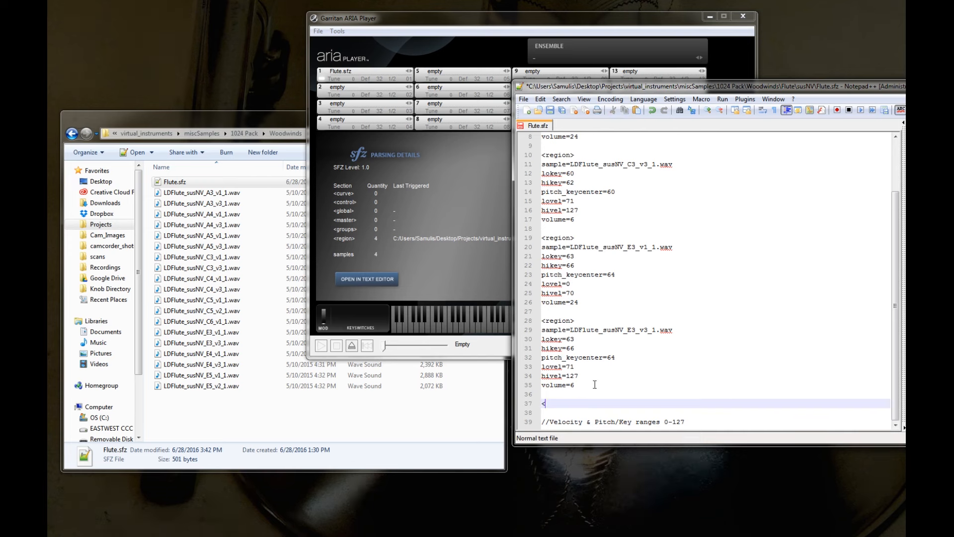
Begin a blank <region> block with empty sample=, lokey= and hikey= lines.
text(region>)
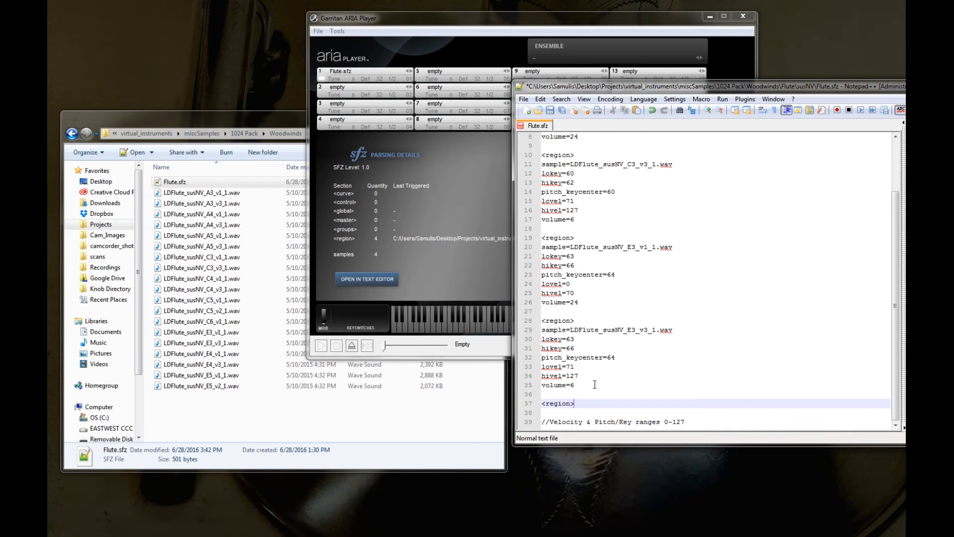
text(sample=)
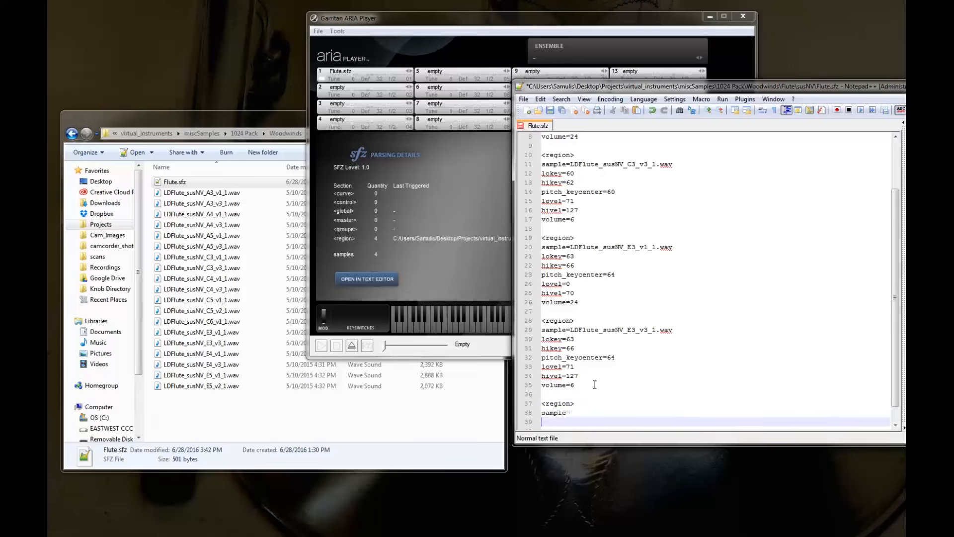
text(lokey=)
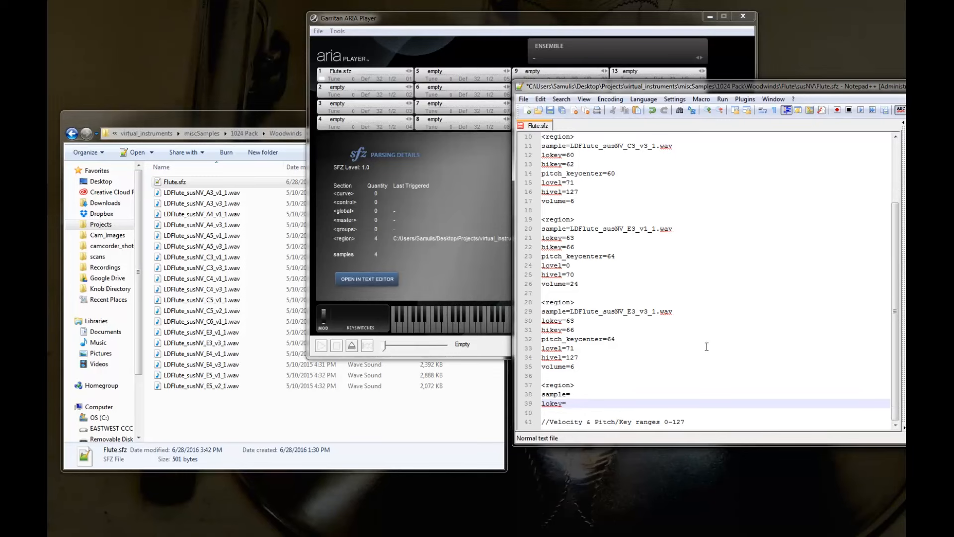
text(hikey=)
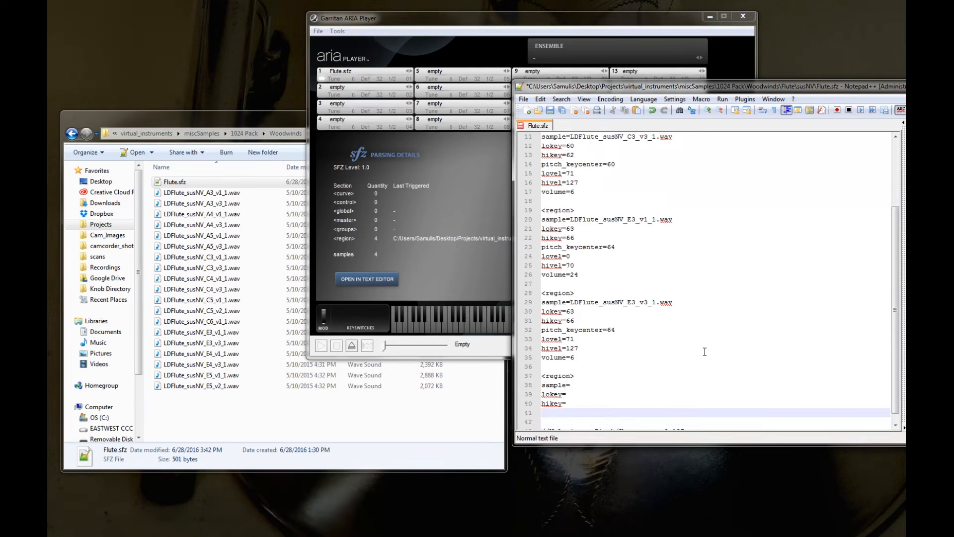
scroll(down, 3)
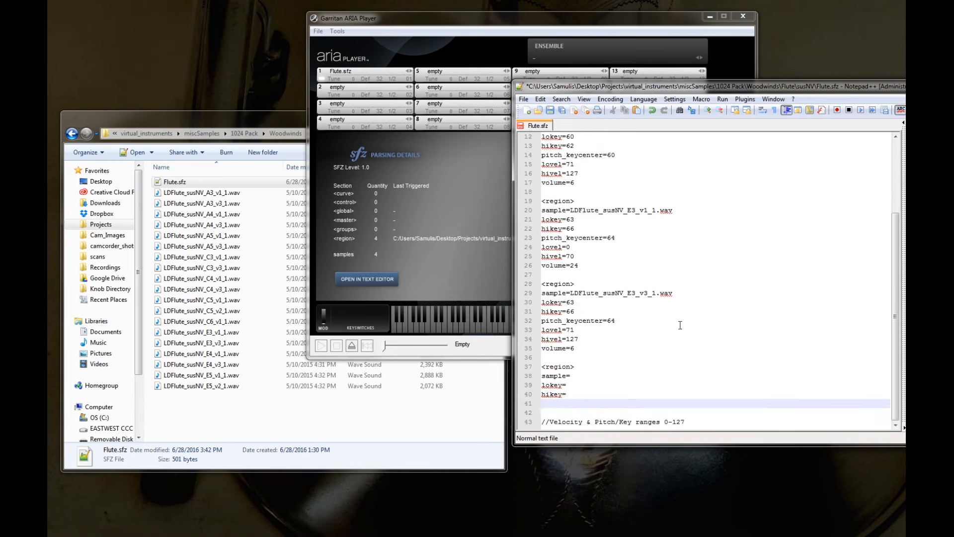
mouse_move(697, 321)
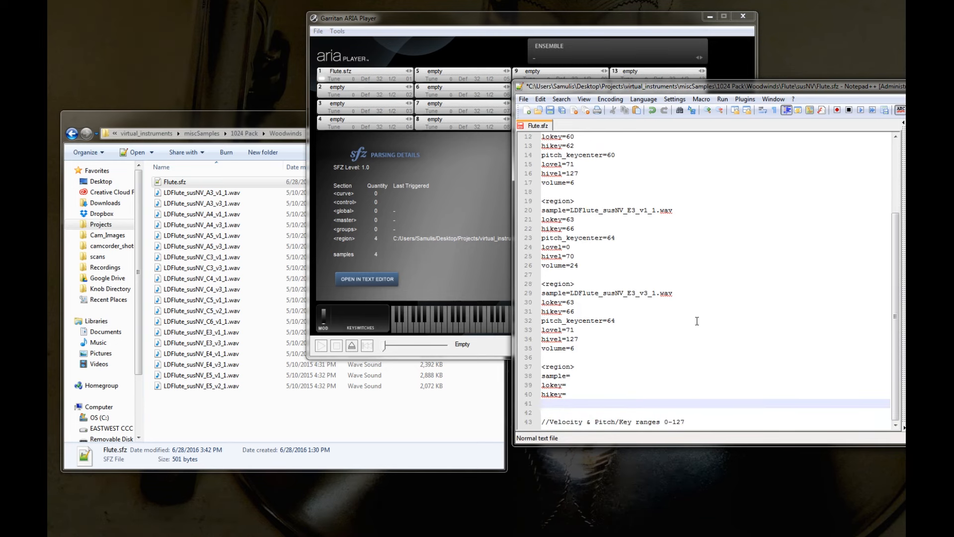
mouse_move(740, 286)
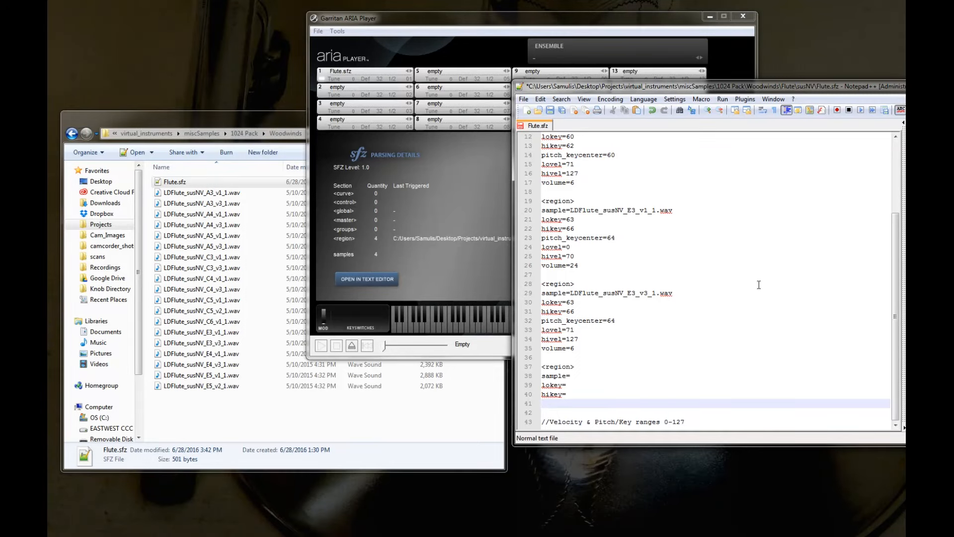
Add empty pitch_keycenter=, lovel= and hivel= lines to the new region.
text(pitch_keyc)
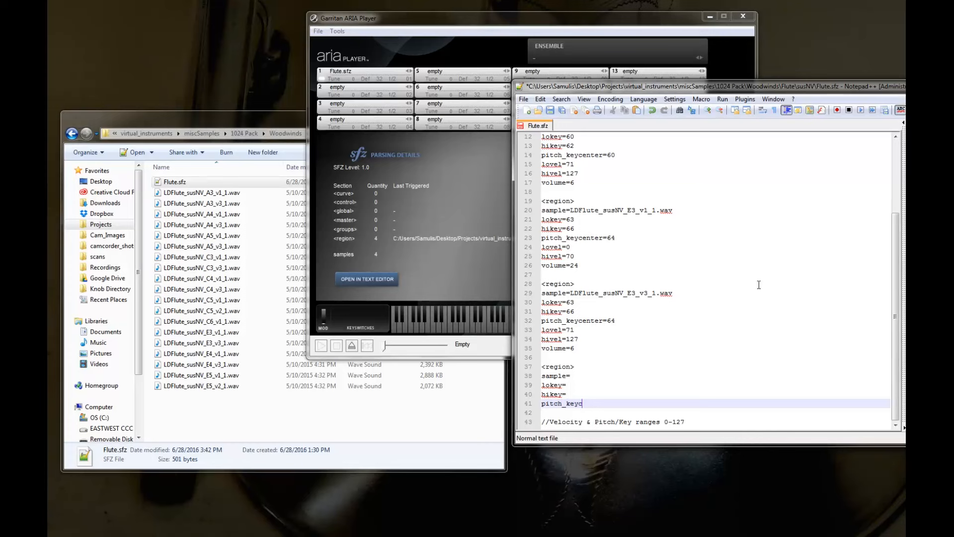
text(enter=)
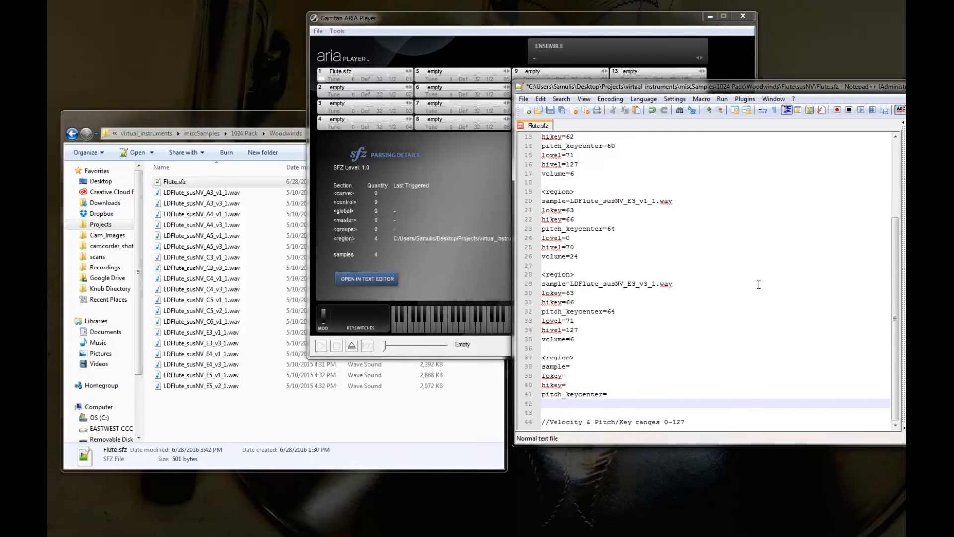
text(love)
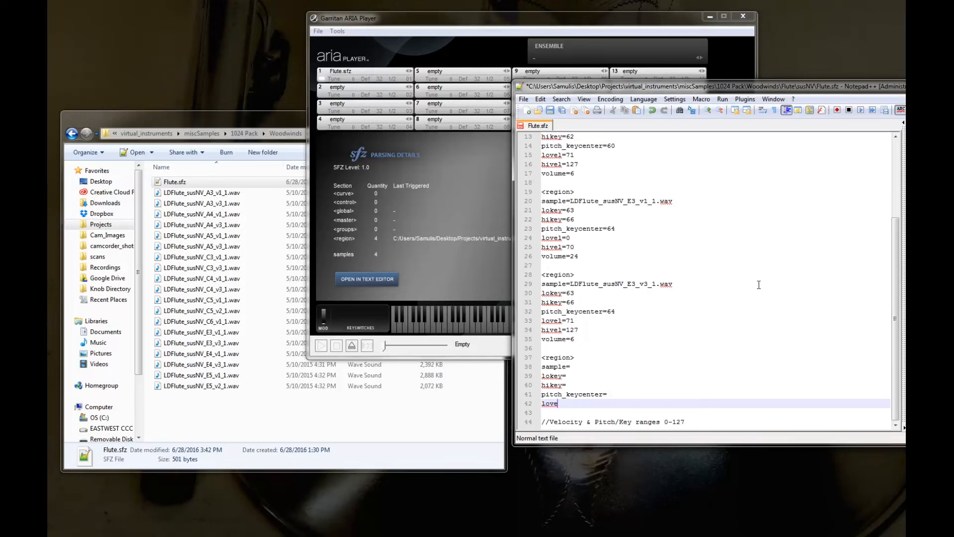
text(l=)
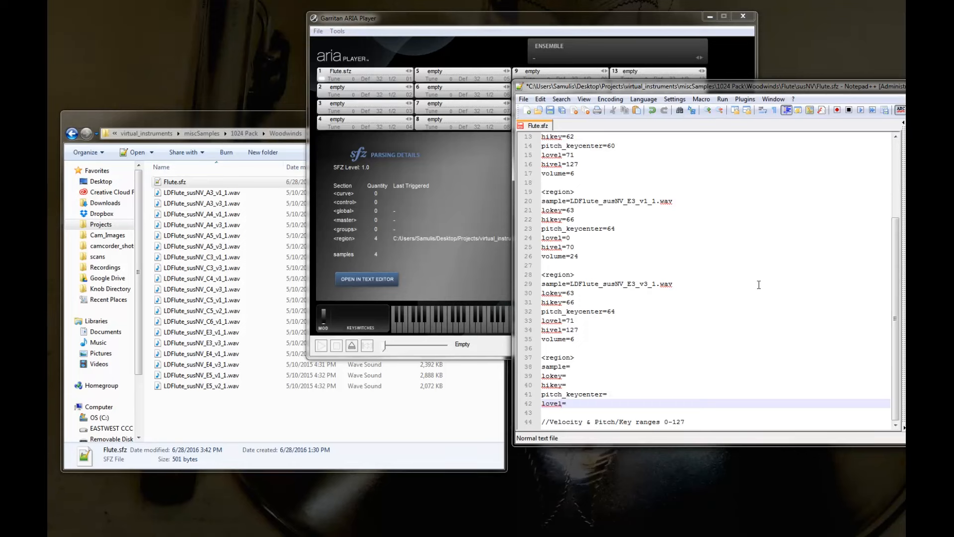
scroll(down, 3)
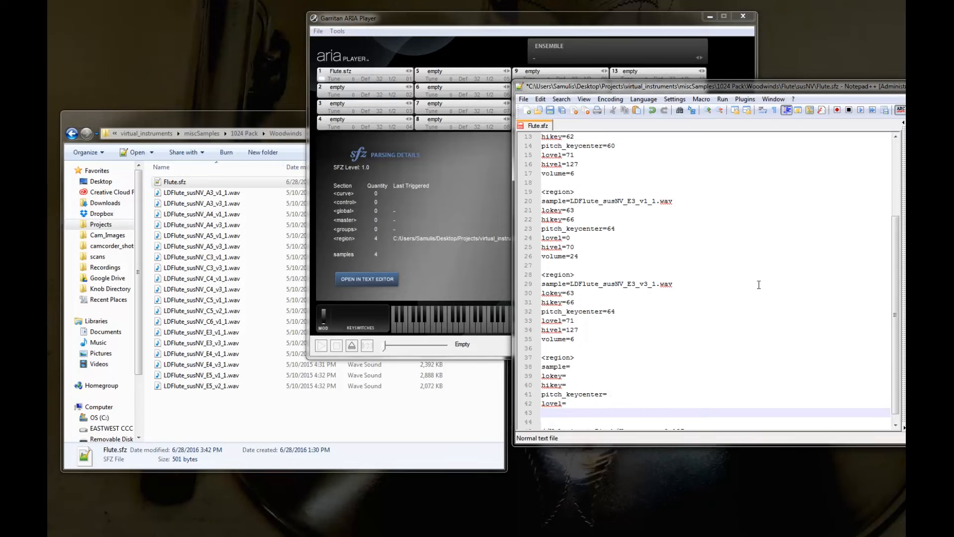
text(hivel=)
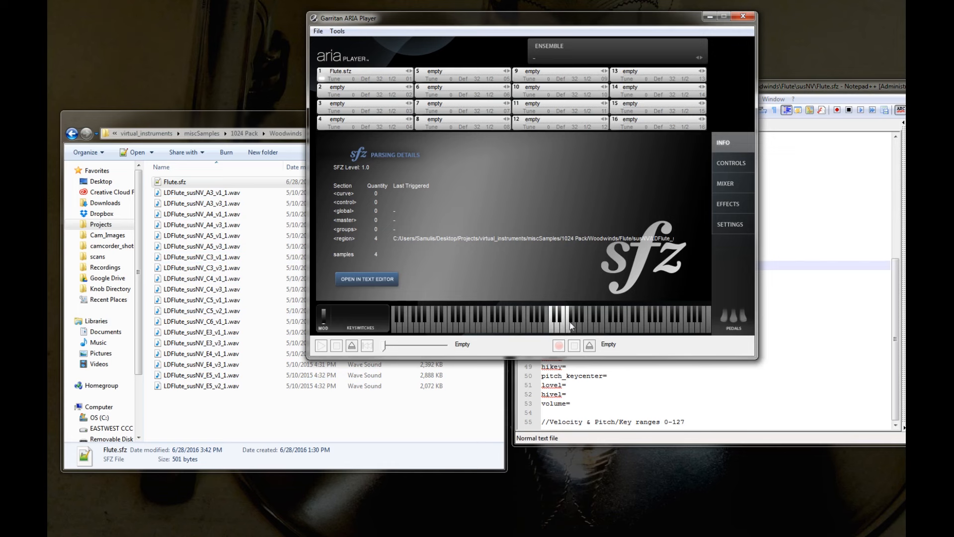
mouse_move(579, 329)
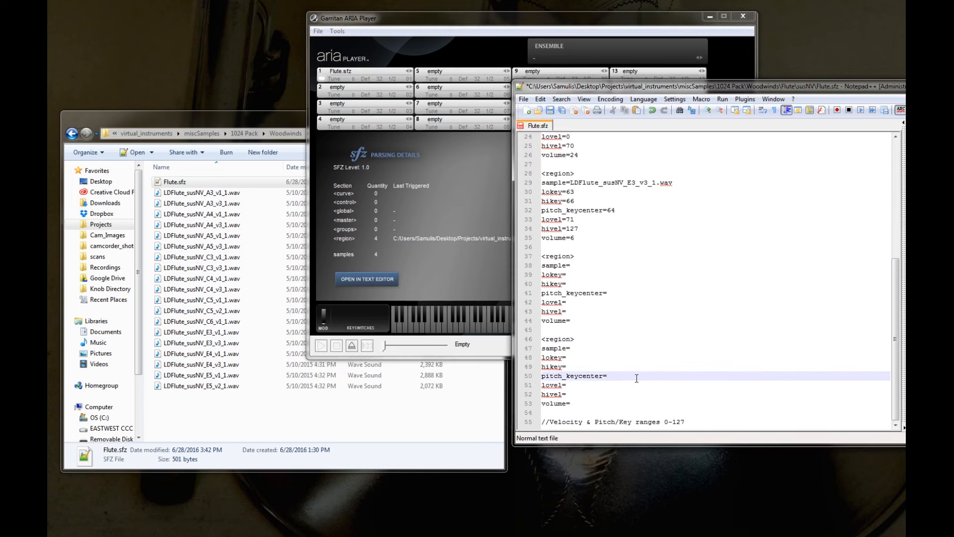
Set both new regions to pitch_keycenter 69 with lokey 67 and hikey 70.
text(69)
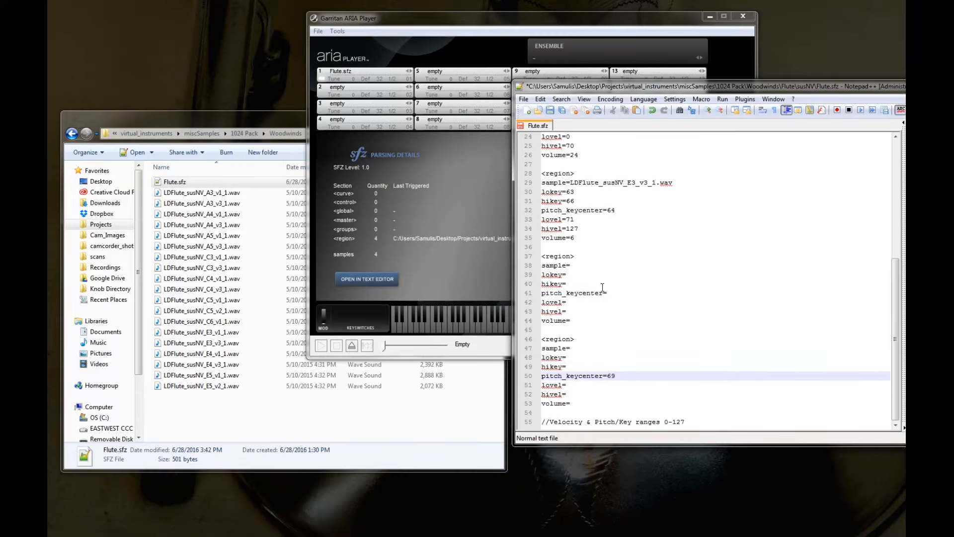
text(69)
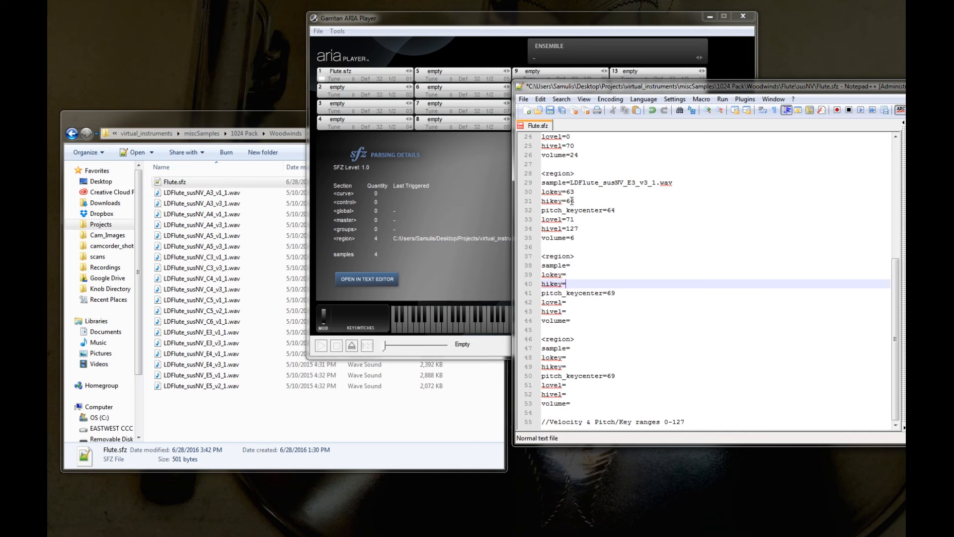
text(67)
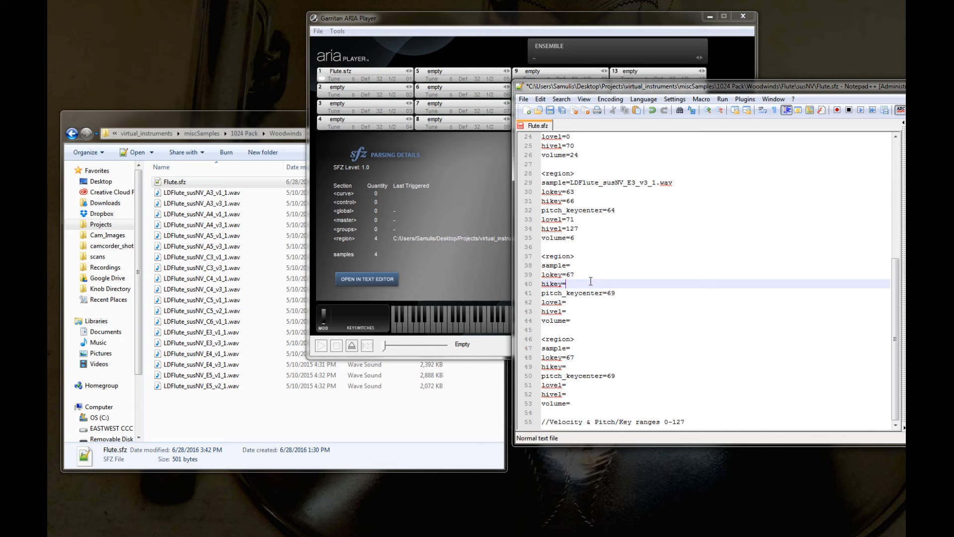
text(7)
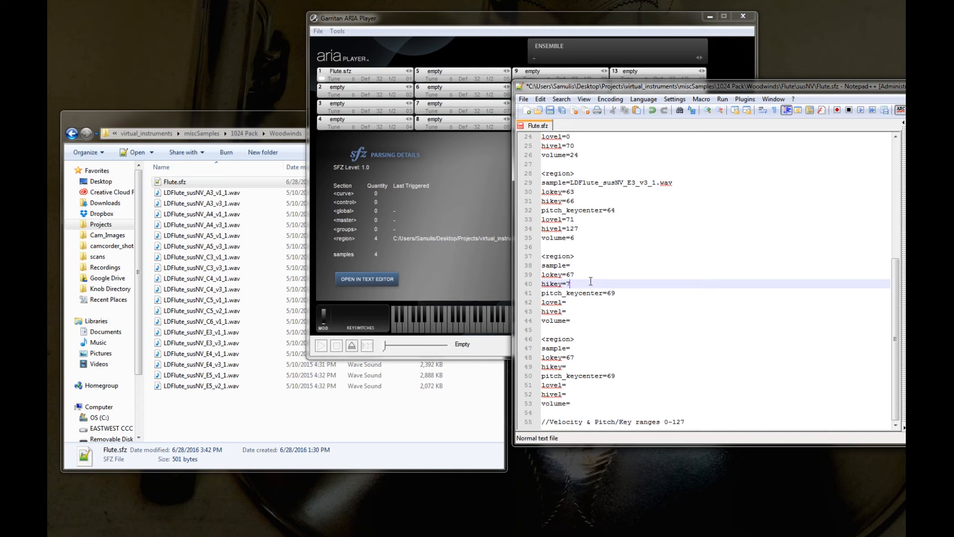
text(0)
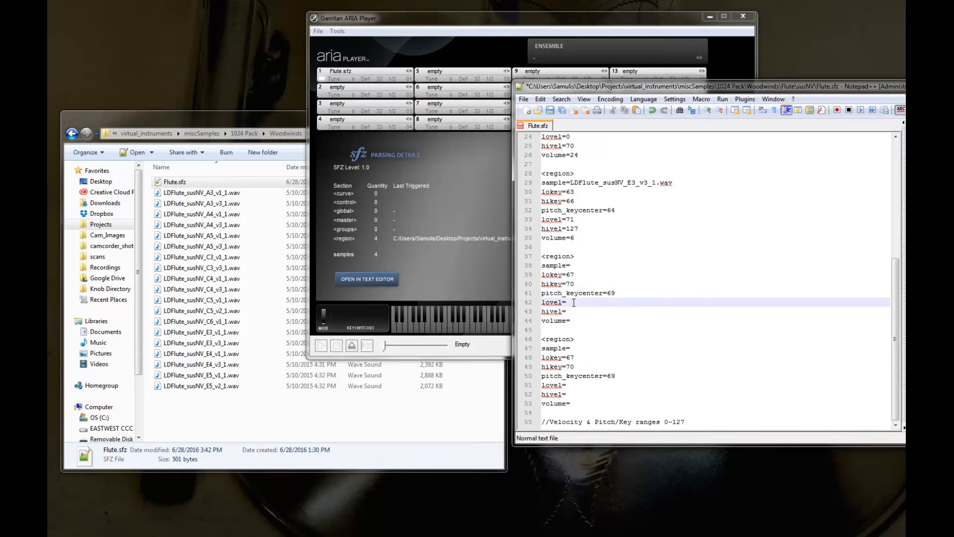
Fill velocities 0–70 with volume 24 and sample LDFlute_susNV_A3_v1_1.wav.
text(0)
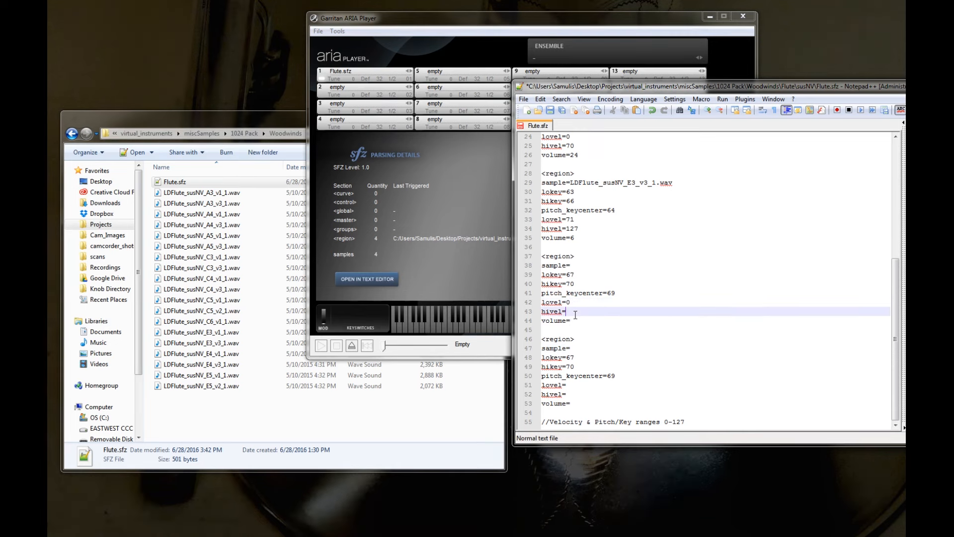
text(70)
click(714, 385)
text(71)
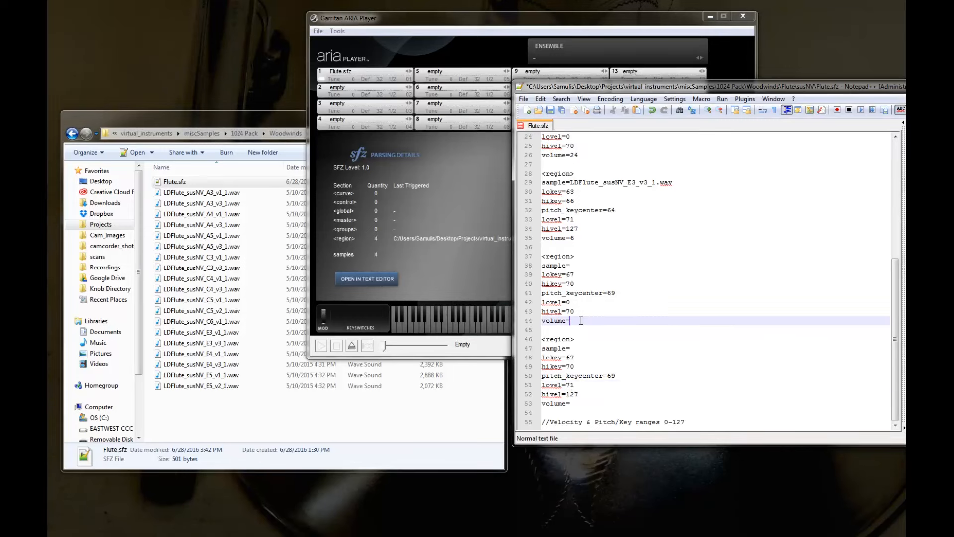
text(24)
click(714, 403)
text(6)
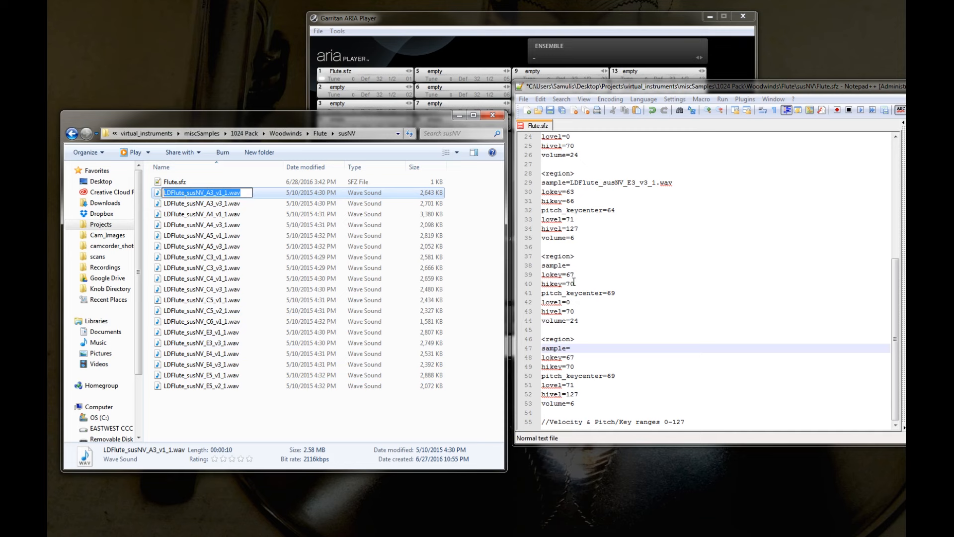
text(LDFlute_susNV_A3_v1_1.wav)
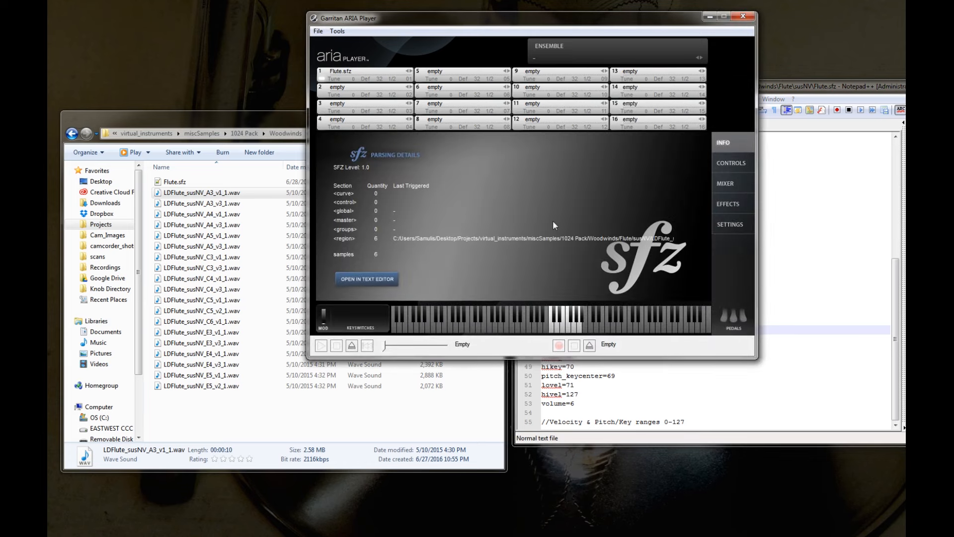
mouse_move(528, 220)
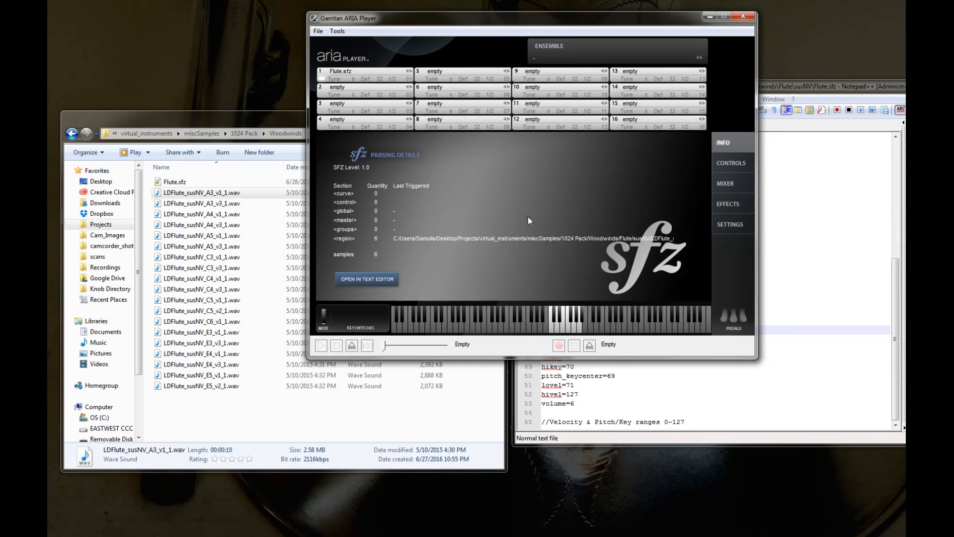
mouse_move(514, 64)
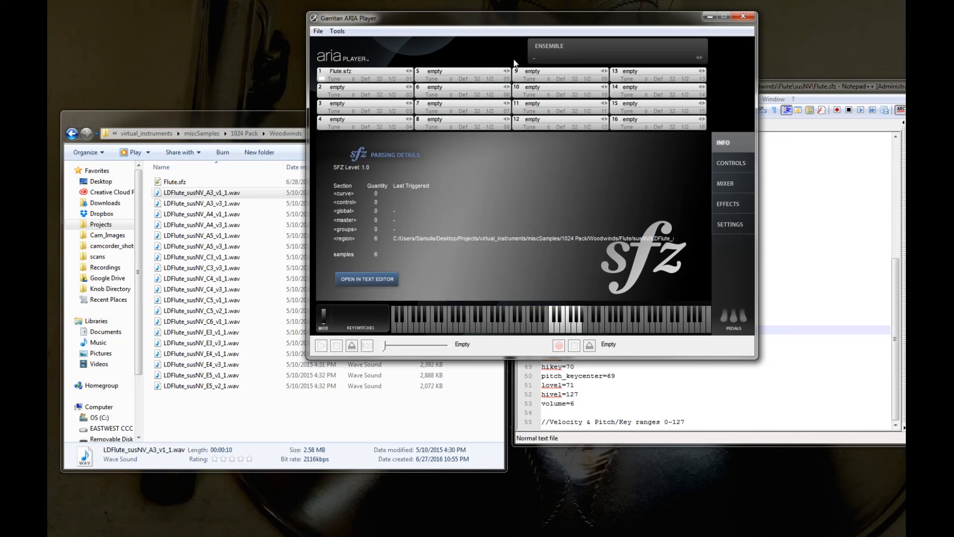
mouse_move(627, 262)
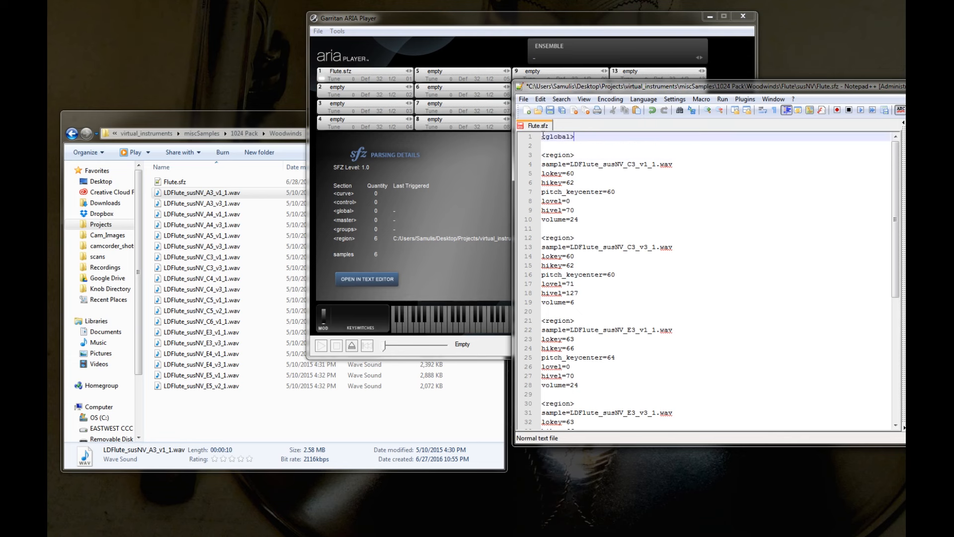
Set the global envelope's ampeg_attack to 0.001.
text(amp)
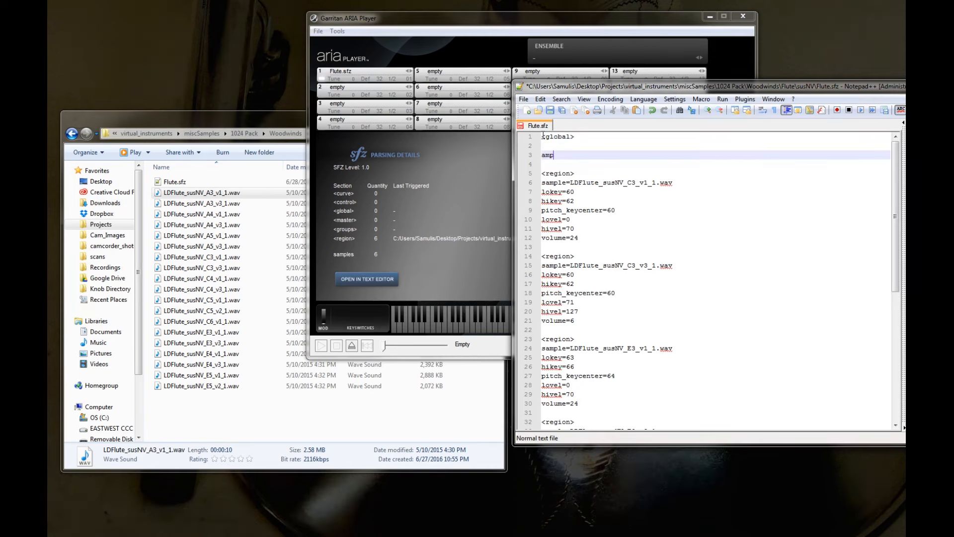
text(eg)
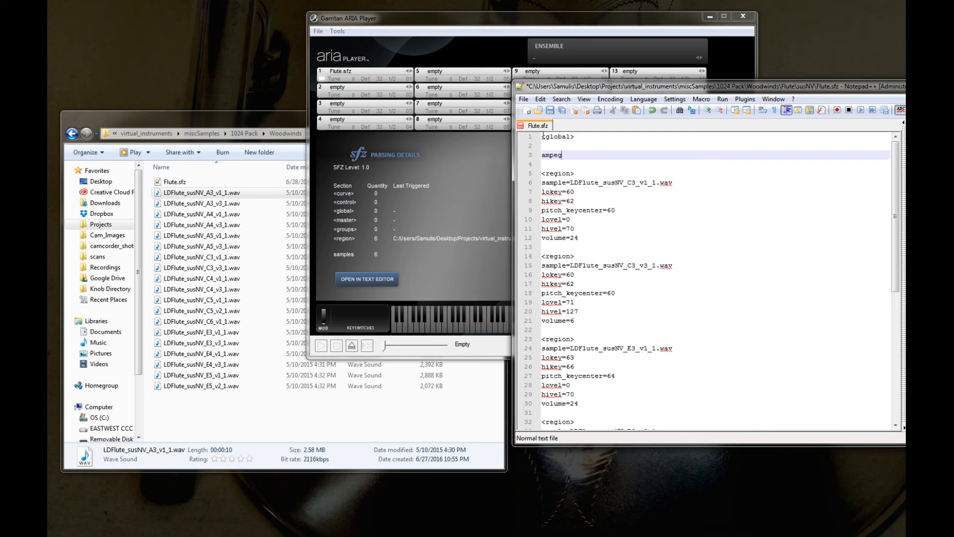
text(_attack)
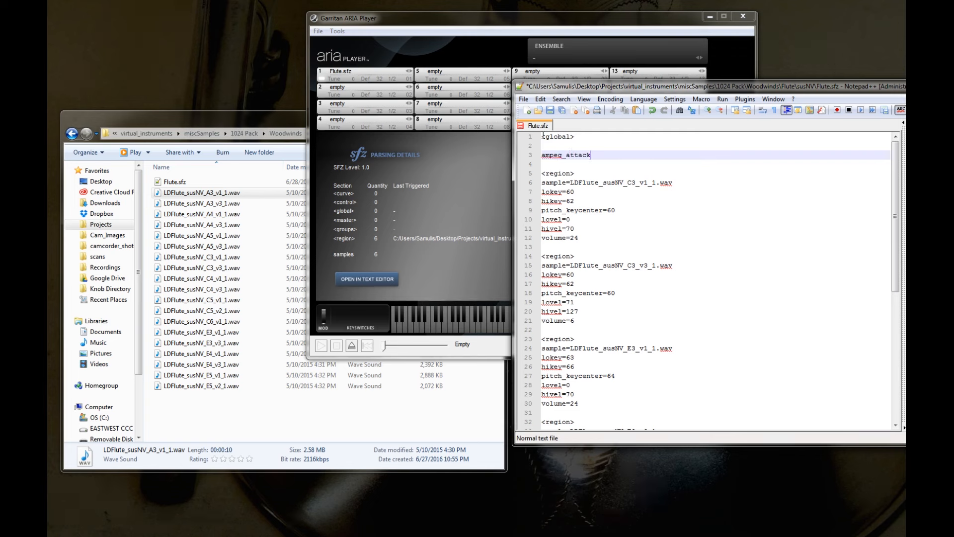
text(=0.0)
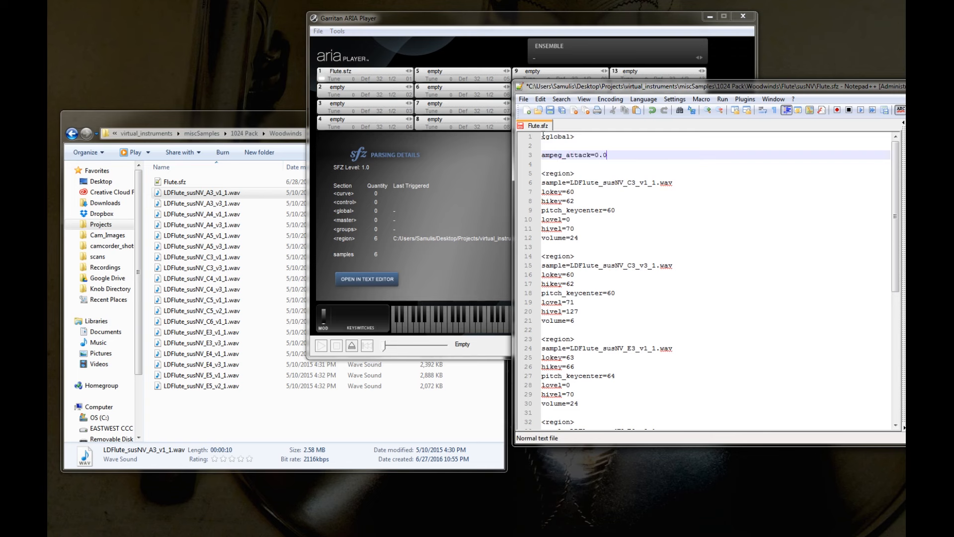
text(01)
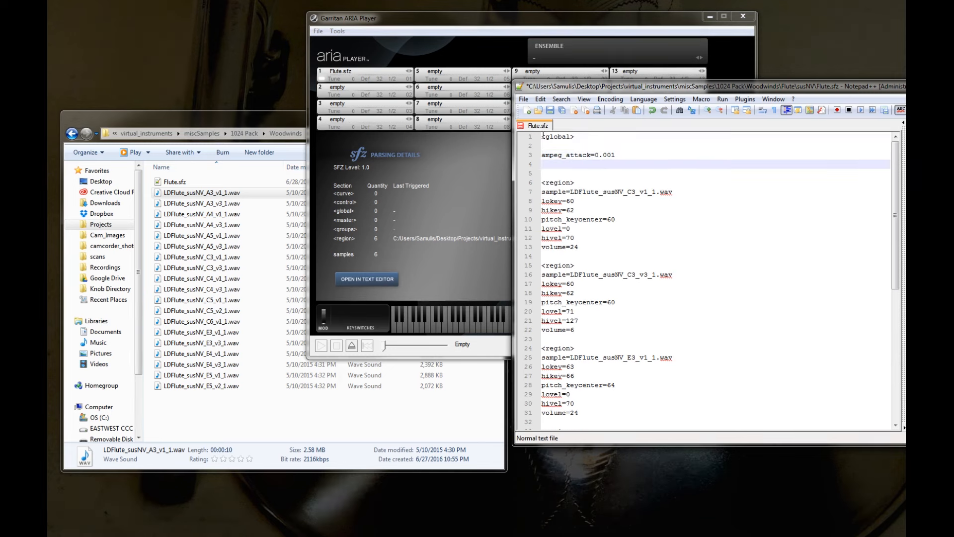
Add ampeg_release=0.5 and start a new line after the first region's volume=24.
text(ampeg_release=)
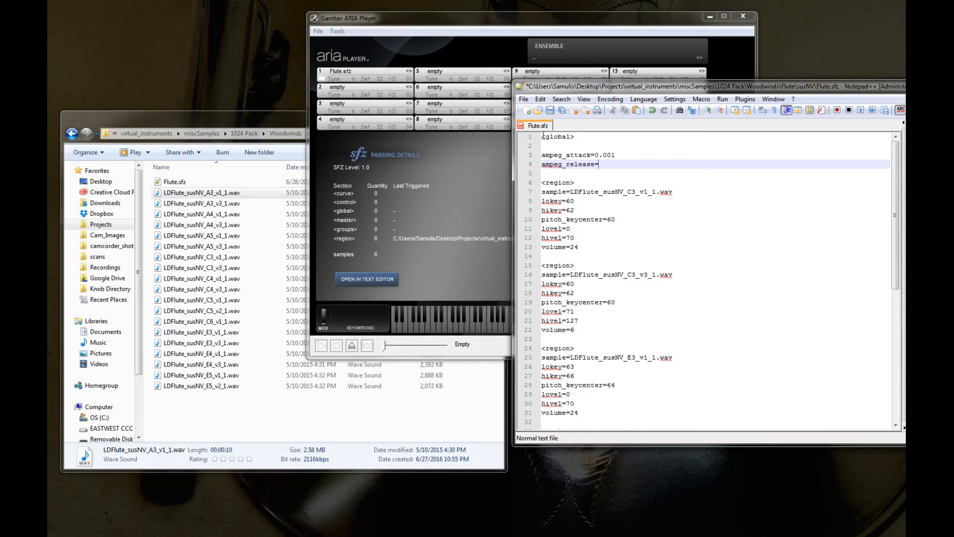
text(0.5)
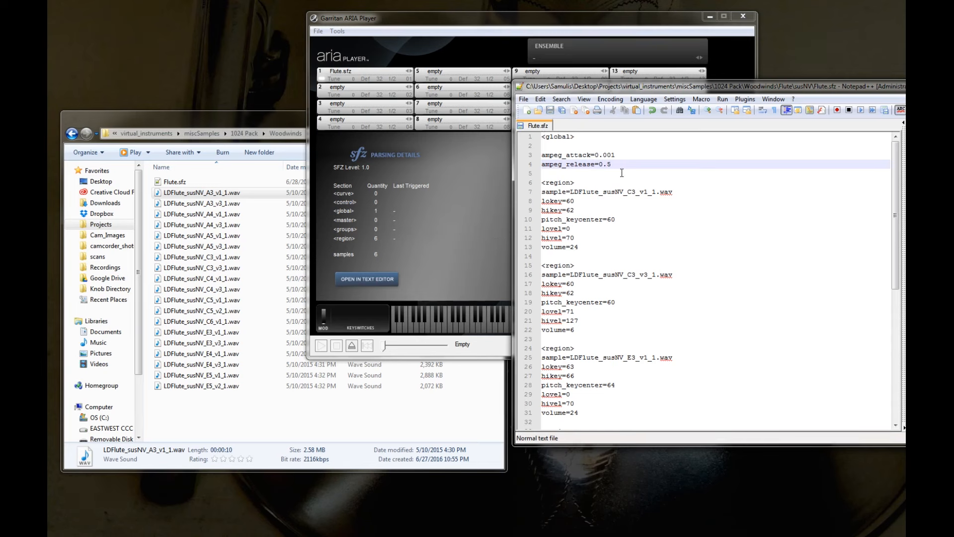
drag(541, 155, 611, 164)
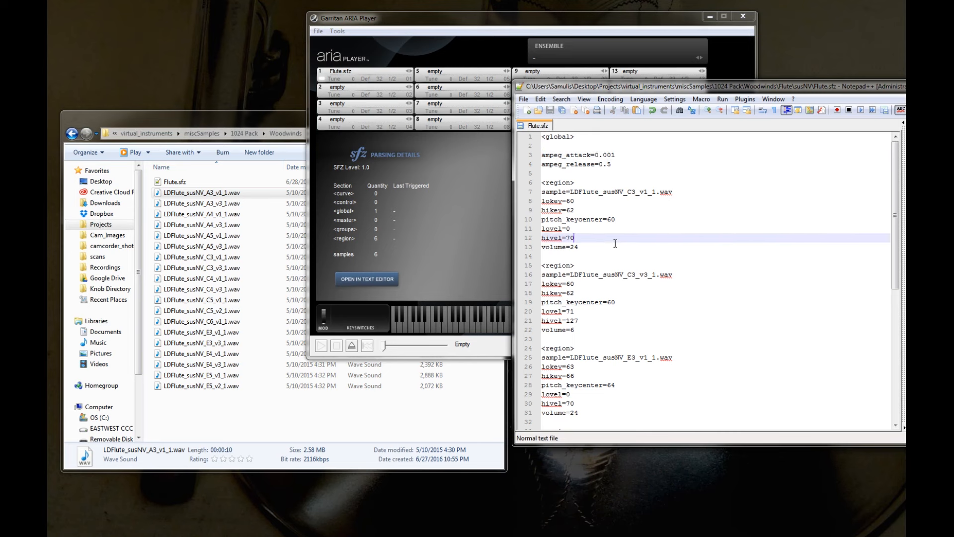
click(597, 246)
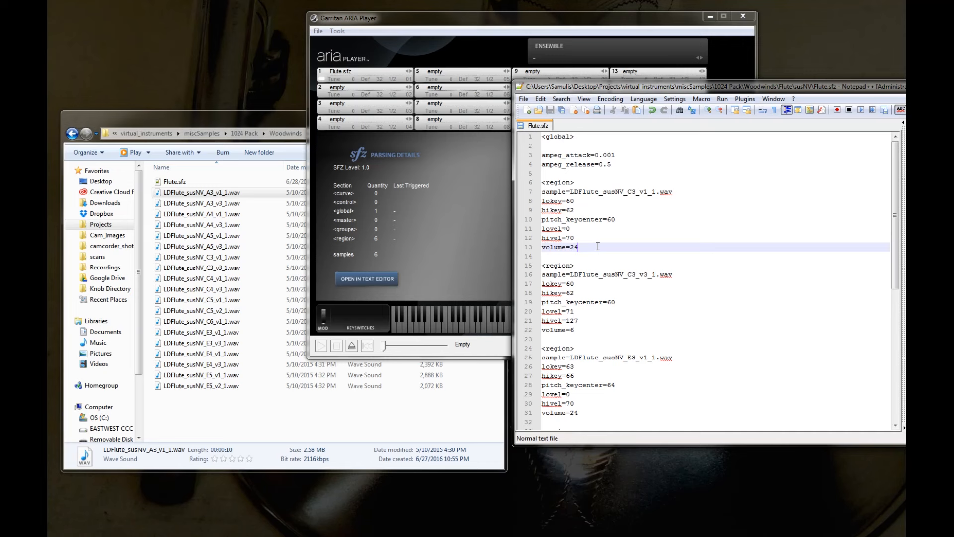
key(Enter)
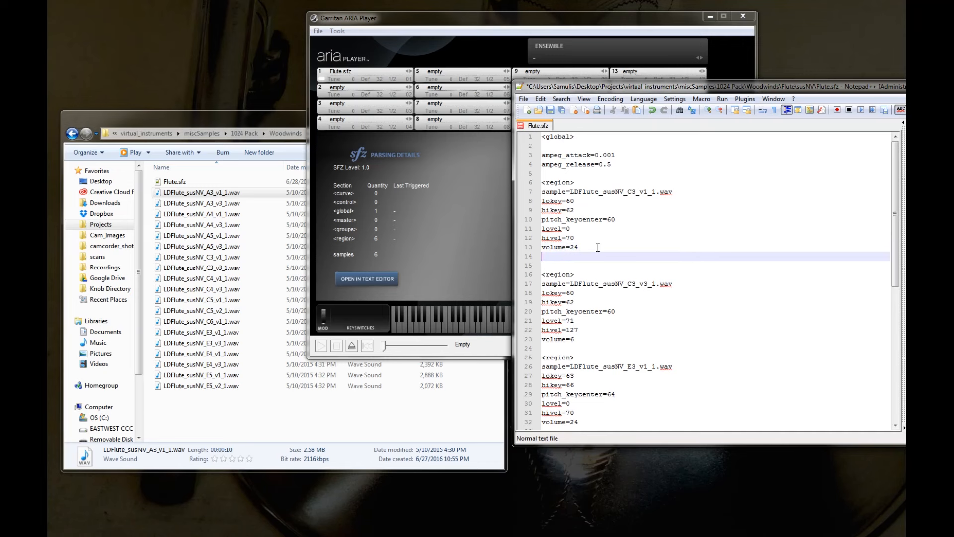
Write a partial ampeg_attack=0 line under the first region.
text(ampeg_)
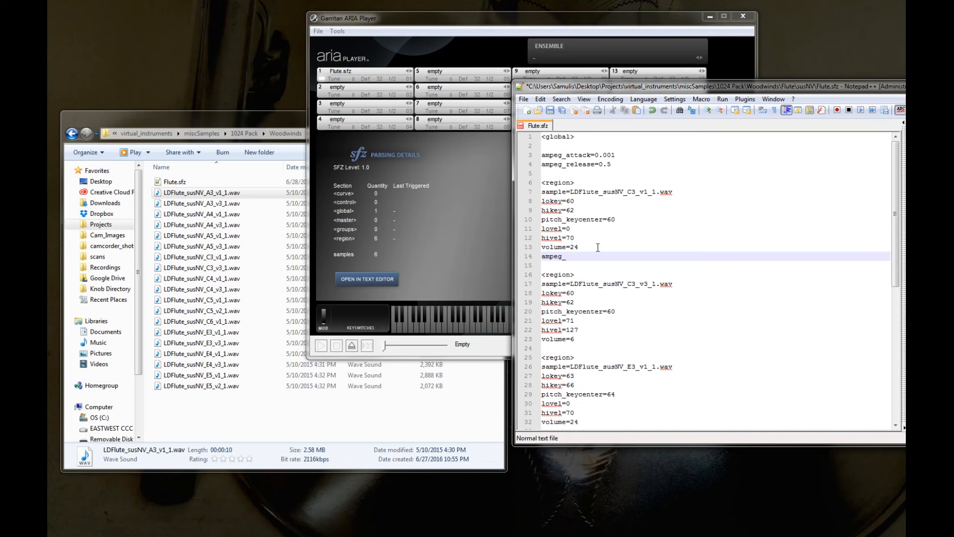
text(attack=0)
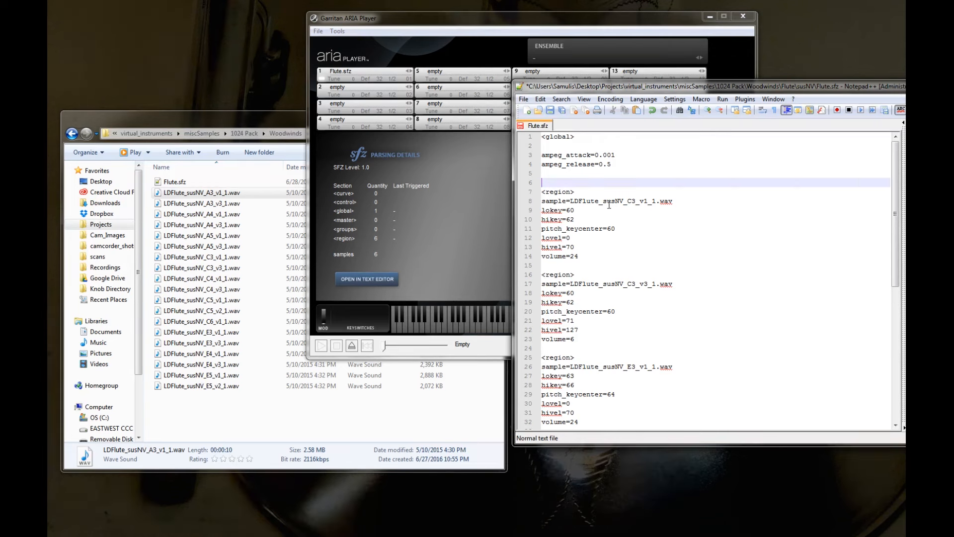
Add a <group> header with group_label=quiet above the first region.
text(<grou)
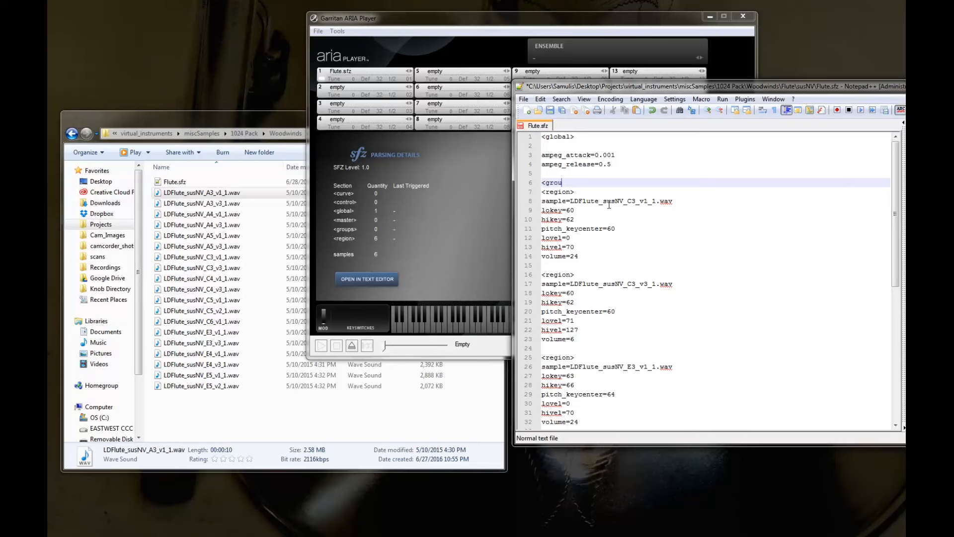
text(p>)
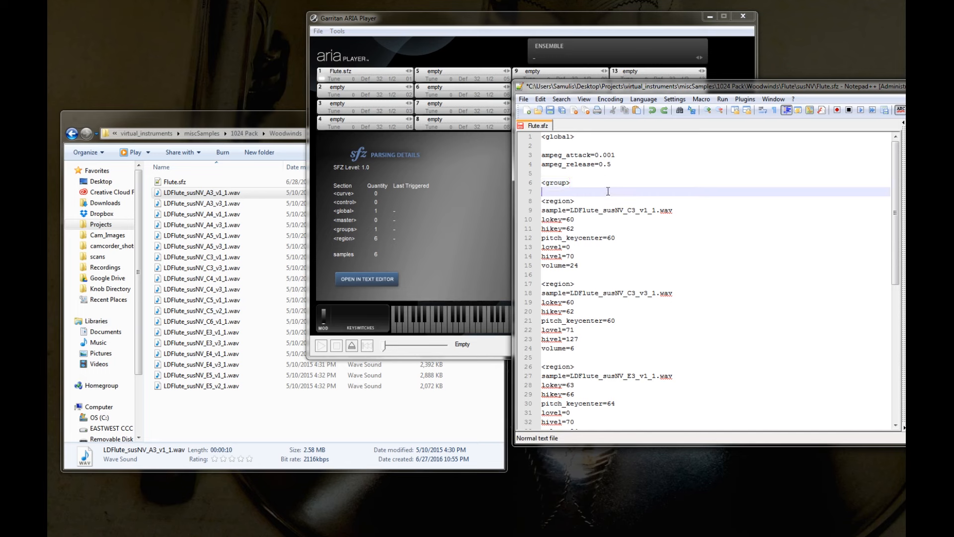
key(enter)
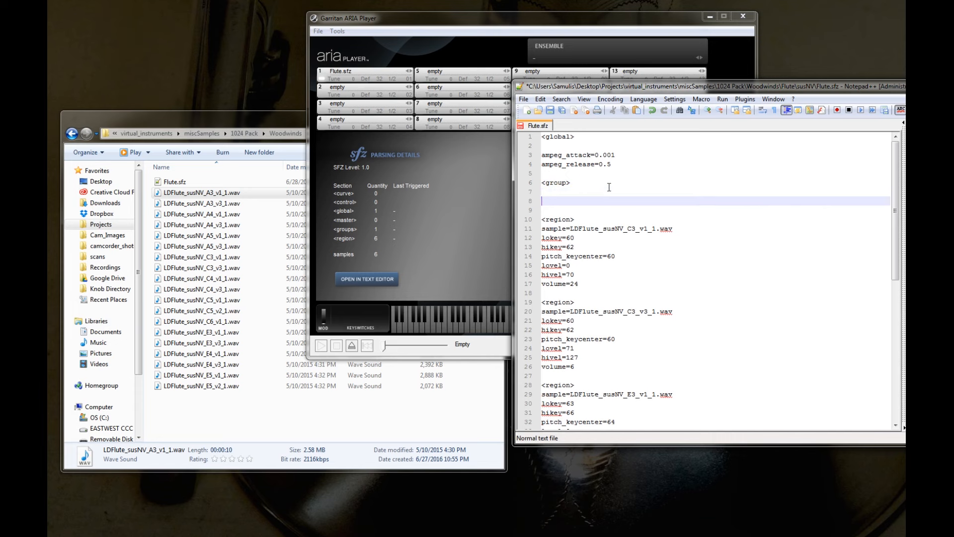
text(group_)
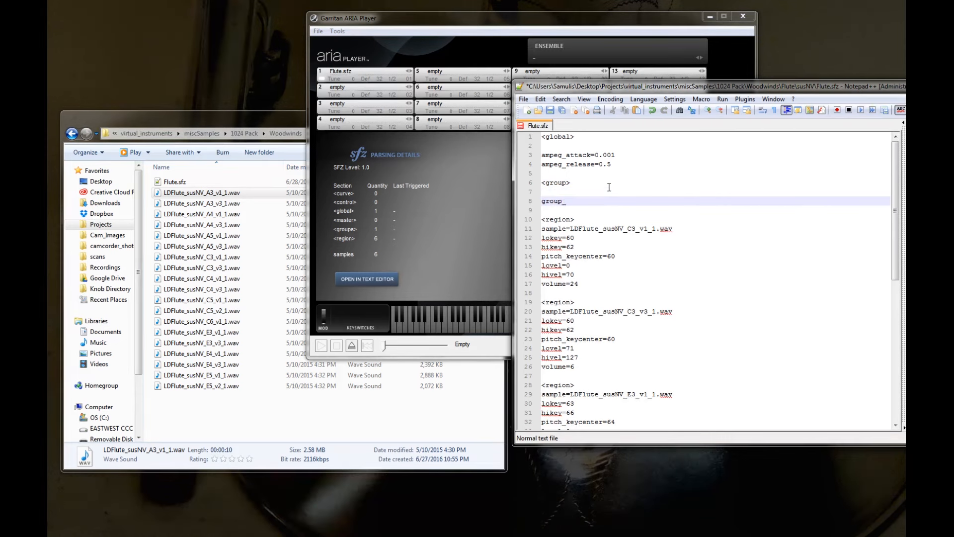
text(label)
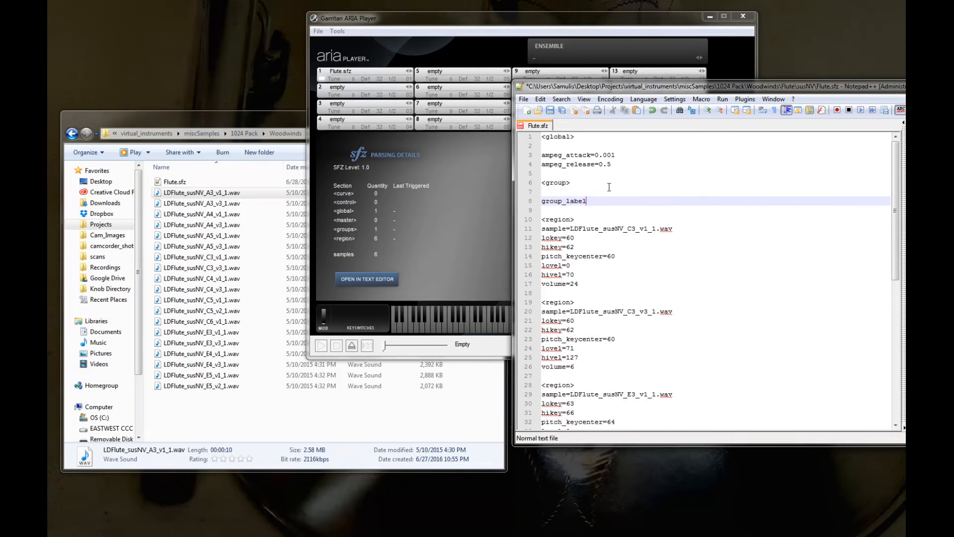
text(=quiet)
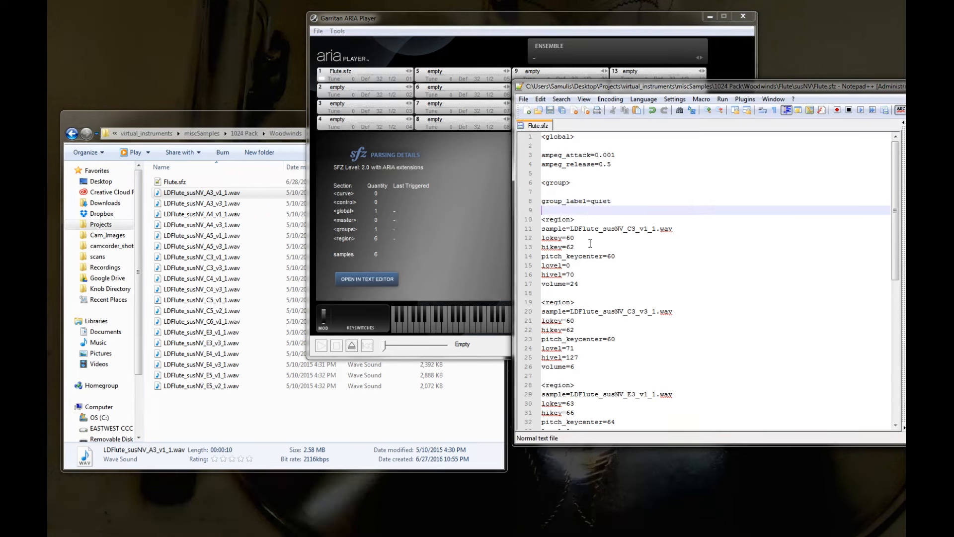
scroll(down, 3)
text(<g)
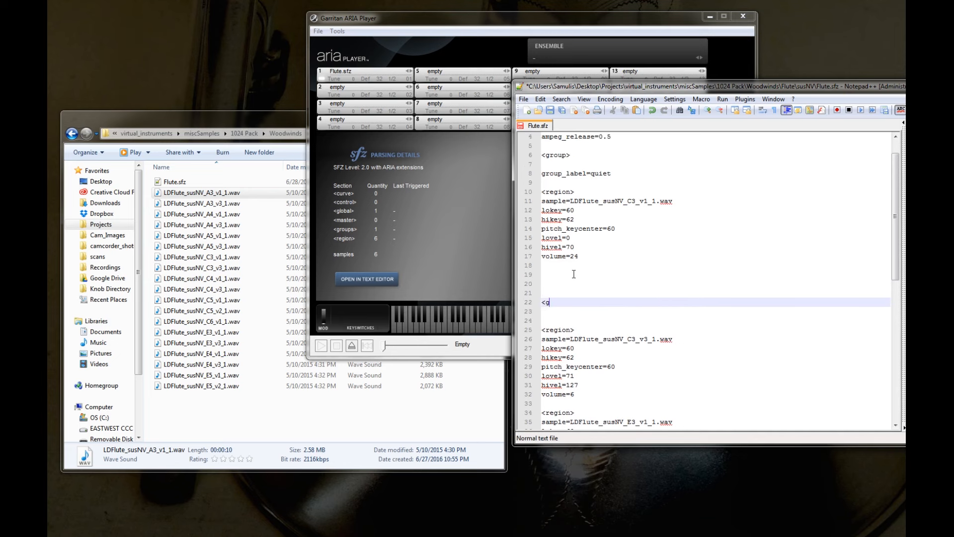
Add a second <group> header with group_label=loud before the C3 v3 region.
text(roup>)
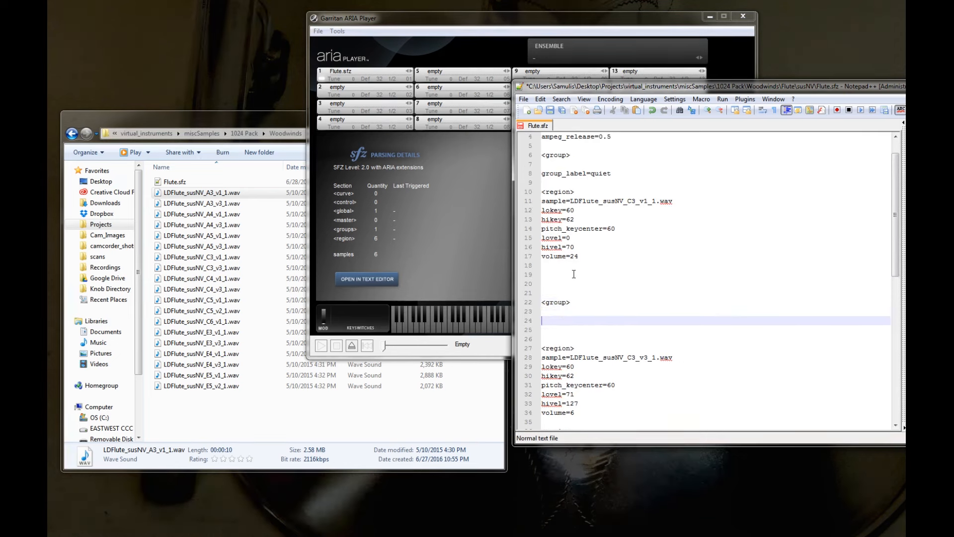
text(group_label)
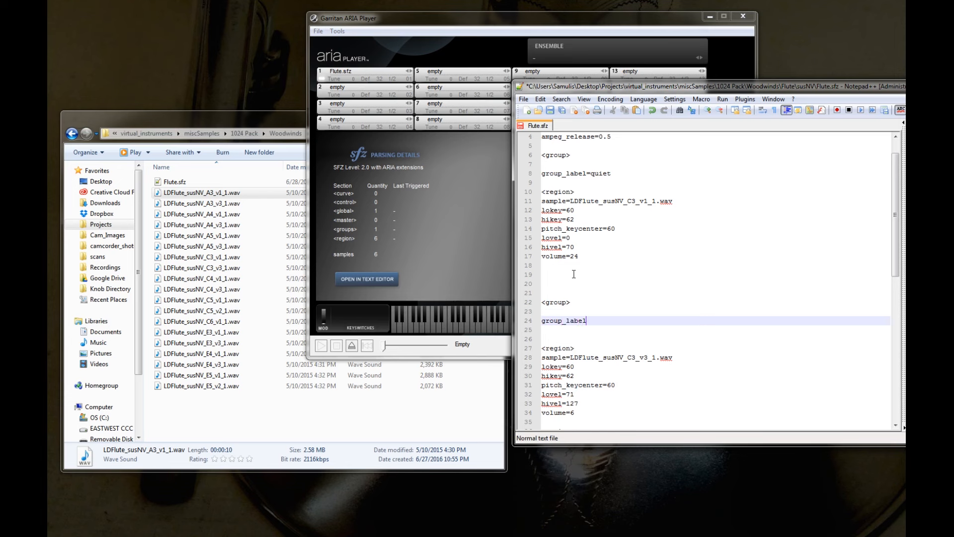
text(=loud)
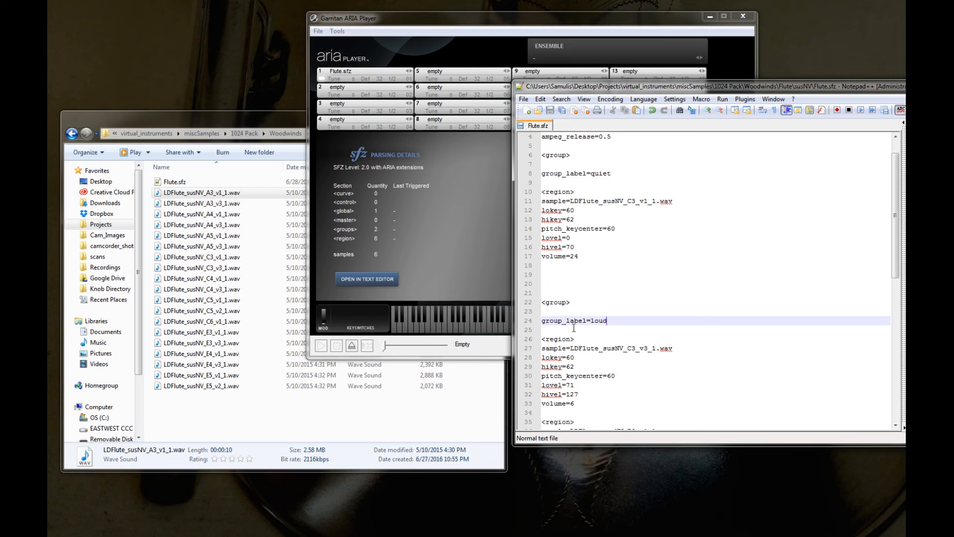
scroll(down, 3)
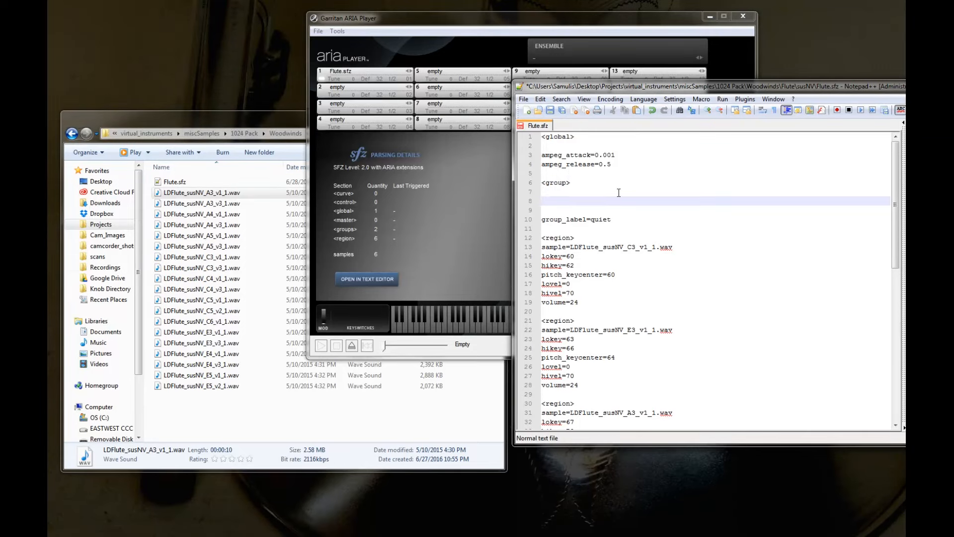
text(lorand)
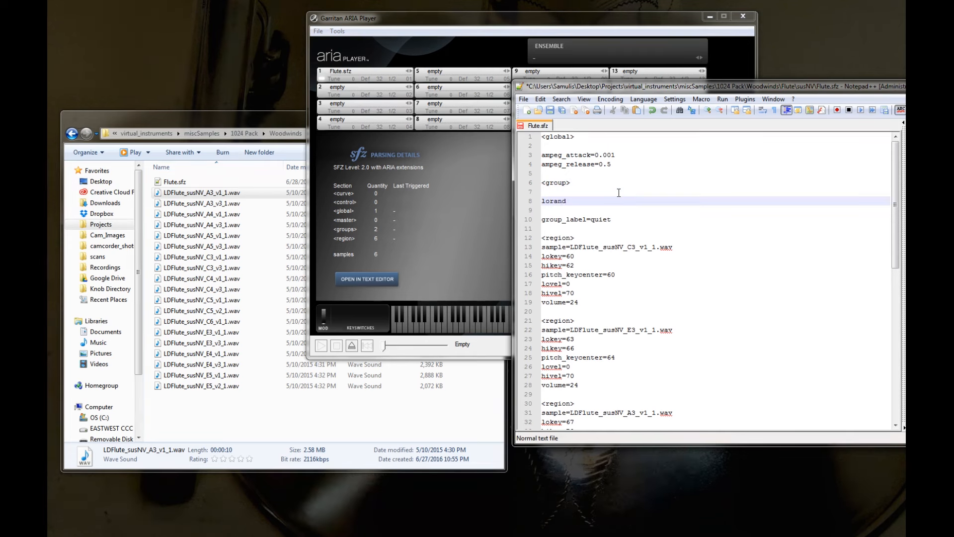
text(=)
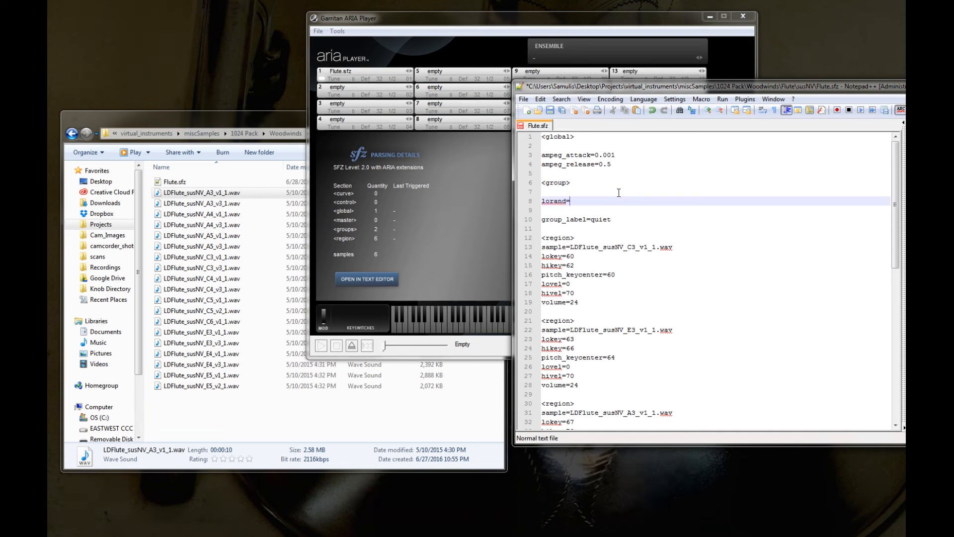
text(0.0)
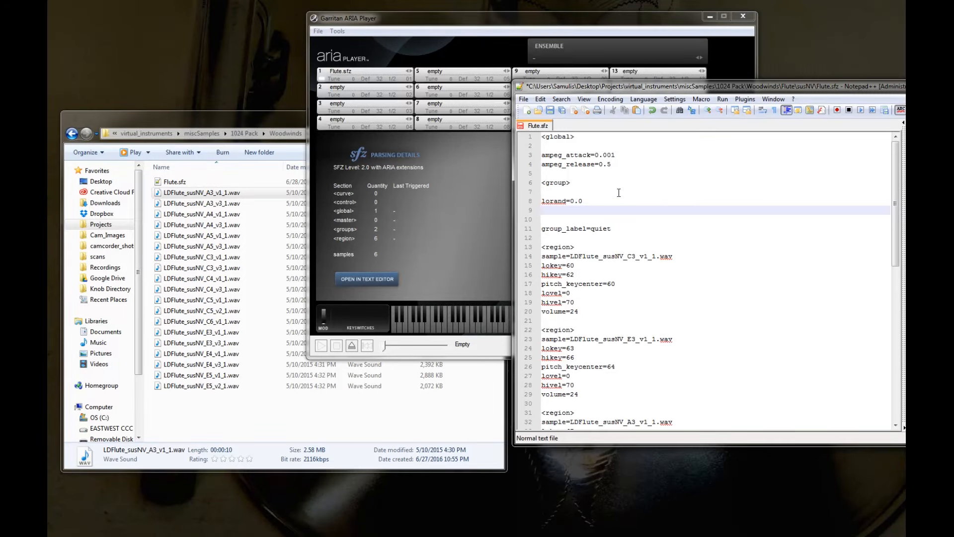
text(hiran)
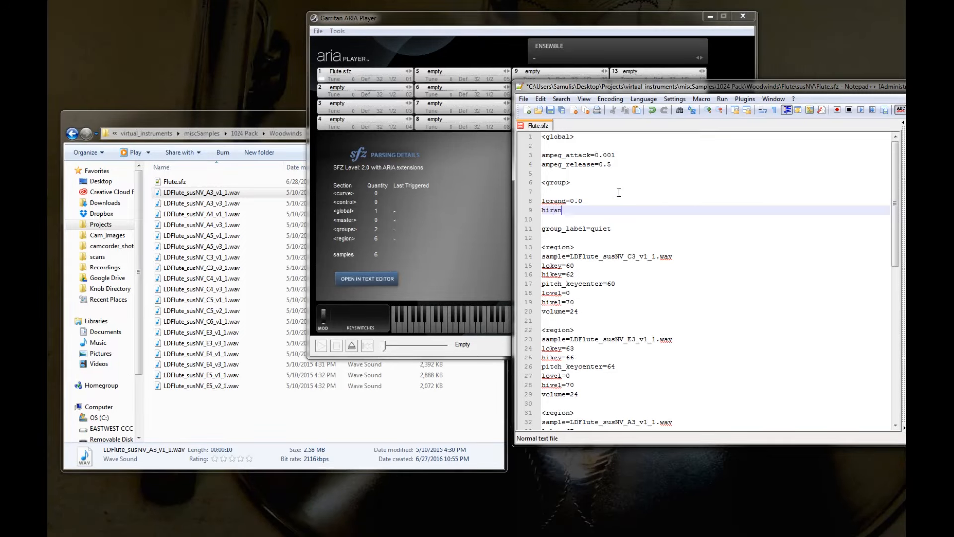
key(BackSpace)
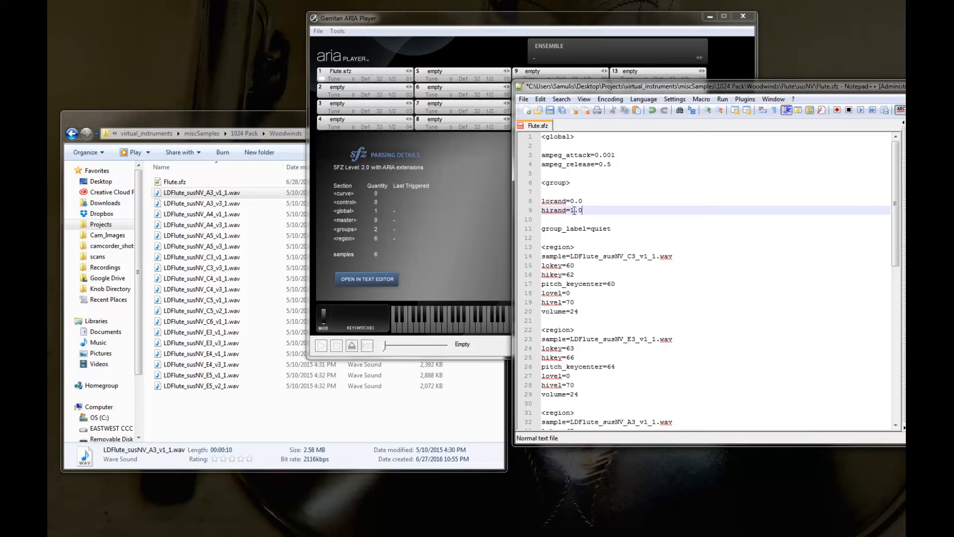
text(5)
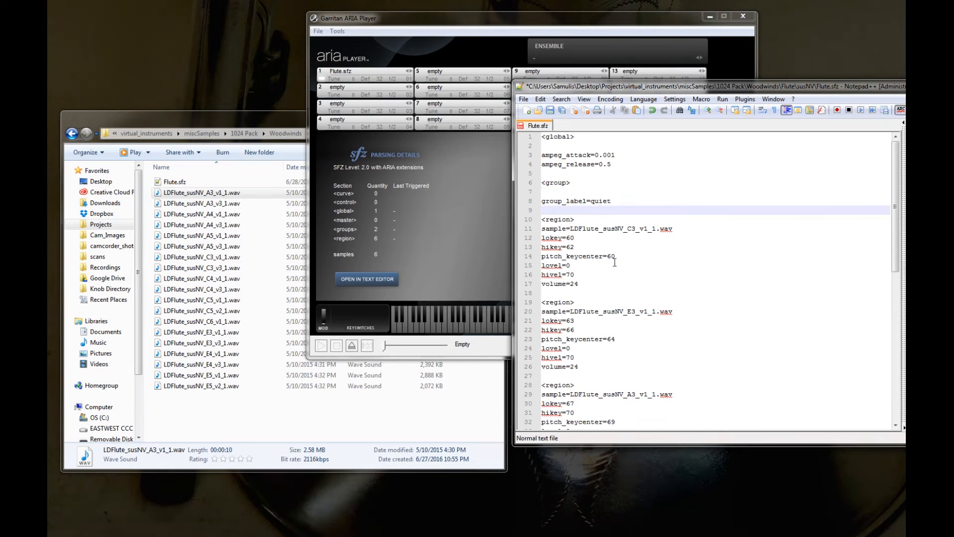
scroll(down, 3)
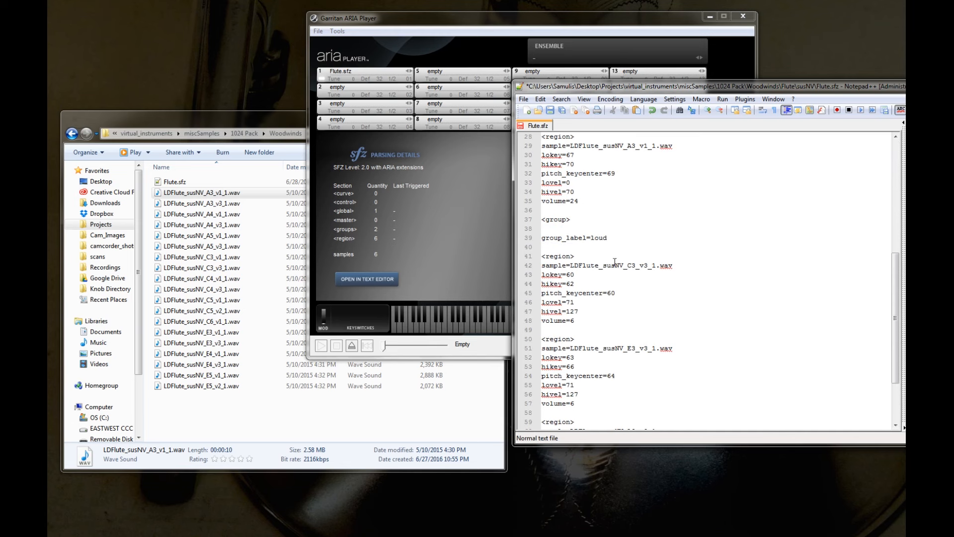